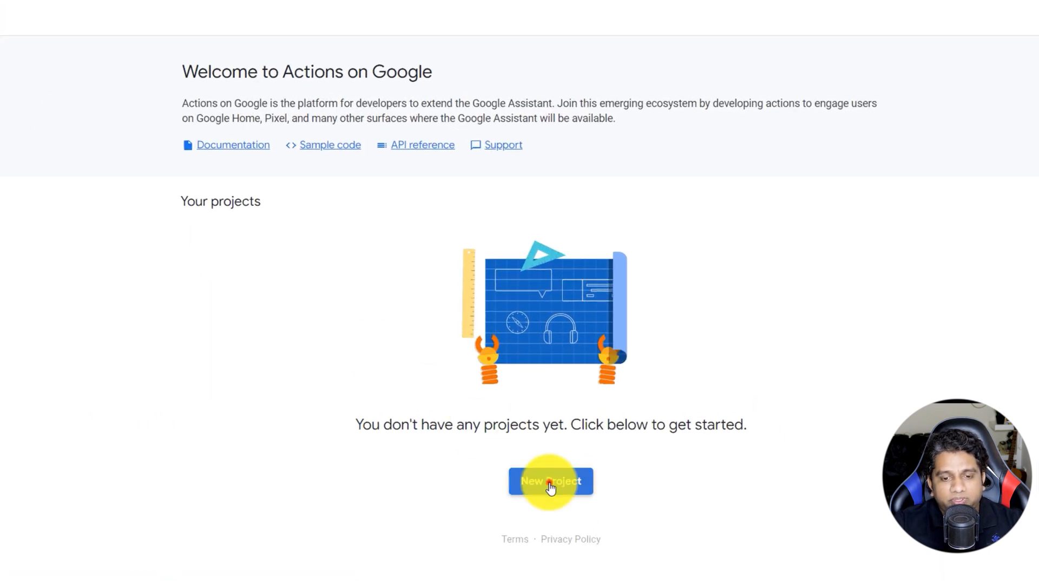
# Create a new Actions on Google project named DialogflowAgentProject after accepting the terms.
pyautogui.click(550, 481)
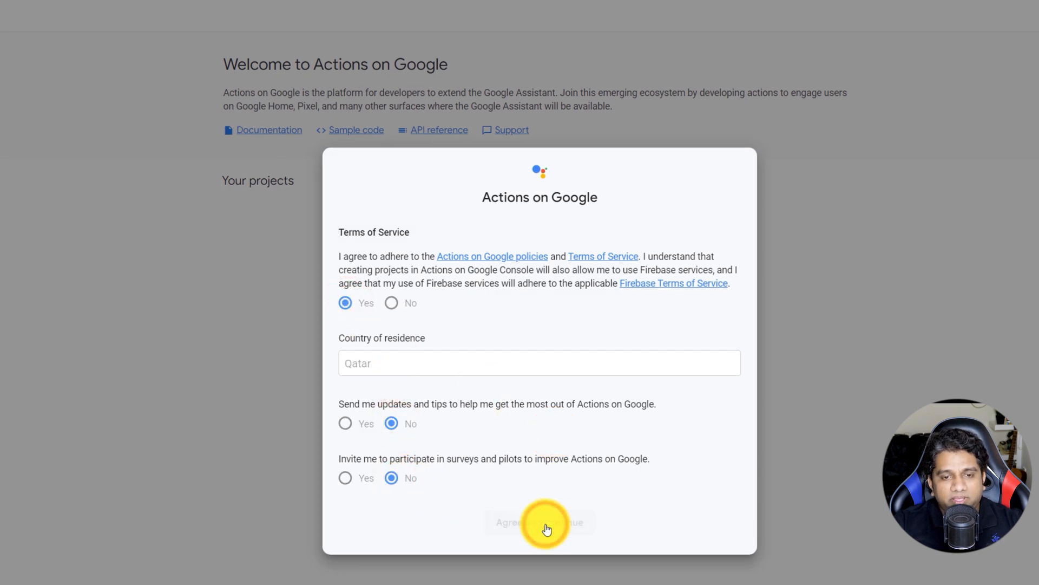
pyautogui.click(539, 522)
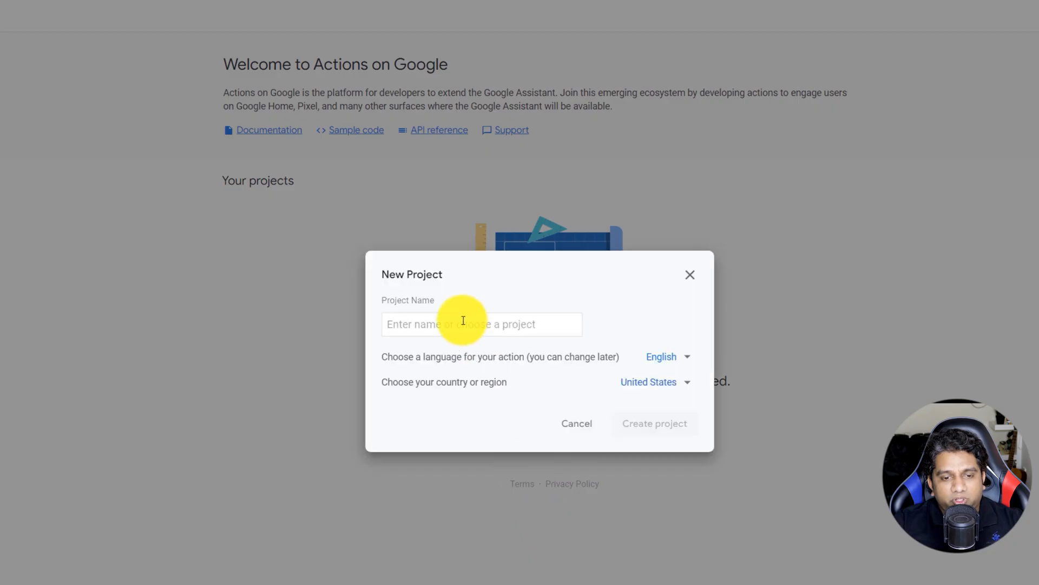
pyautogui.write('Dialog')
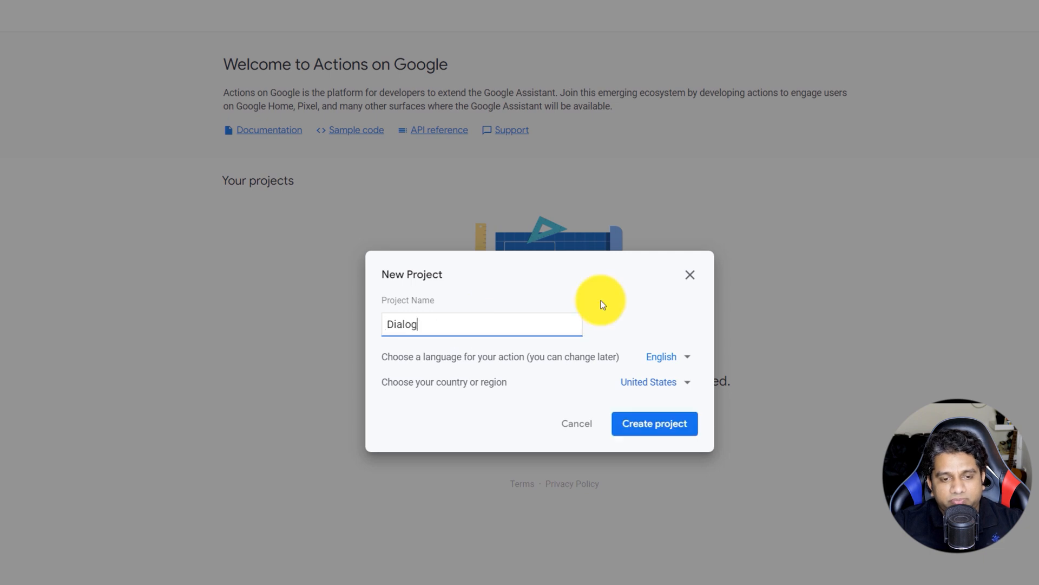
pyautogui.write('flowAgent')
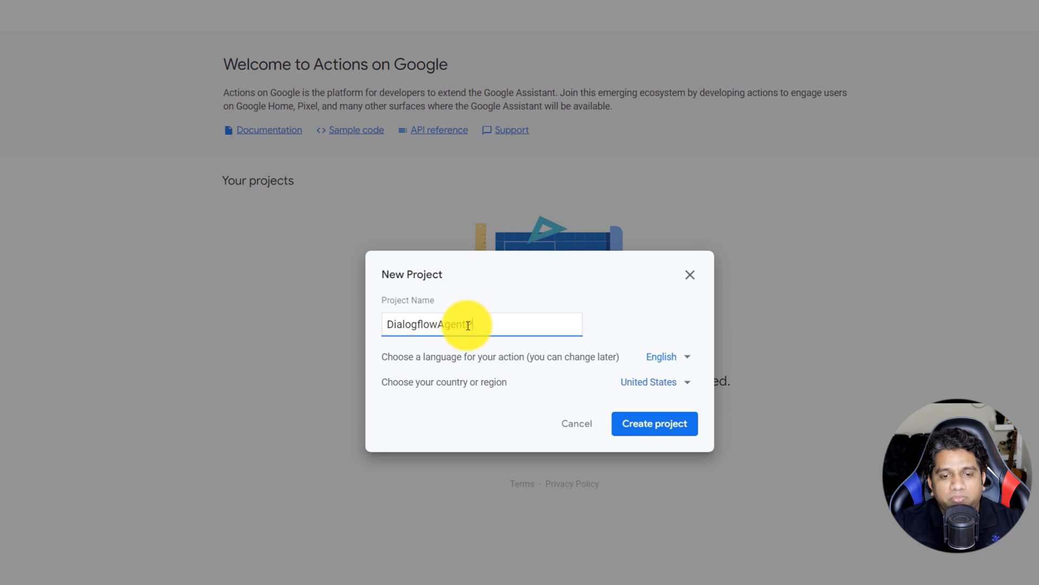
pyautogui.click(653, 423)
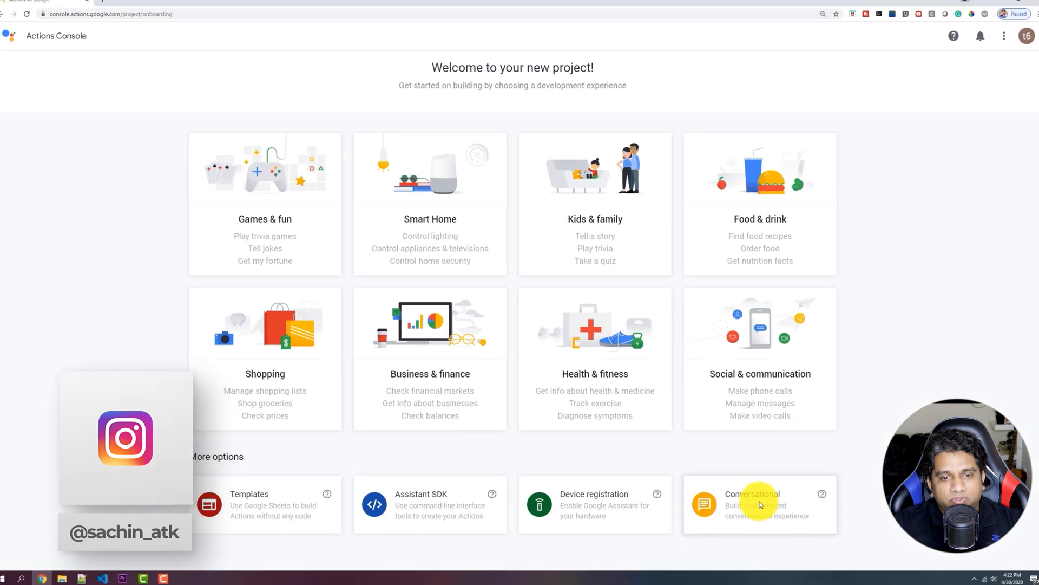
# Choose Conversational, add an action, and build it from a custom intent.
pyautogui.click(759, 504)
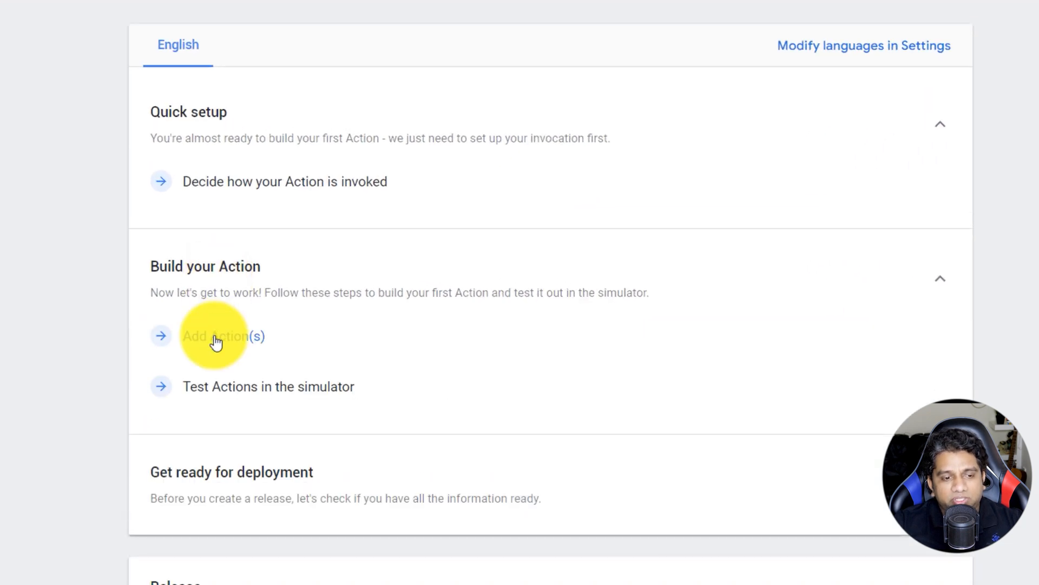
pyautogui.click(224, 337)
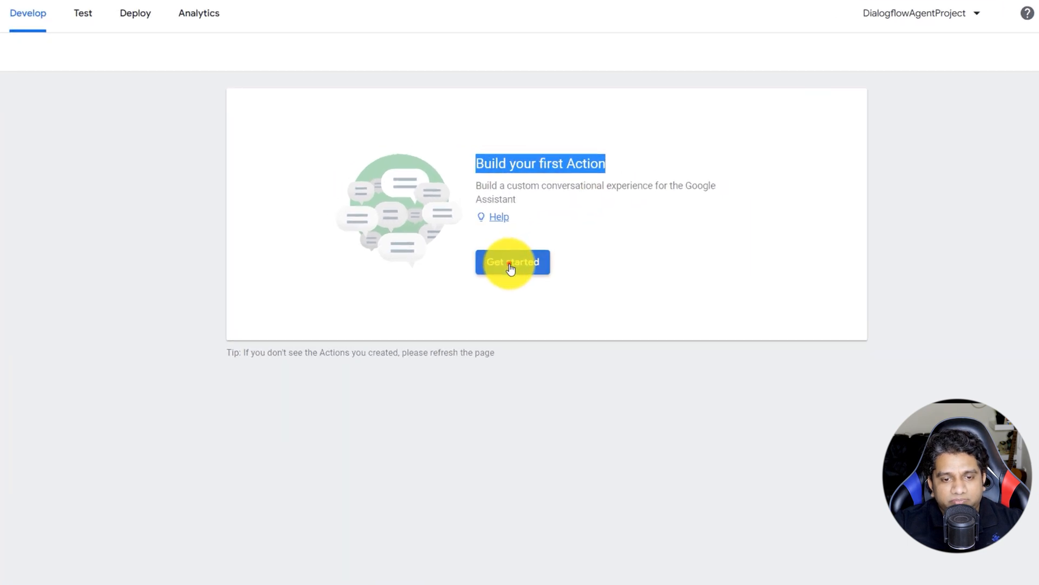
pyautogui.click(512, 261)
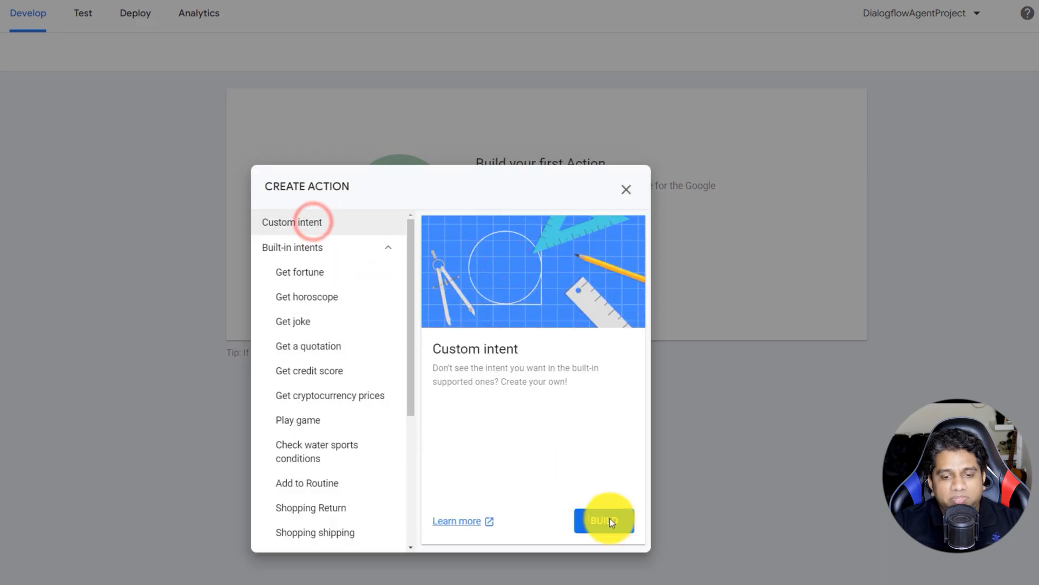
pyautogui.click(603, 520)
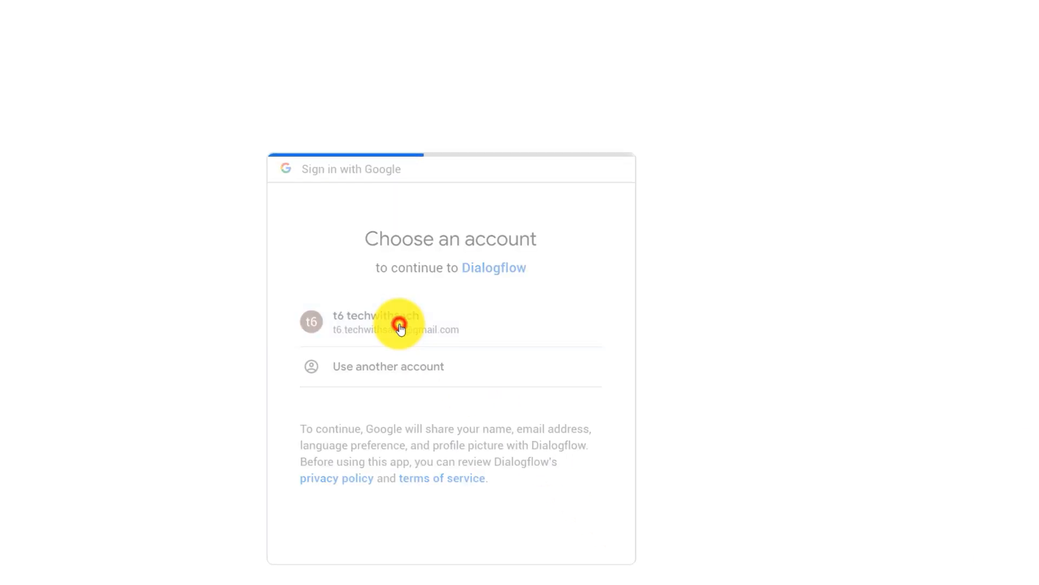
# Sign in with the Google account, allow Dialogflow access, and accept the Terms of Service.
pyautogui.click(398, 322)
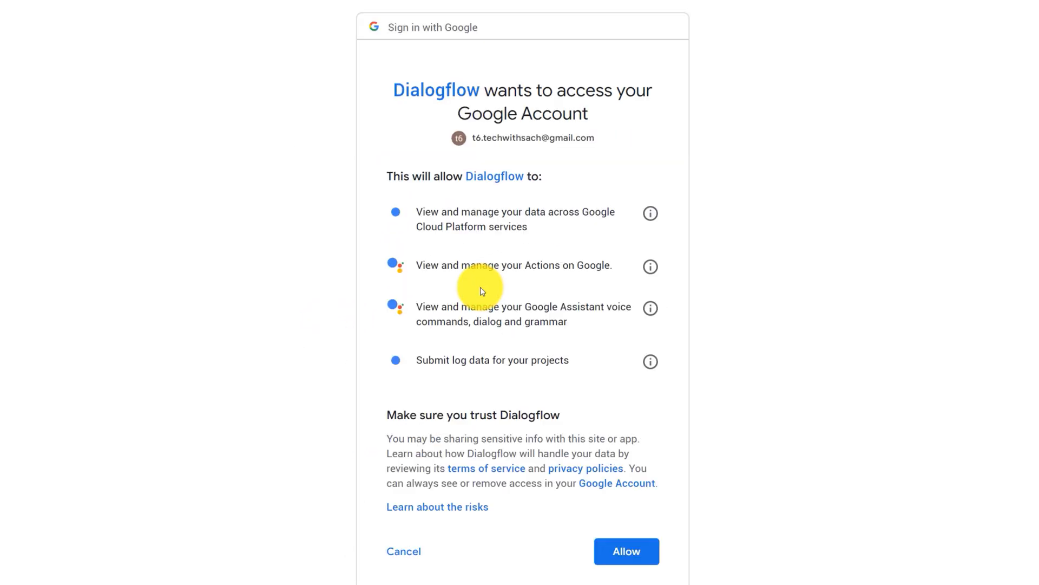
pyautogui.click(625, 551)
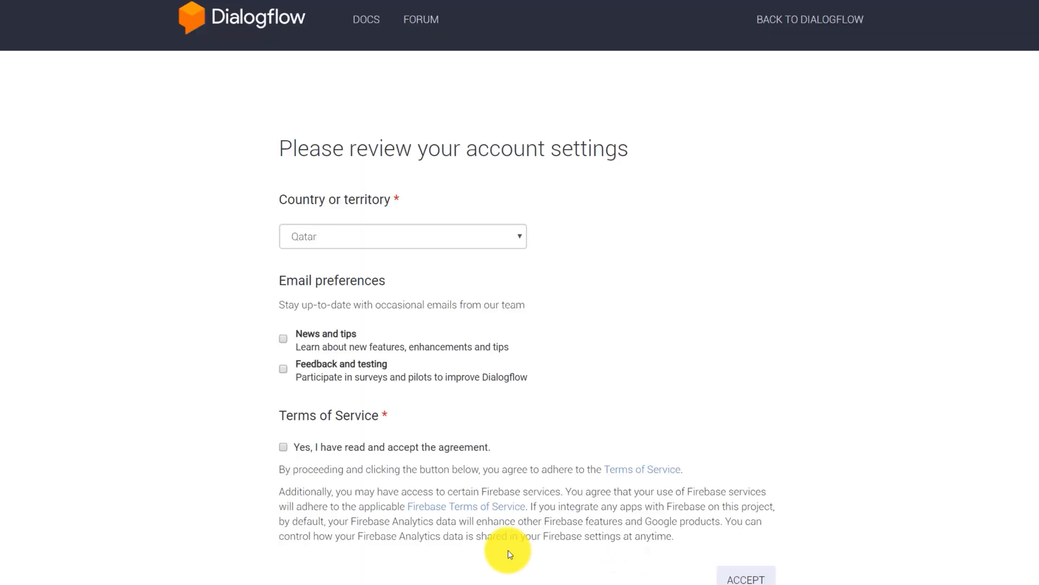
pyautogui.moveTo(290, 358)
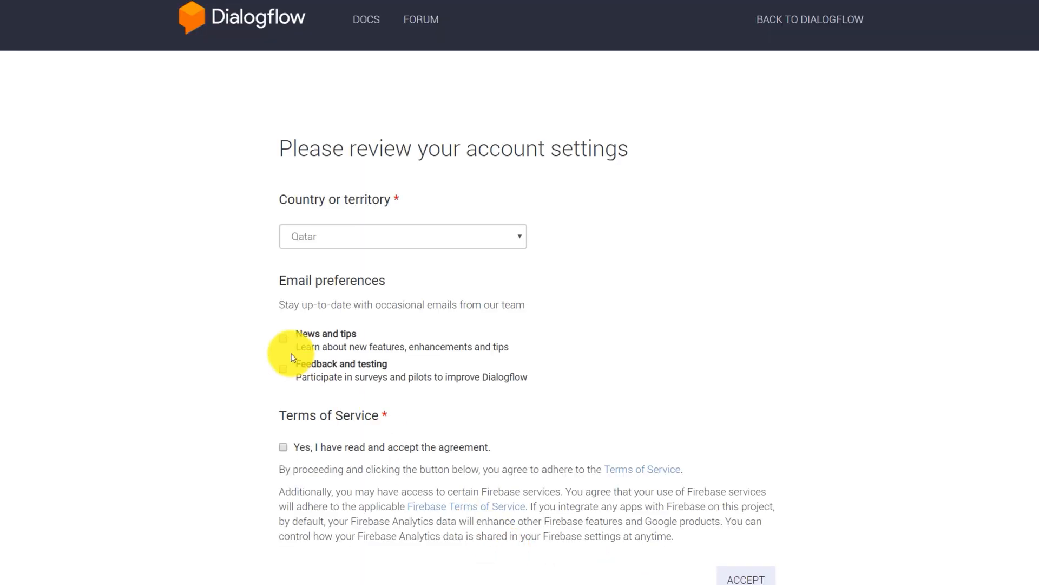
pyautogui.click(283, 447)
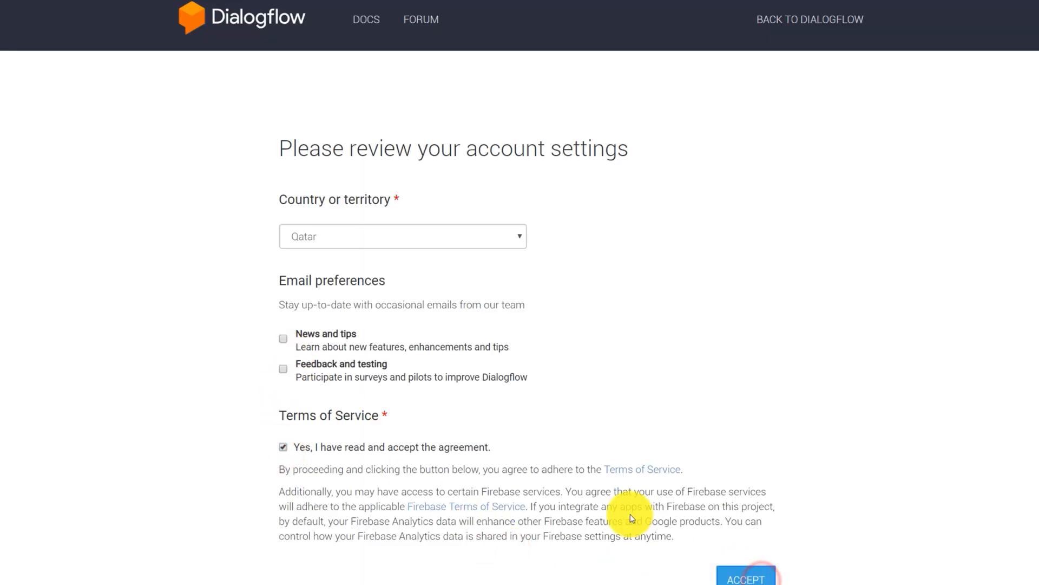
pyautogui.click(744, 578)
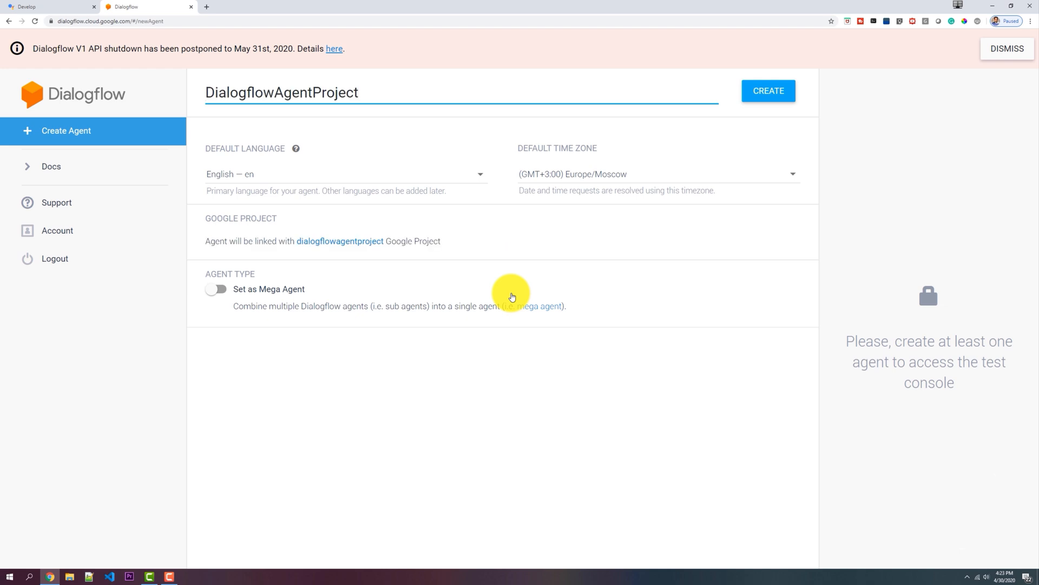
# Create the DialogflowAgentProject agent from the new agent form.
pyautogui.click(1007, 48)
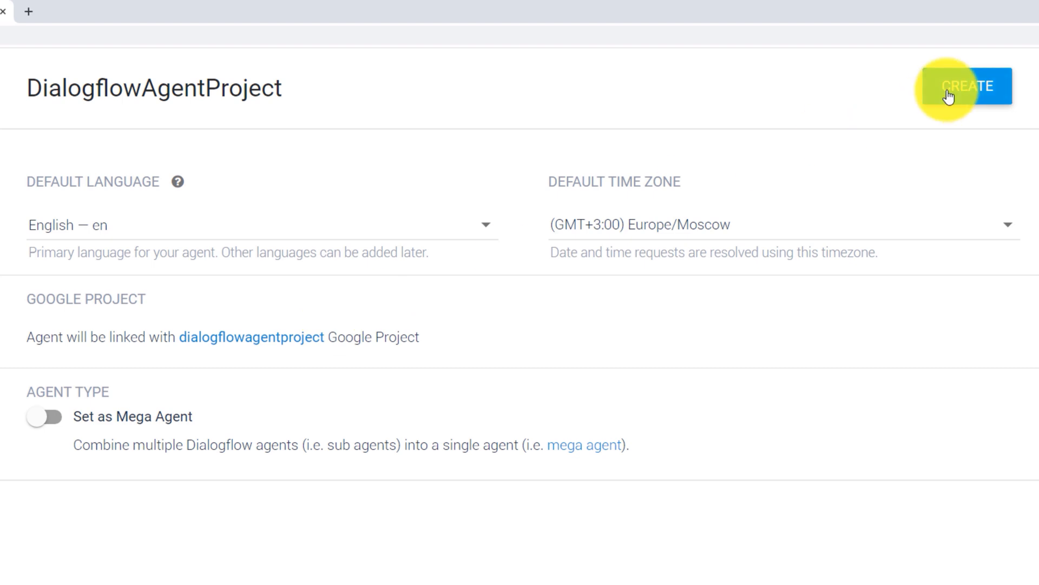
pyautogui.click(967, 86)
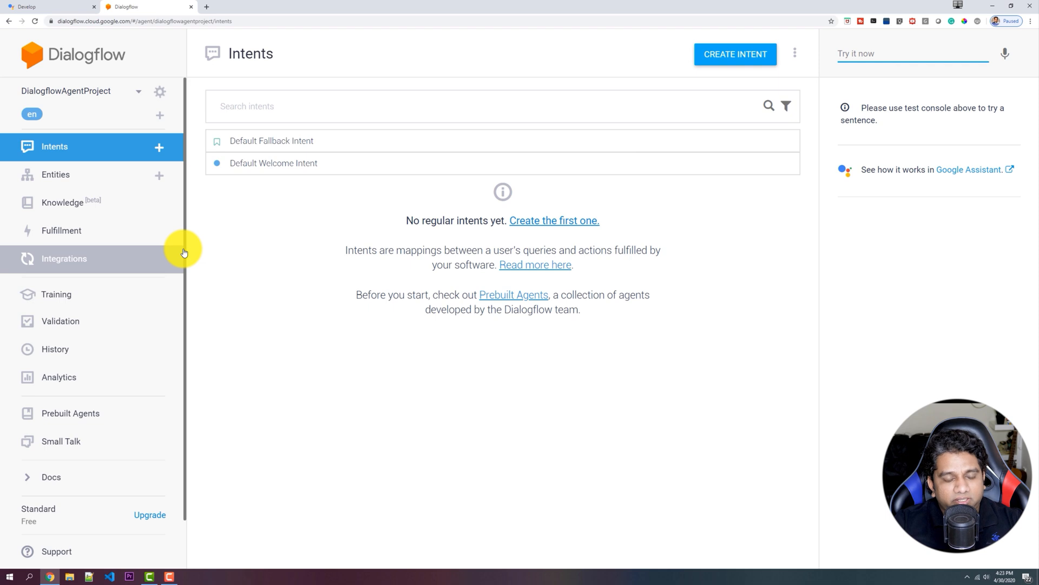
pyautogui.moveTo(236, 188)
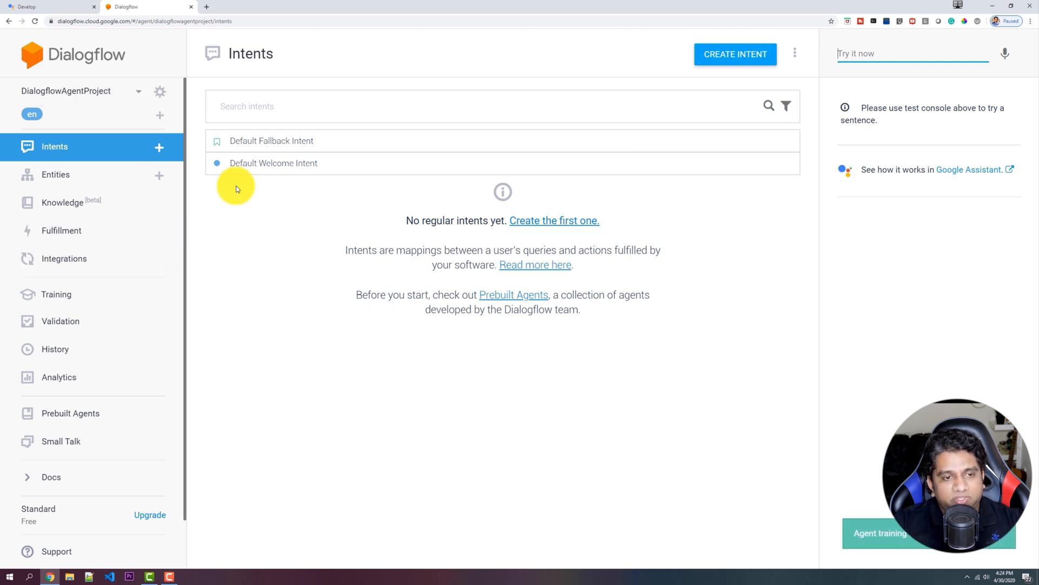
pyautogui.moveTo(302, 164)
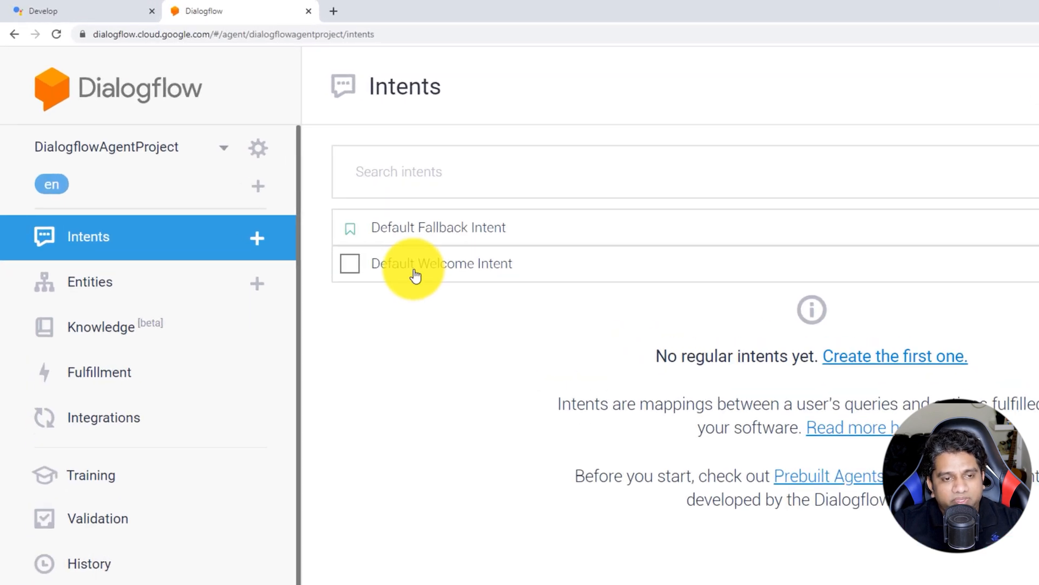
# Append 'I can help you answer about Google Compute Engine.' to the Default Welcome Intent replies and save.
pyautogui.click(442, 263)
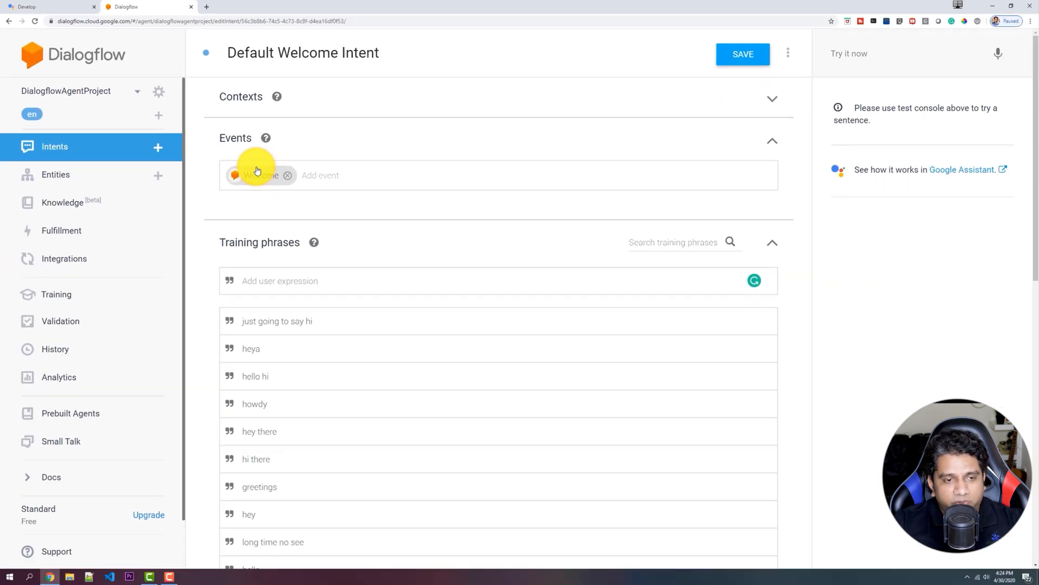
pyautogui.scroll(-3)
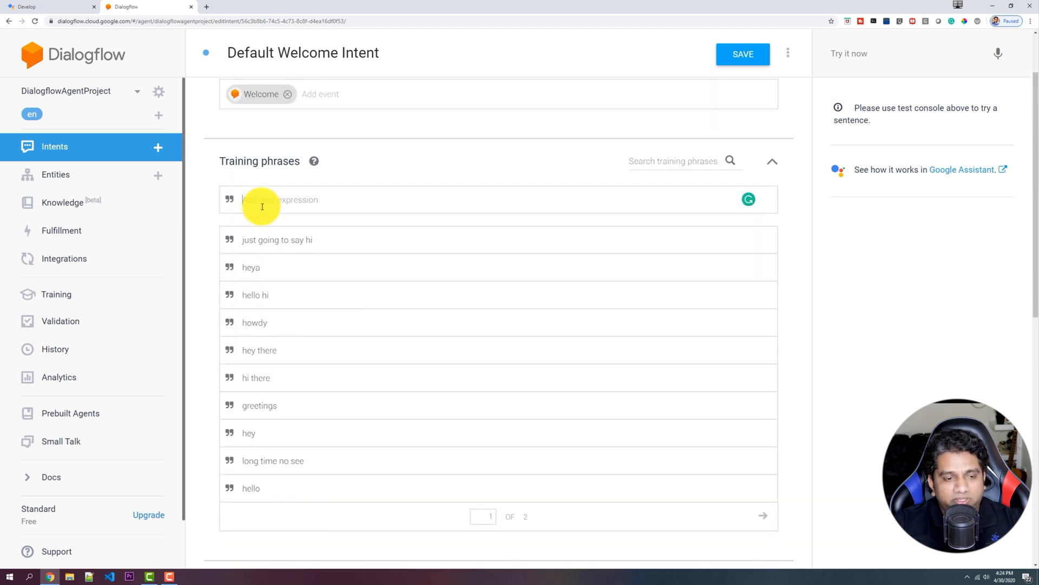
pyautogui.scroll(-3)
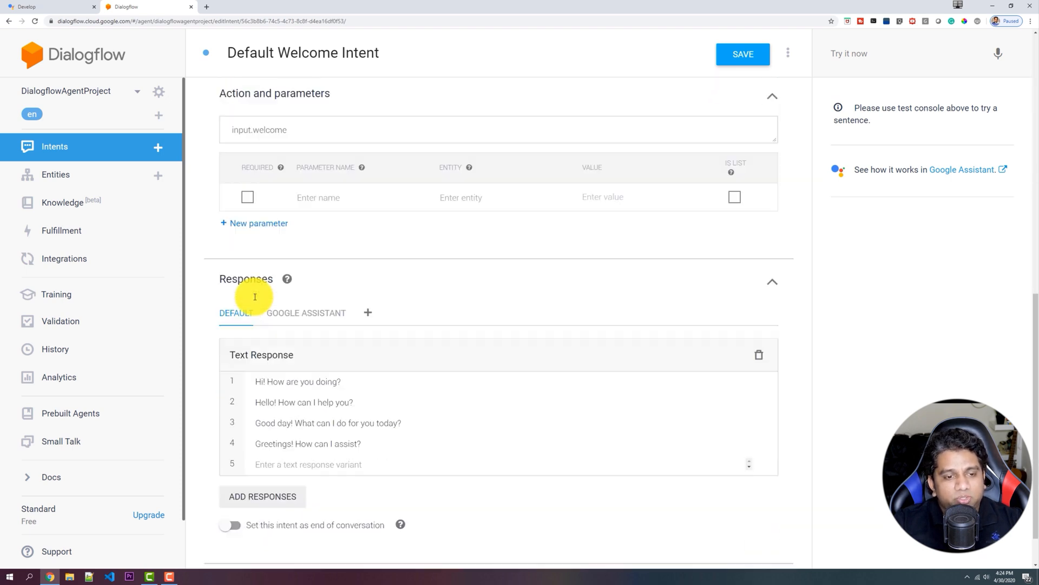
pyautogui.scroll(-3)
pyautogui.write('Hi! I can')
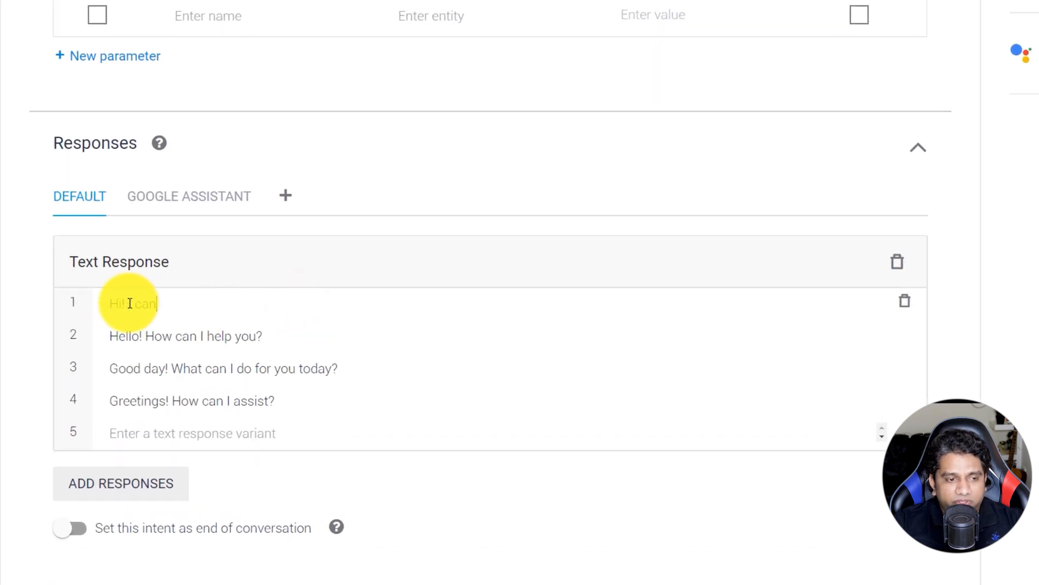
pyautogui.write('help you')
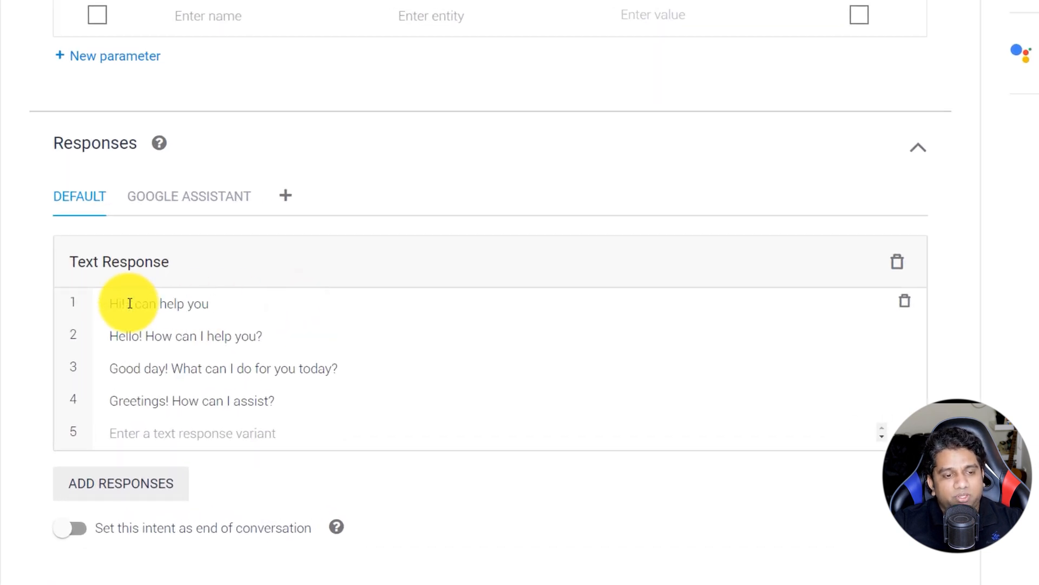
pyautogui.write('answer the')
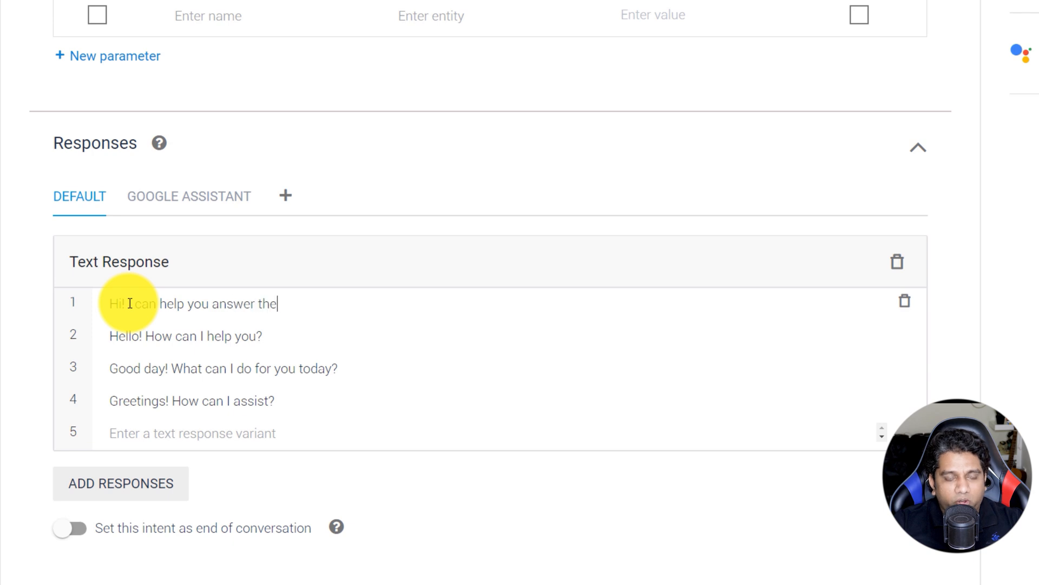
pyautogui.write('ab')
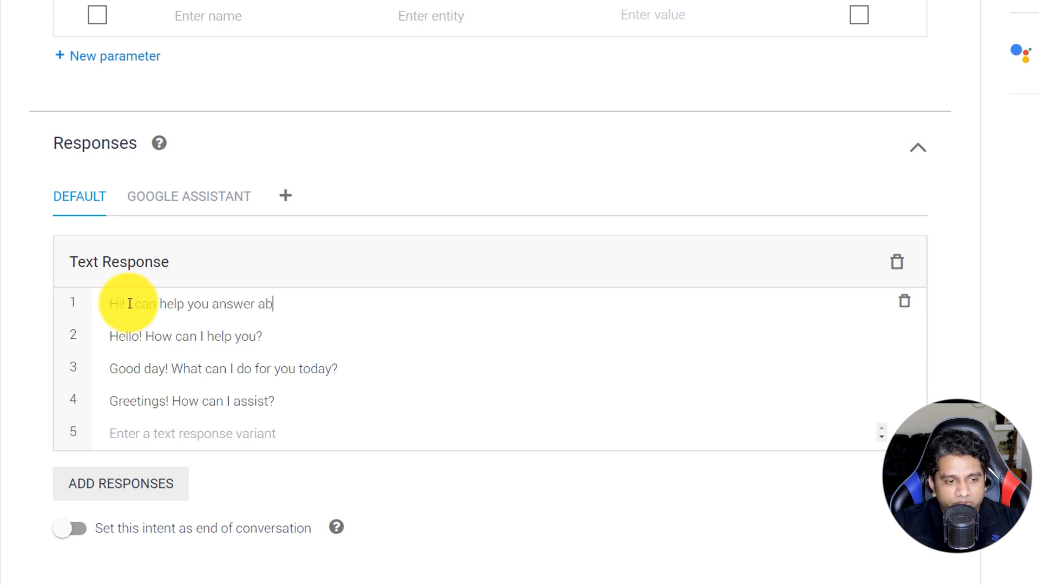
pyautogui.write('out Google Co')
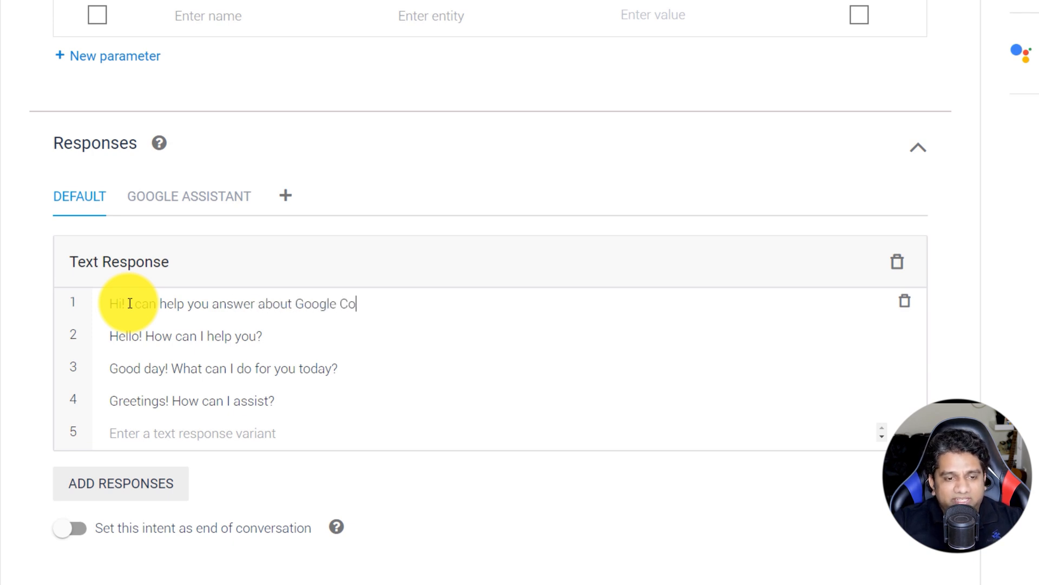
pyautogui.write('mpute Engine.')
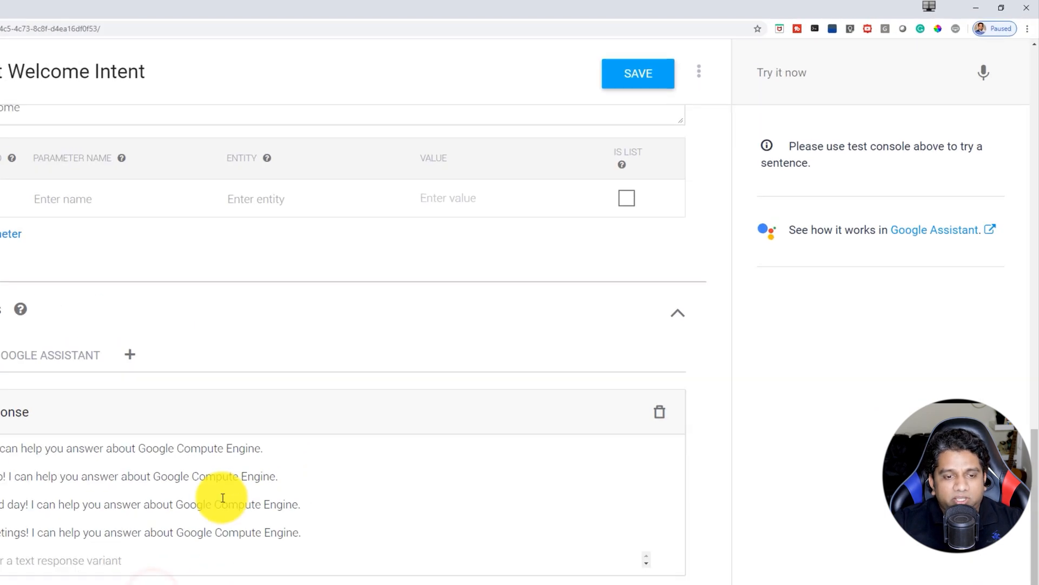
pyautogui.click(637, 73)
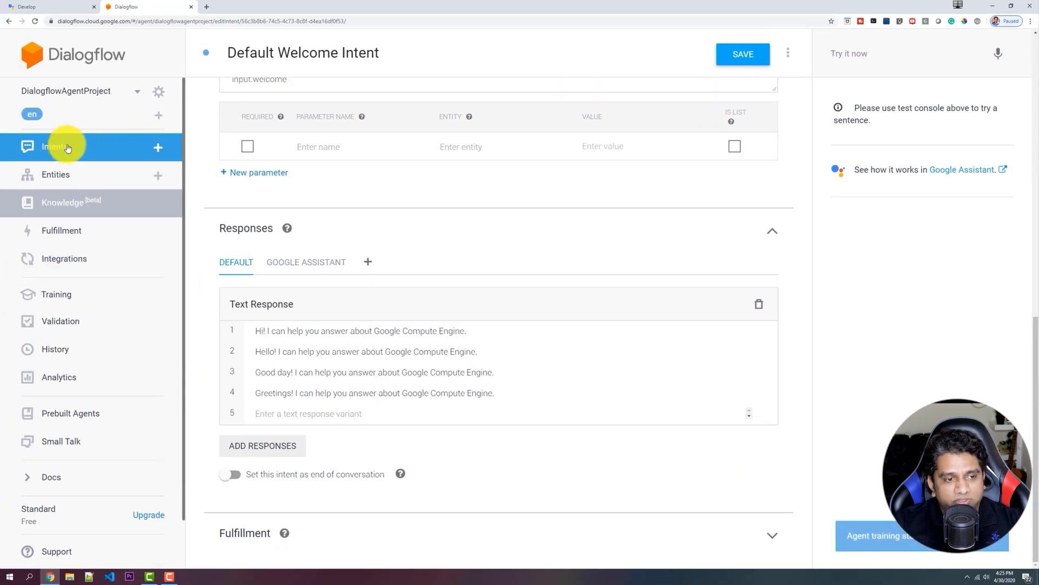
# Enable beta features and open the Knowledge [beta] page for the agent.
pyautogui.click(53, 147)
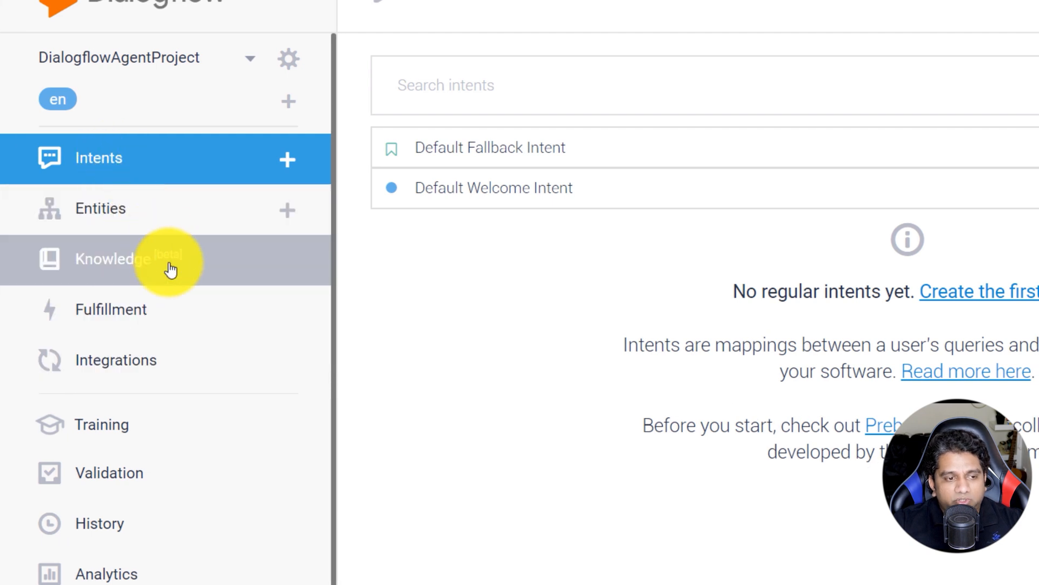
pyautogui.click(113, 258)
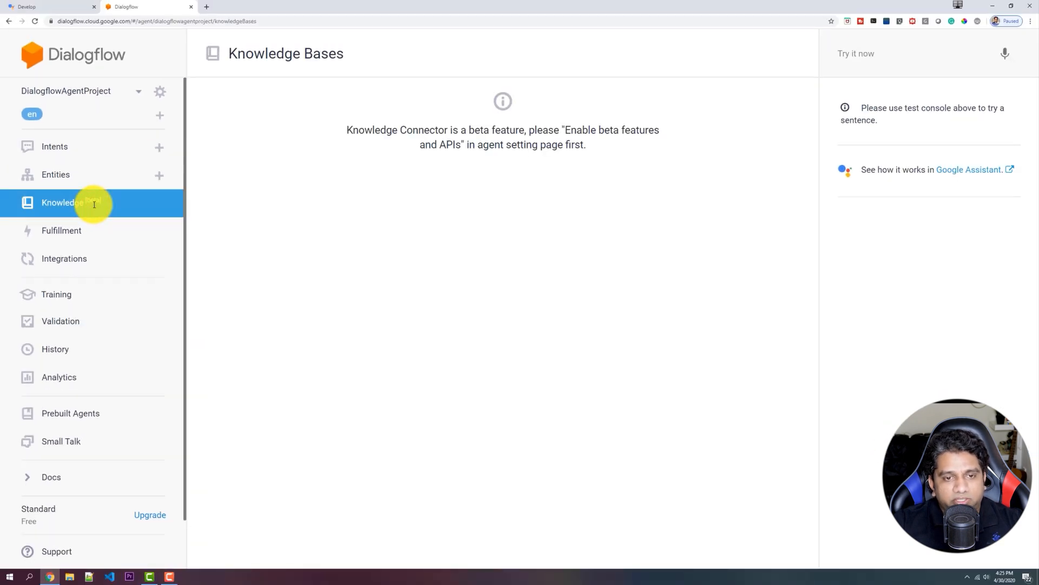
pyautogui.moveTo(245, 180)
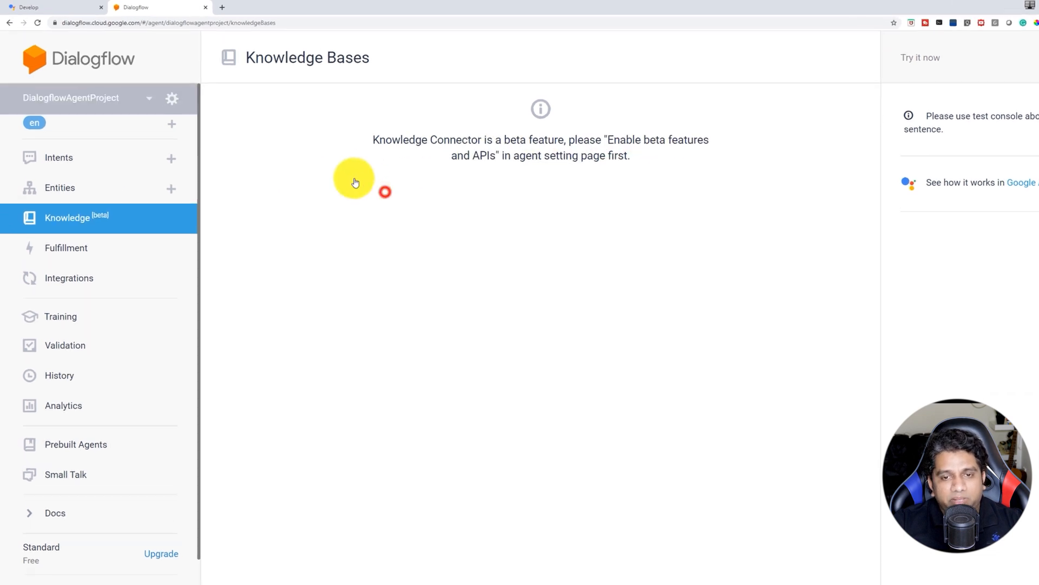
pyautogui.click(171, 98)
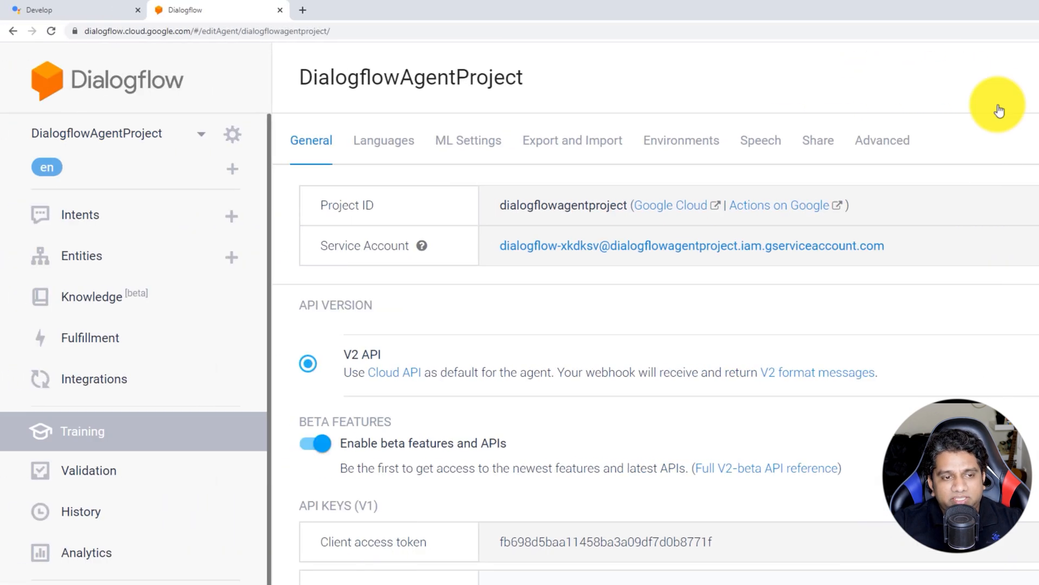
pyautogui.click(91, 296)
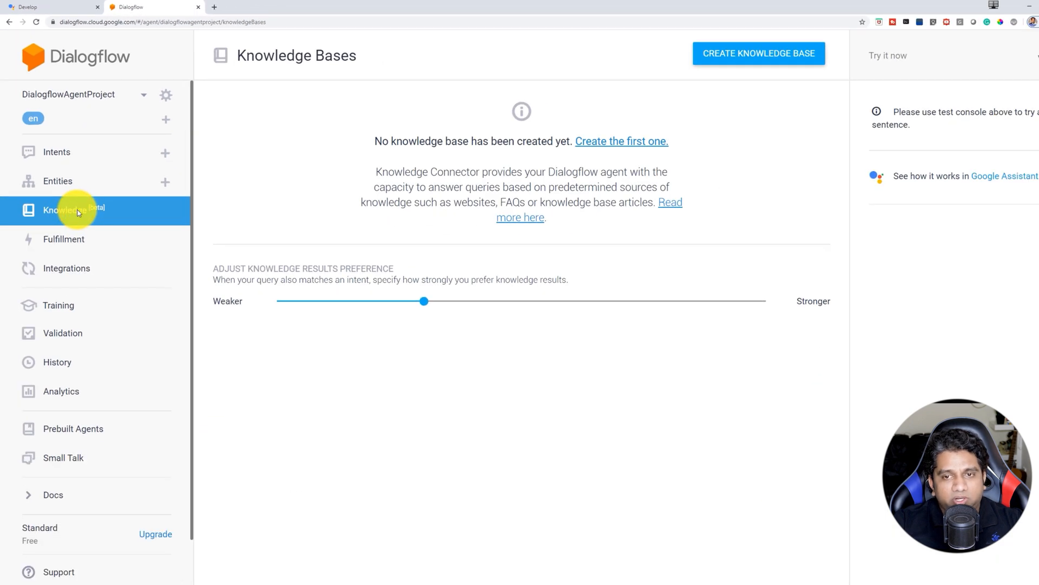
pyautogui.moveTo(779, 53)
pyautogui.write('Dialog')
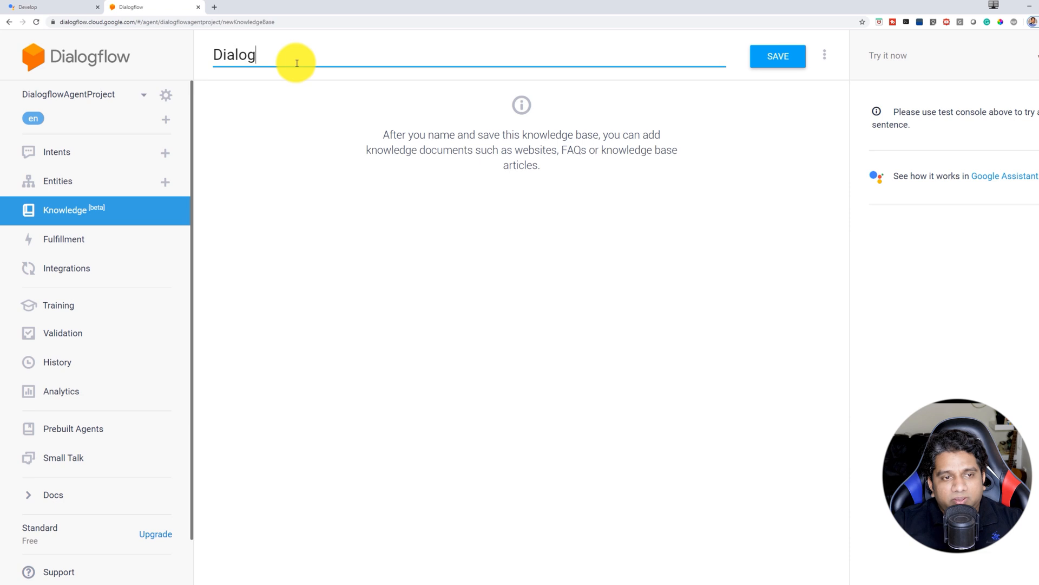
# Name the new knowledge base ComputeEngineKB and save it.
pyautogui.write('flowKB')
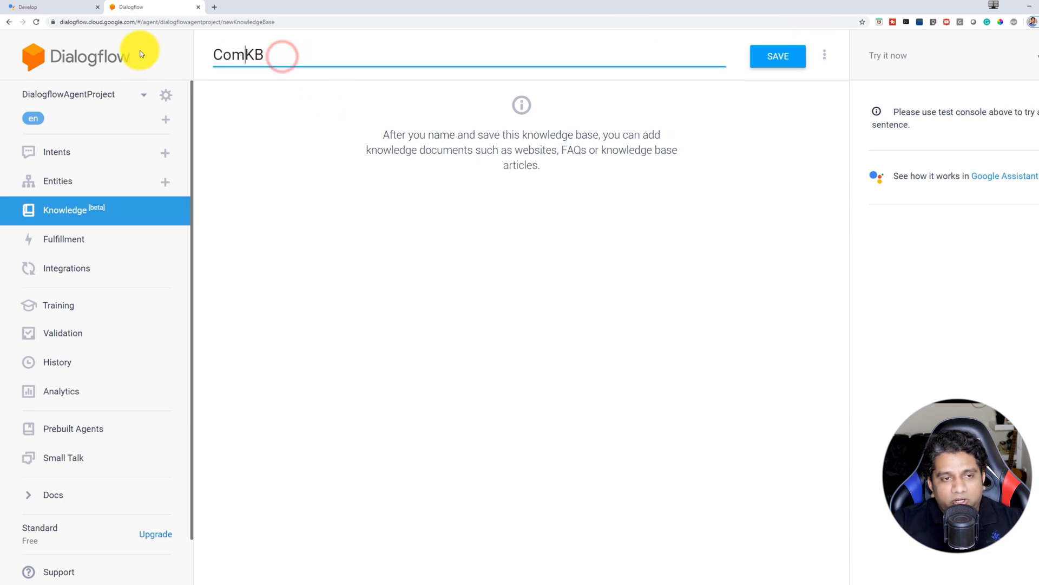
pyautogui.write('puteEngine')
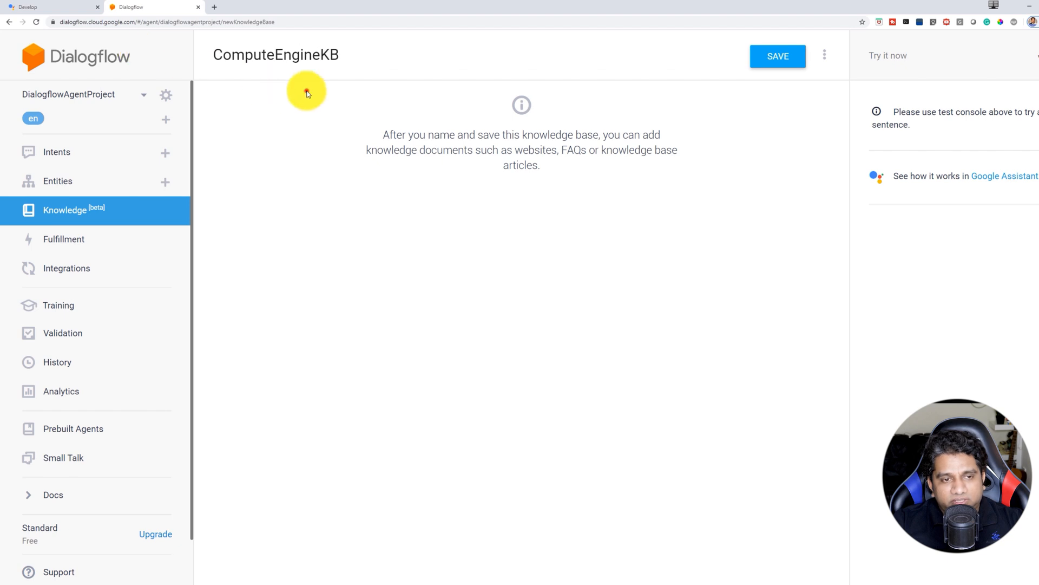
pyautogui.click(777, 56)
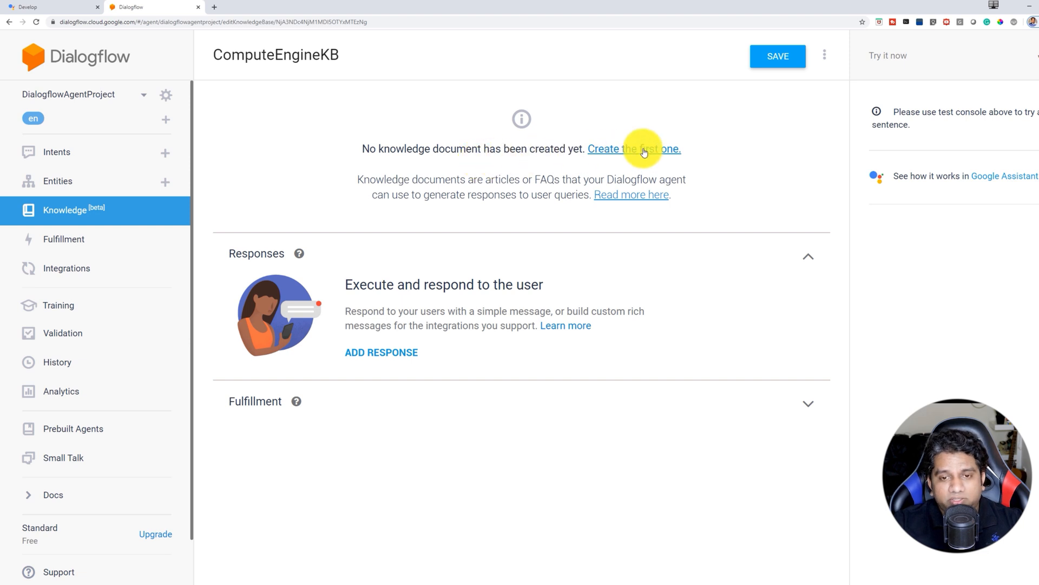
# Start the ComputeEngineFAQ document as FAQ type, text/html, with a URL data source.
pyautogui.click(633, 148)
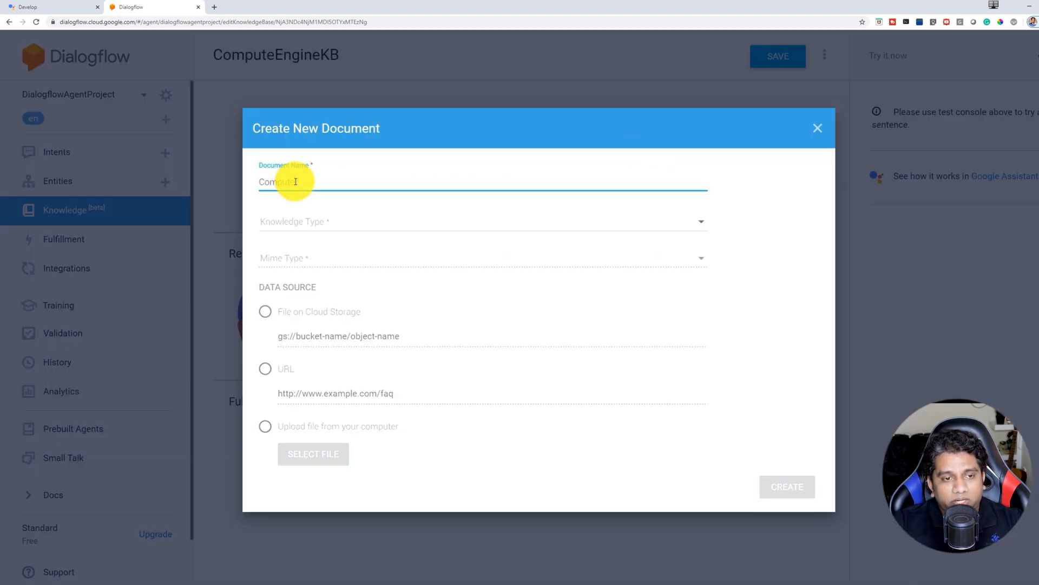
pyautogui.write('EngineK')
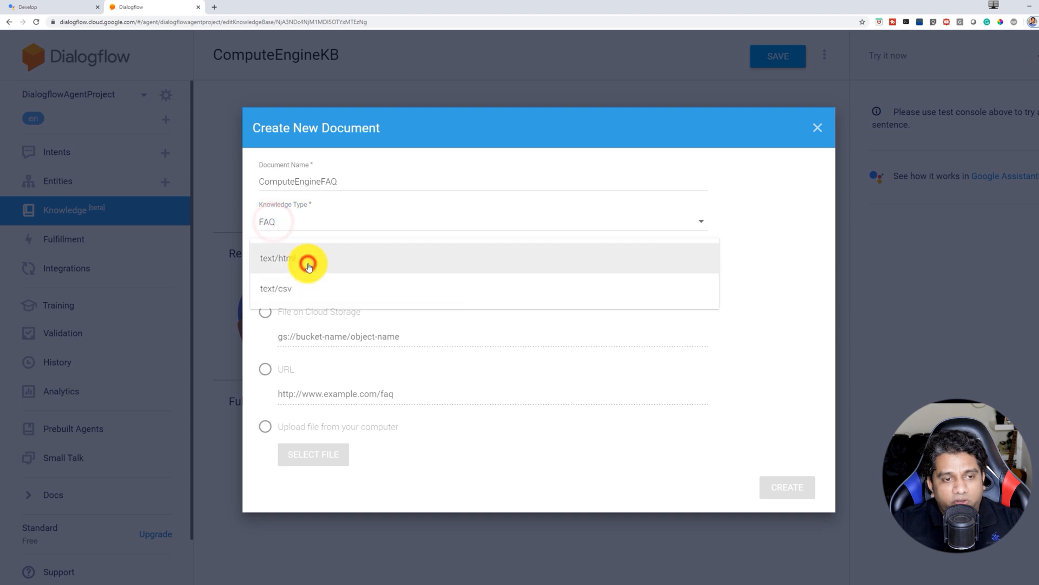
pyautogui.click(281, 258)
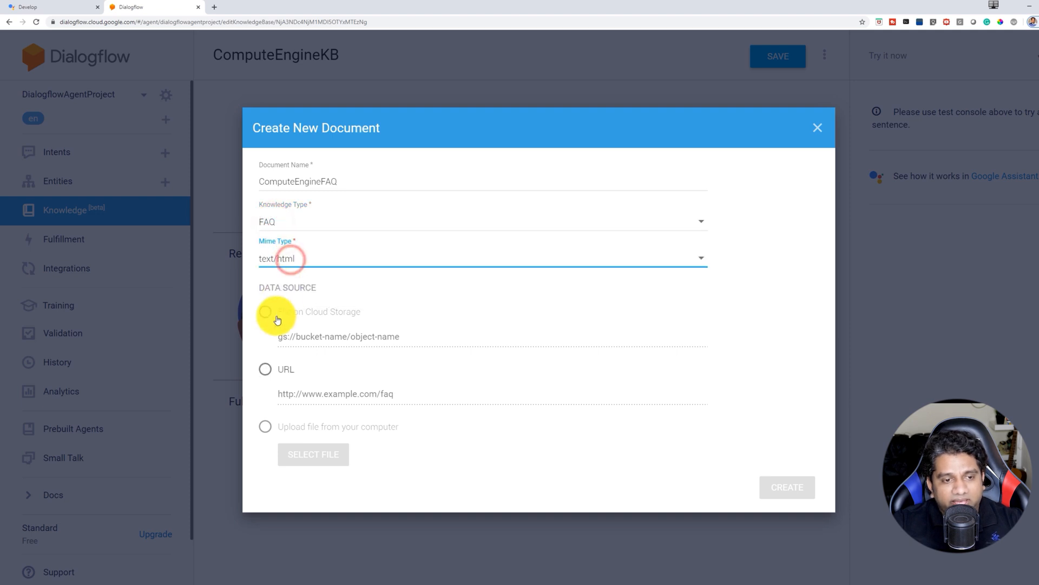
pyautogui.click(266, 368)
pyautogui.write('compute')
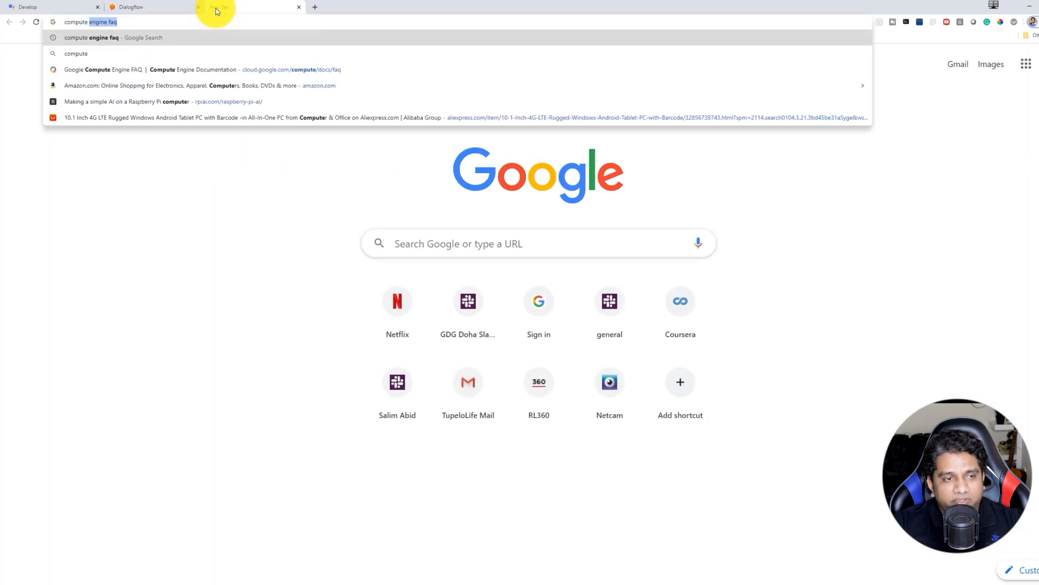
# Open the cloud.google.com Compute Engine FAQ page and scroll through it.
pyautogui.press('Return')
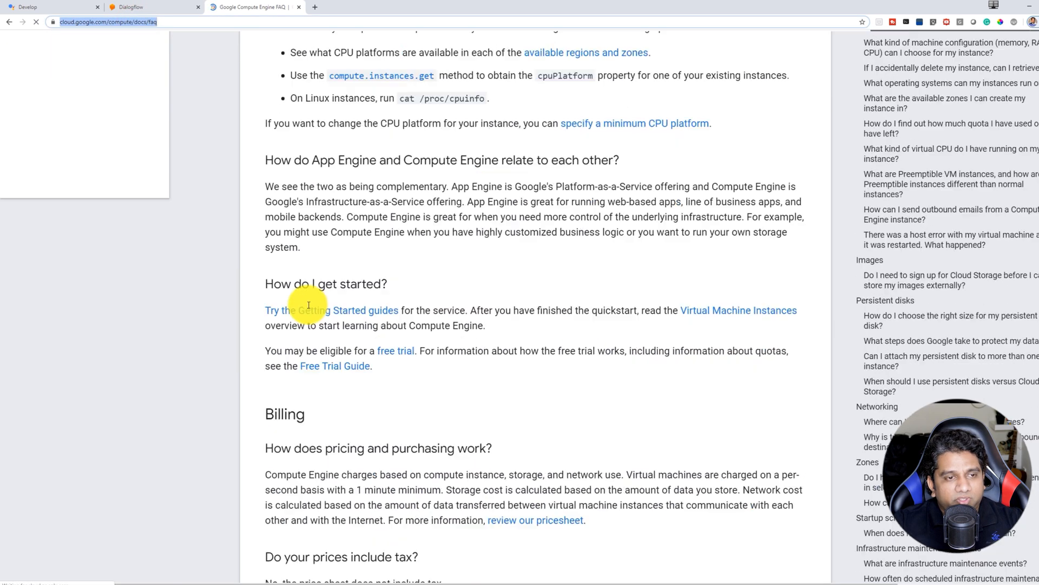
pyautogui.scroll(-3)
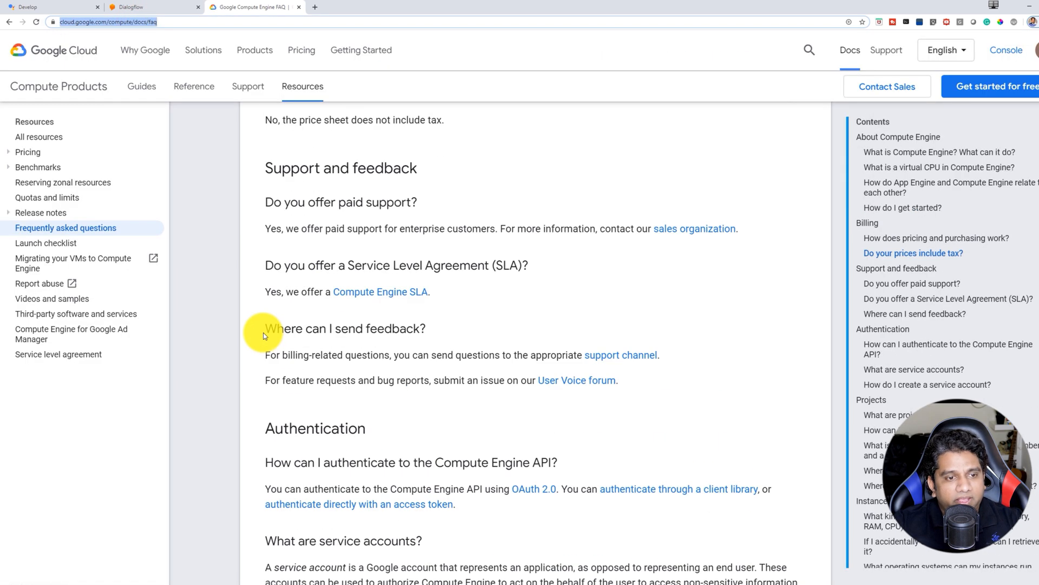
pyautogui.scroll(-3)
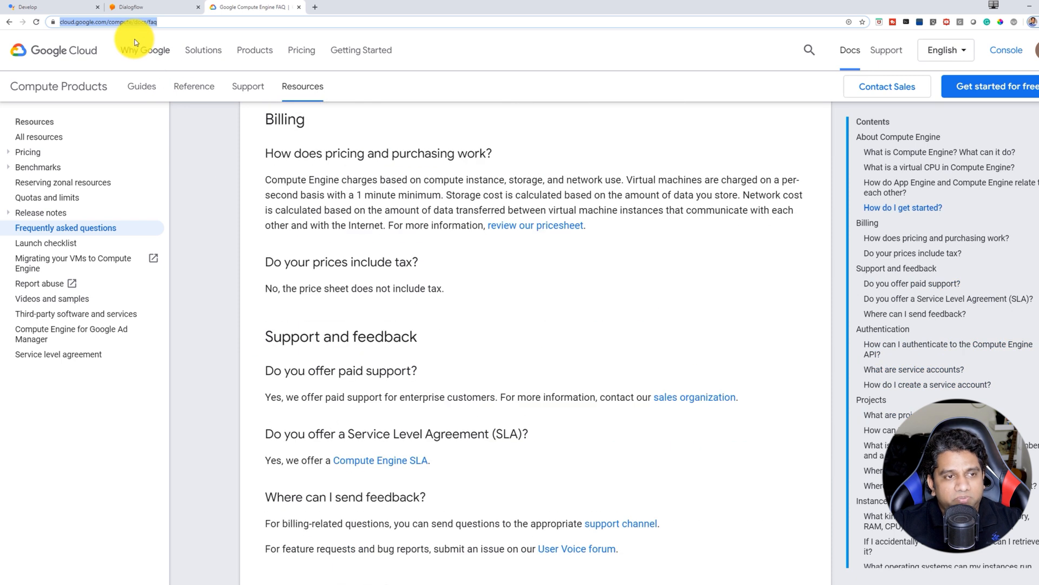
pyautogui.click(153, 6)
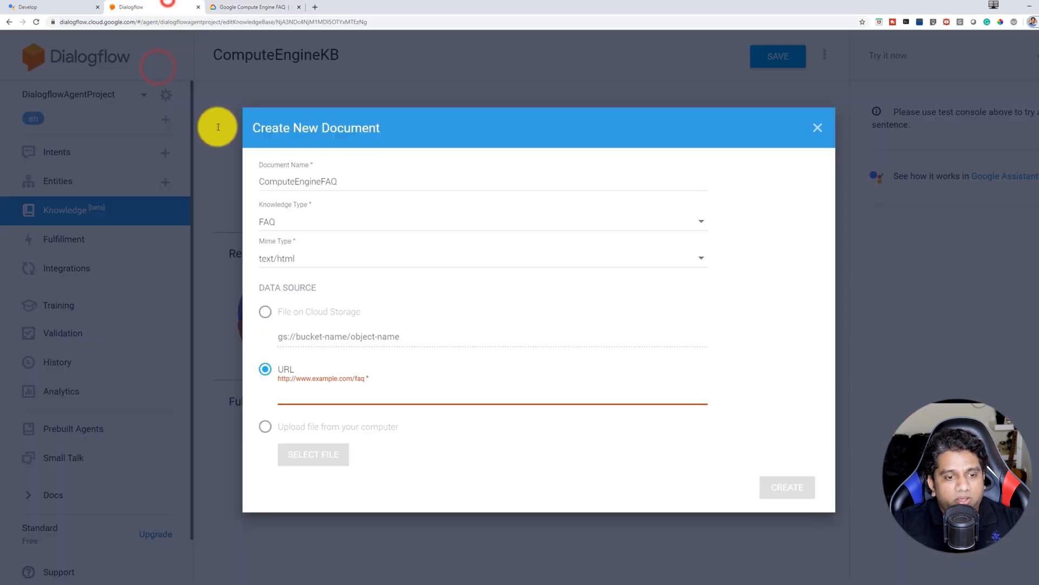
pyautogui.write('https://cloud.google.com/compute/docs/faq')
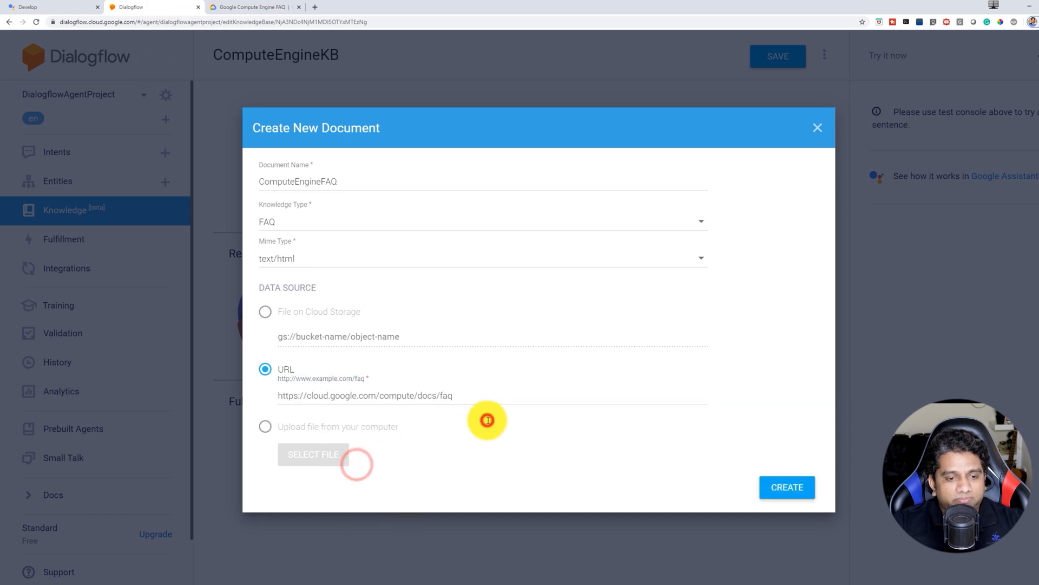
pyautogui.click(787, 487)
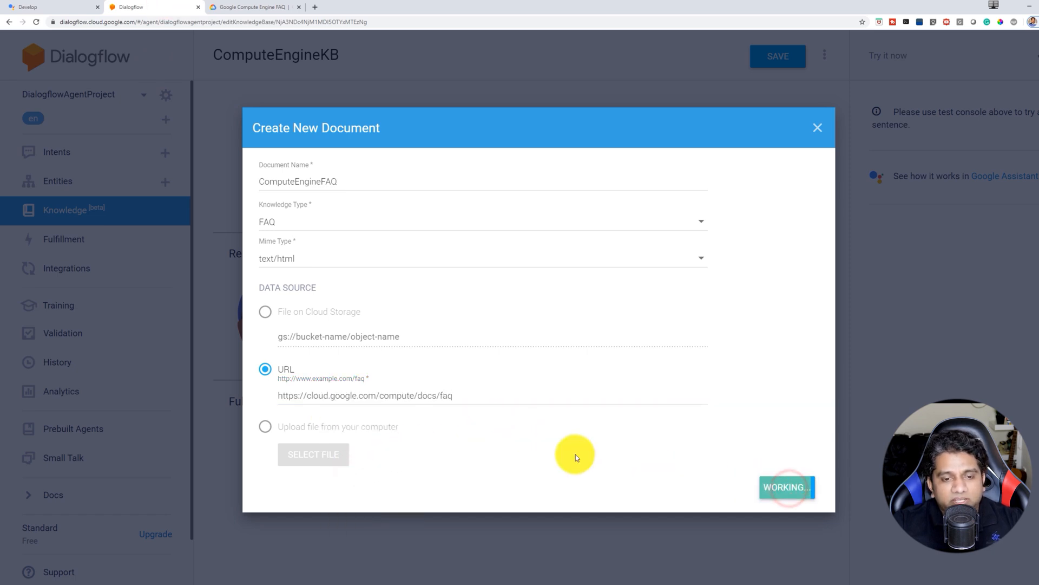
pyautogui.click(786, 487)
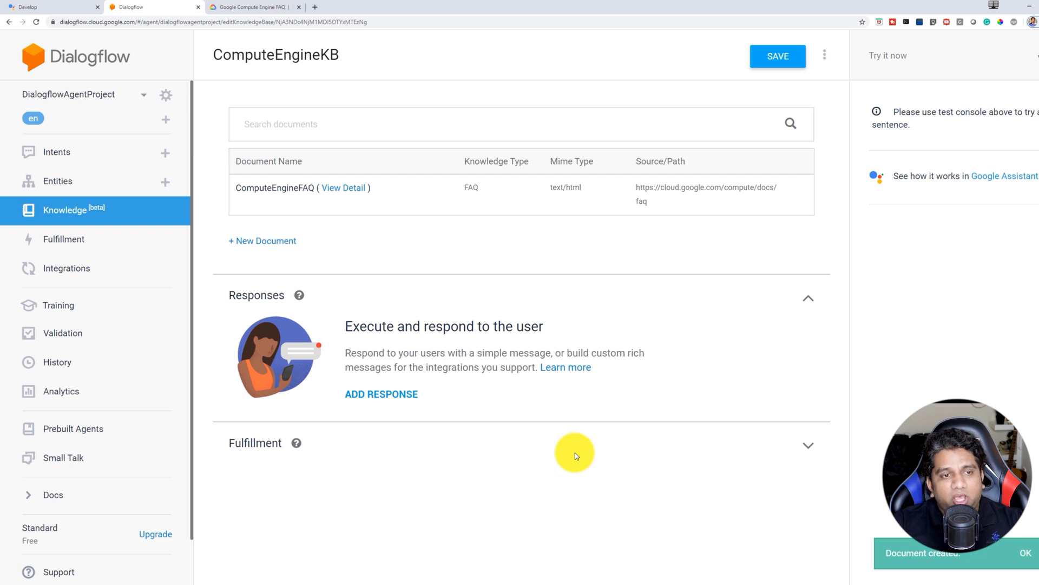
pyautogui.moveTo(428, 275)
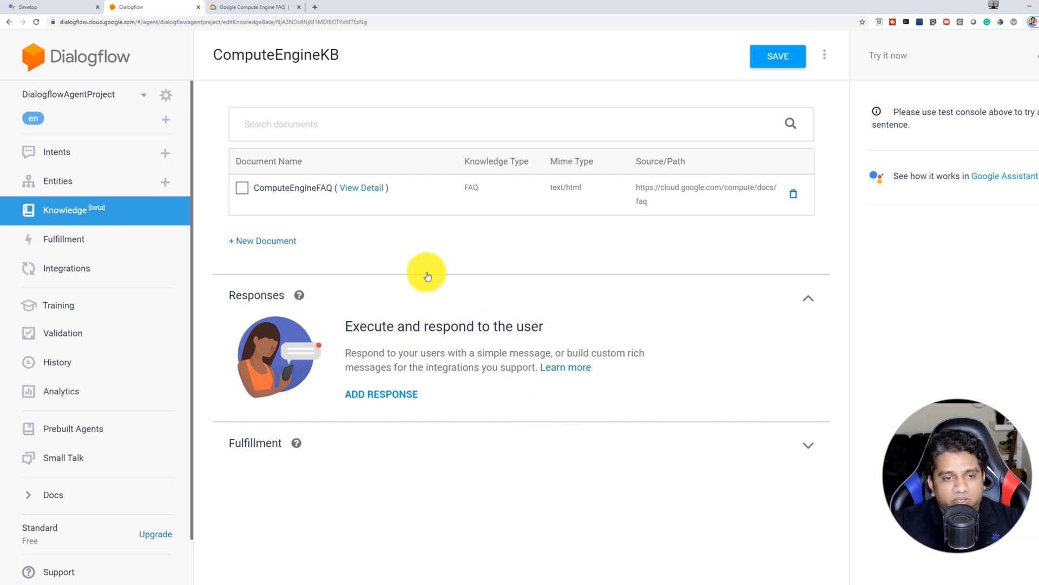
# Open ComputeEngineFAQ's details and scroll through its extracted question-answer pairs.
pyautogui.click(361, 188)
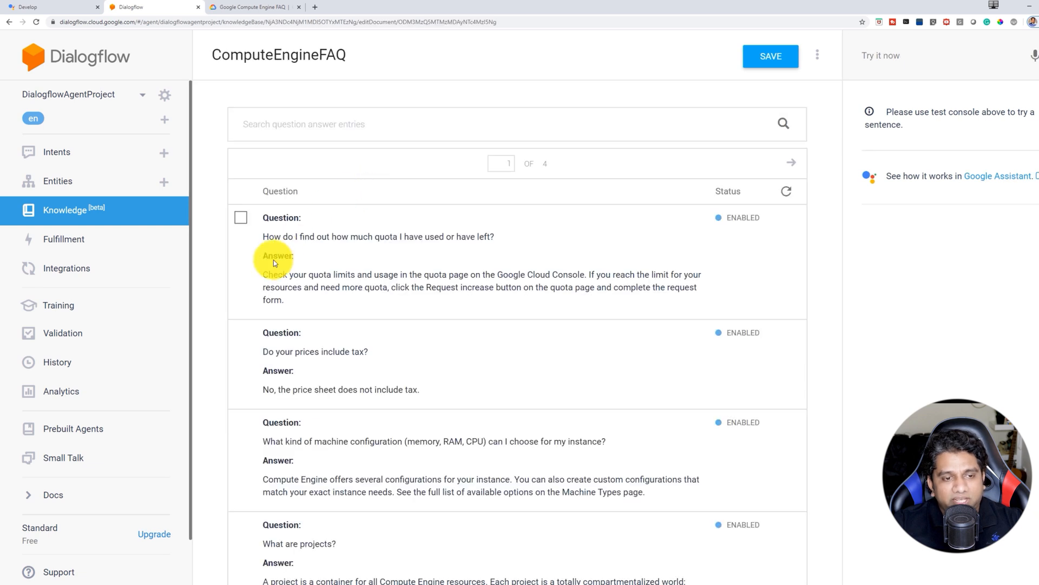
pyautogui.scroll(-3)
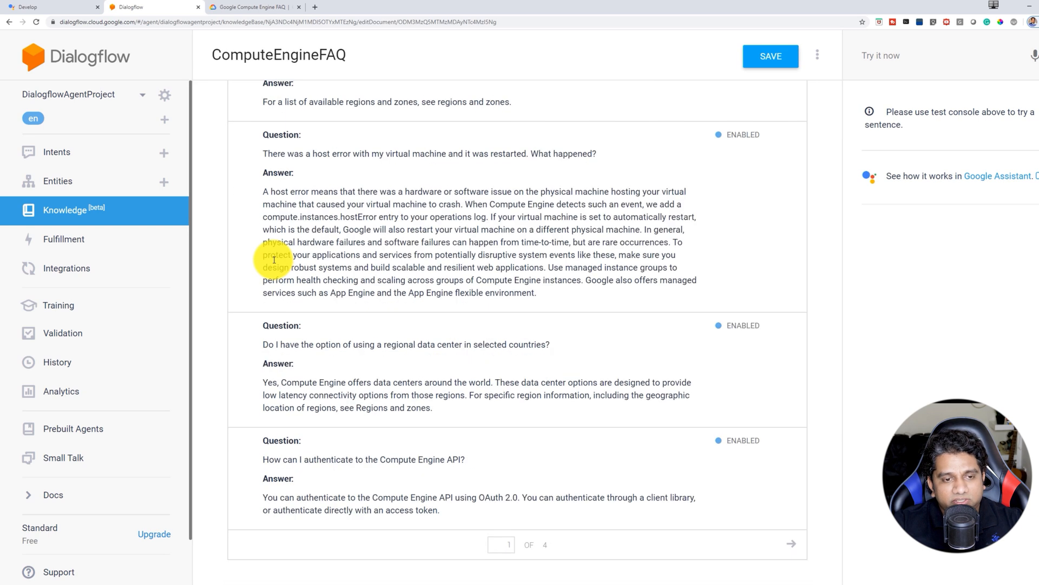
pyautogui.scroll(3)
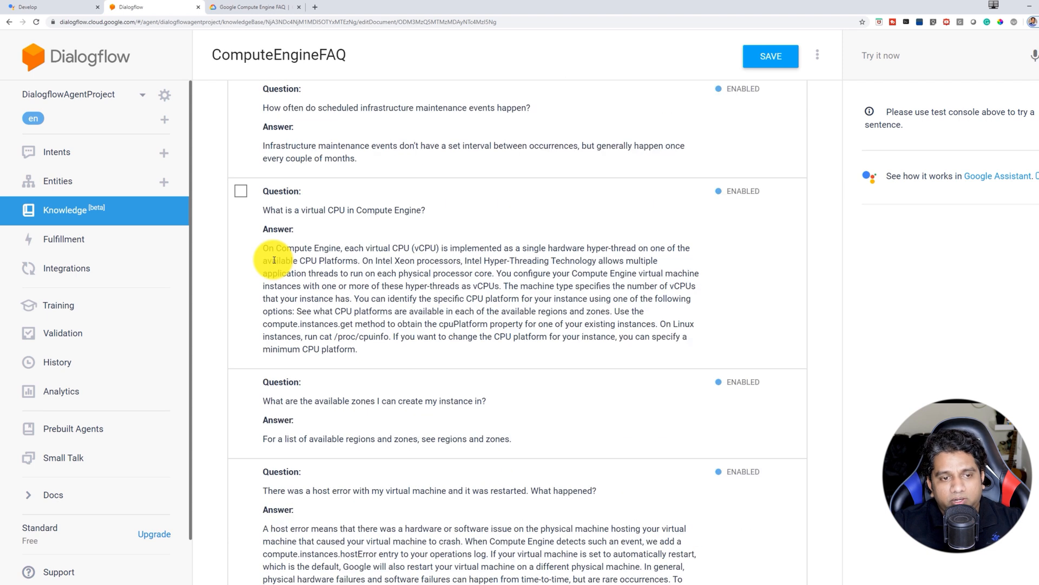
pyautogui.scroll(3)
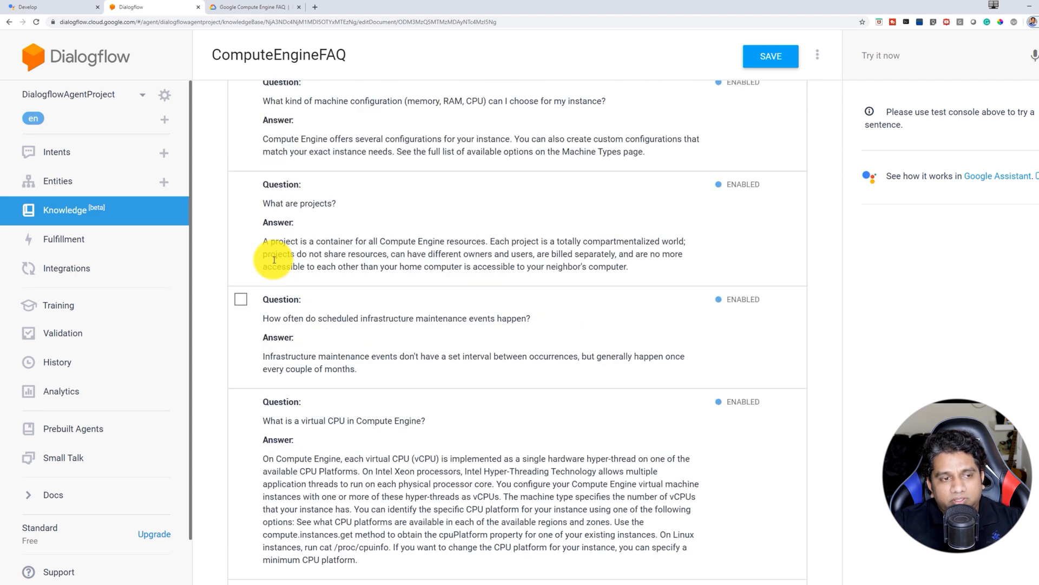
pyautogui.scroll(3)
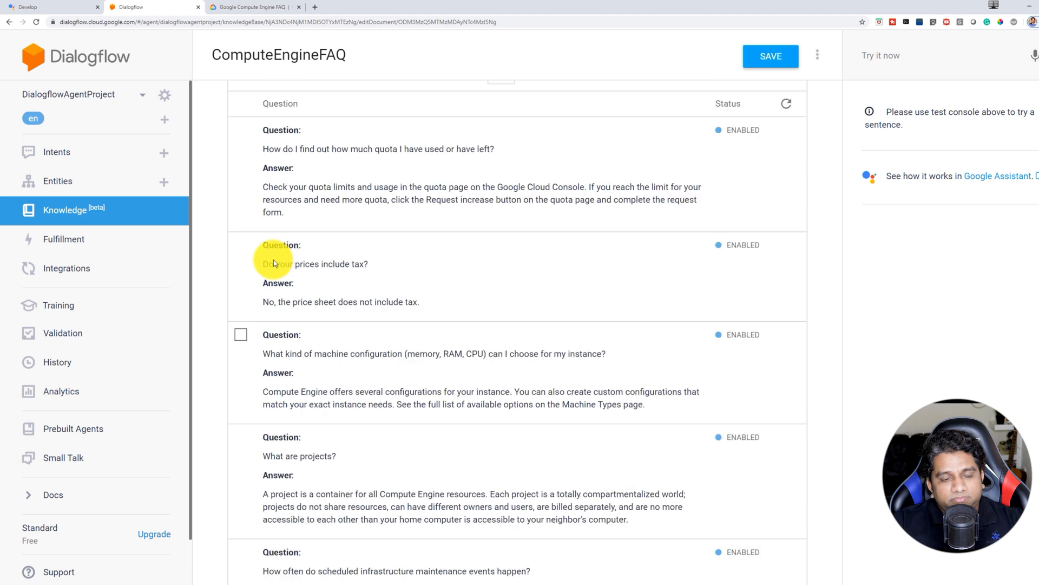
pyautogui.scroll(3)
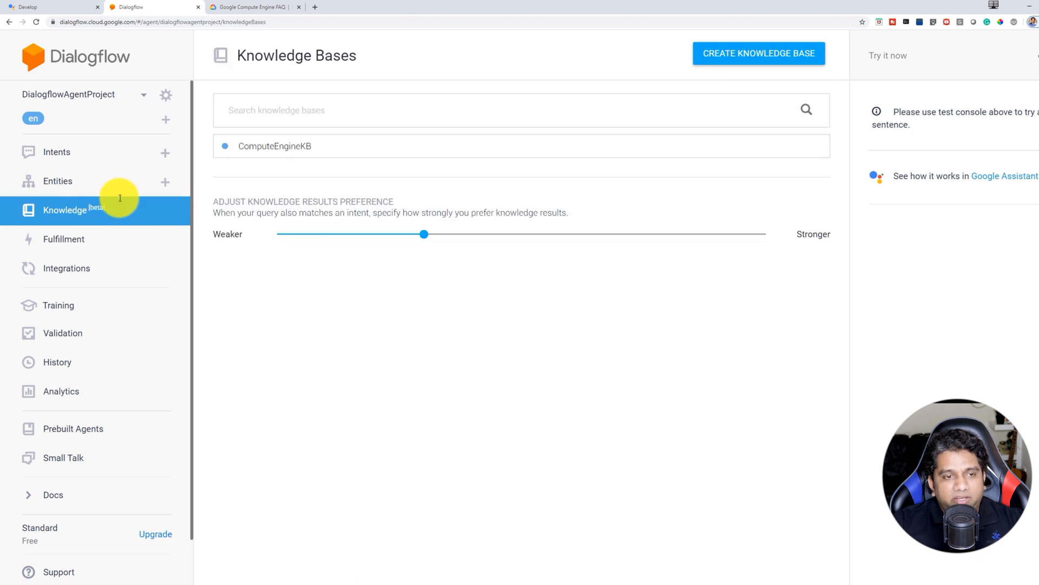
# Give ComputeEngineKB a default text response of $Knowledge.Answer[1] and save it.
pyautogui.click(274, 146)
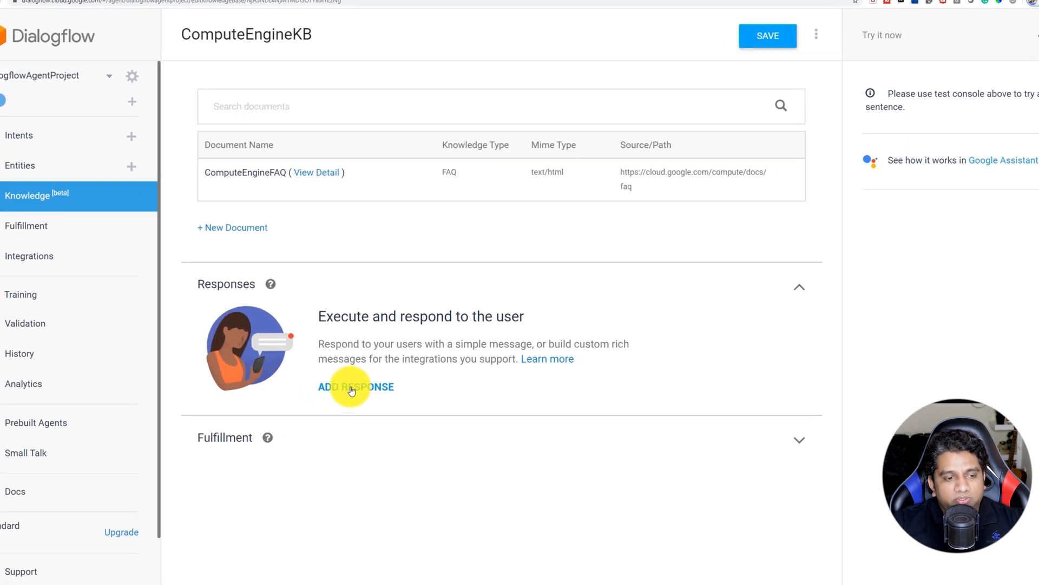
pyautogui.click(355, 386)
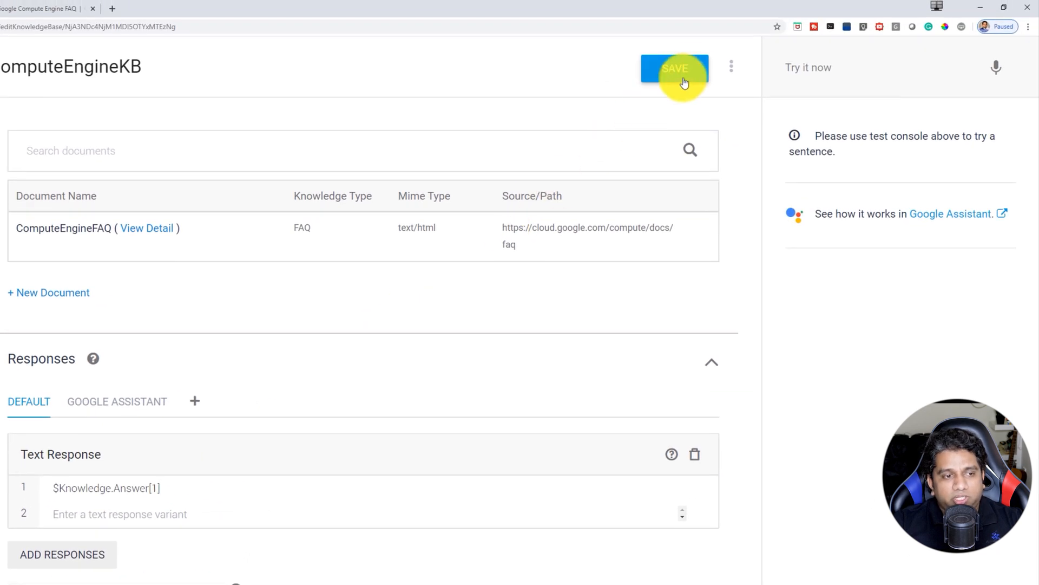
pyautogui.click(673, 68)
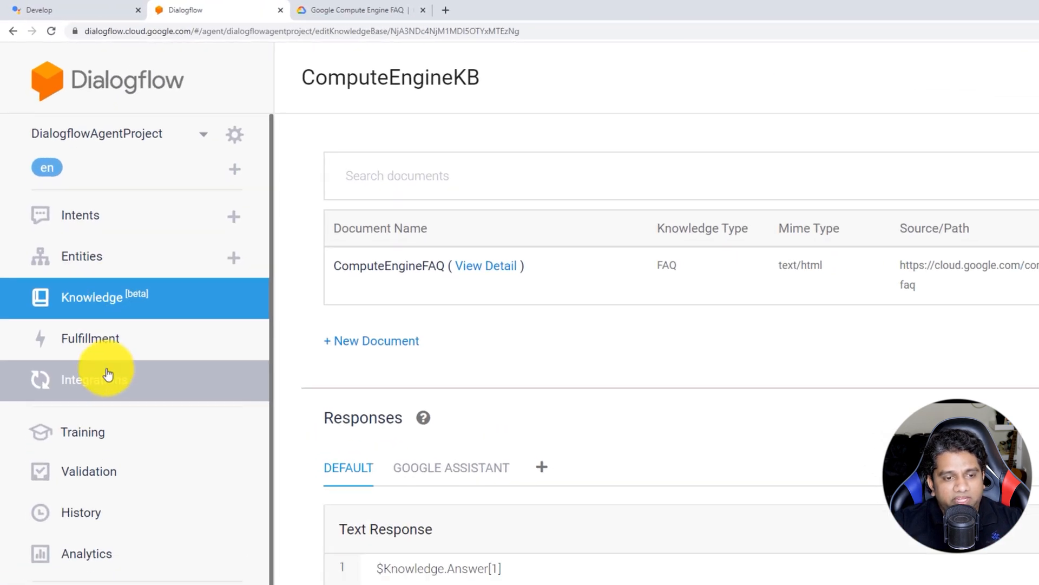
# Enable the Web Demo integration under Text based integrations to get its bot link.
pyautogui.click(96, 379)
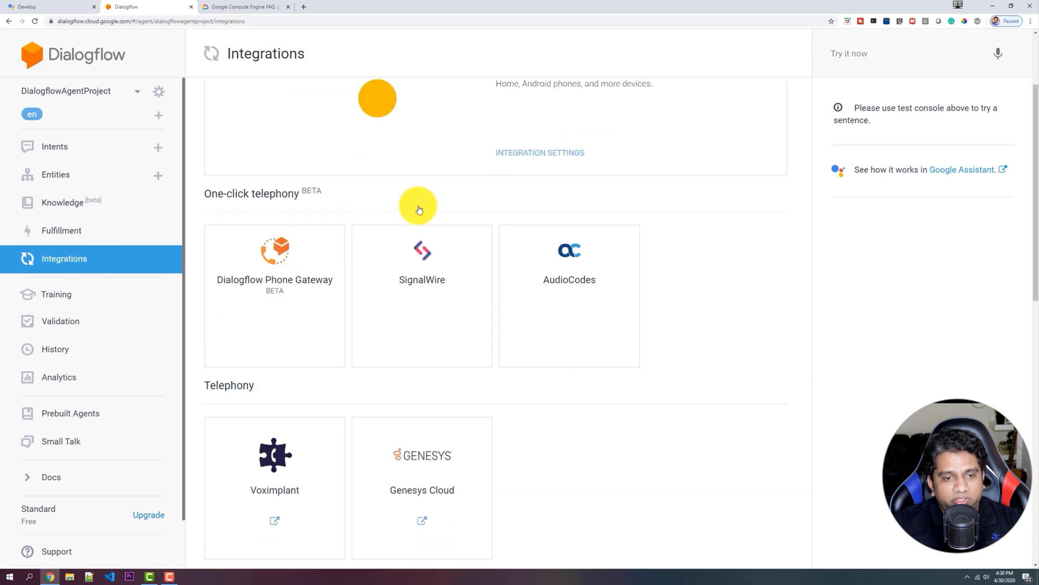
pyautogui.scroll(-3)
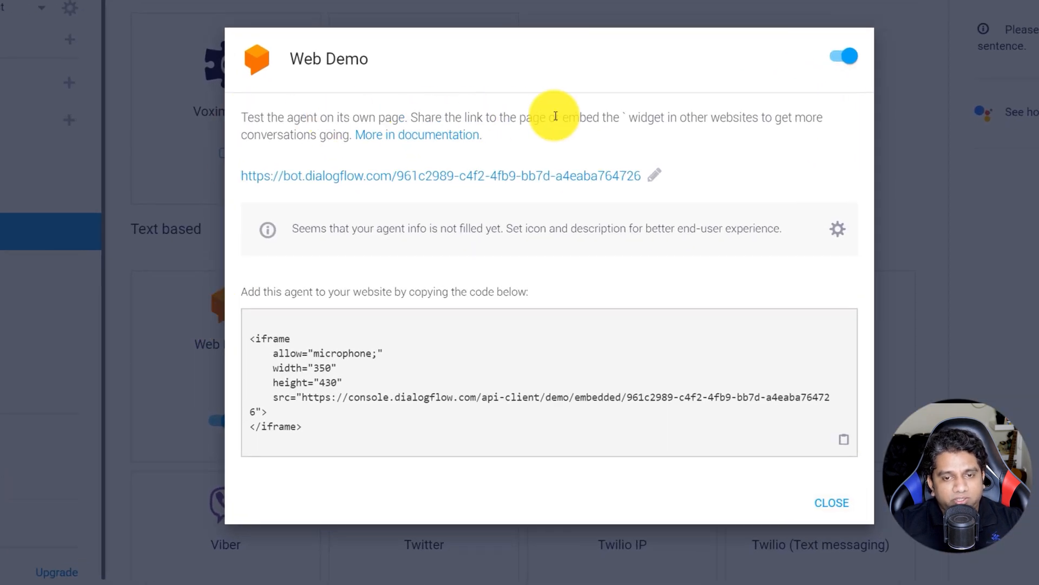
pyautogui.click(441, 176)
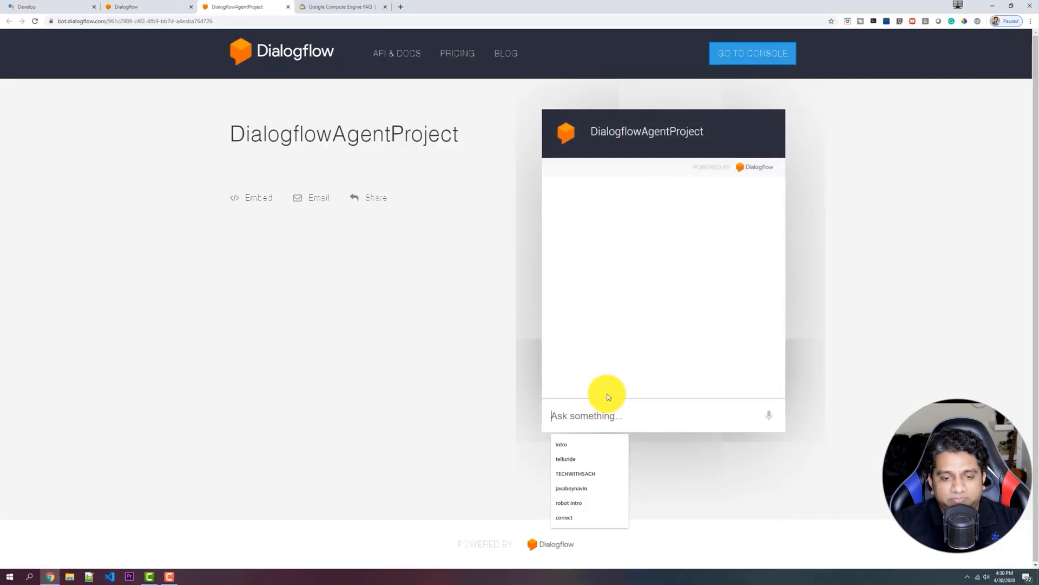
# Ask the web demo bot 'what are projects' and get its FAQ answer.
pyautogui.write('what are proj')
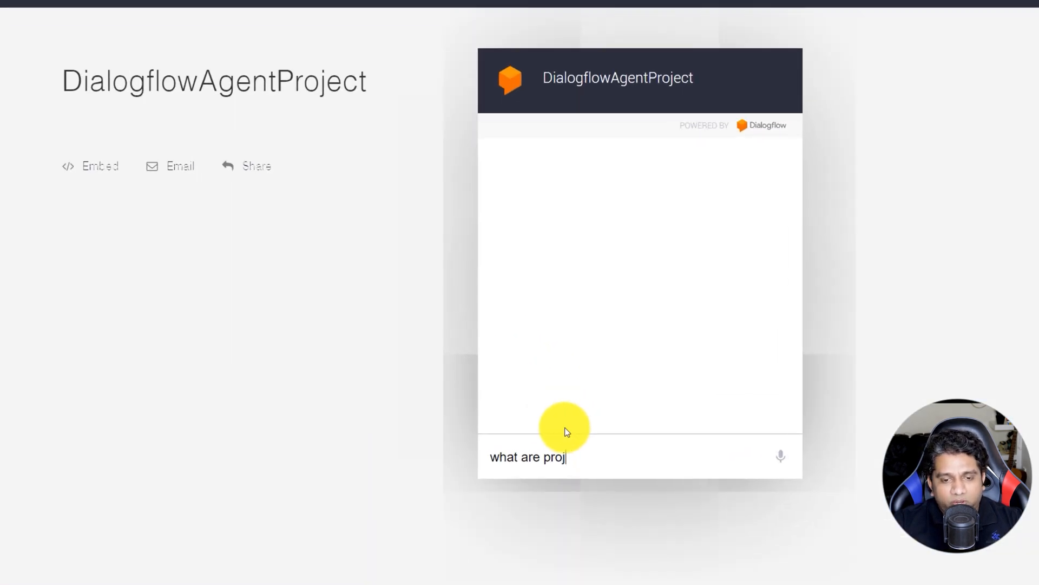
pyautogui.press('Return')
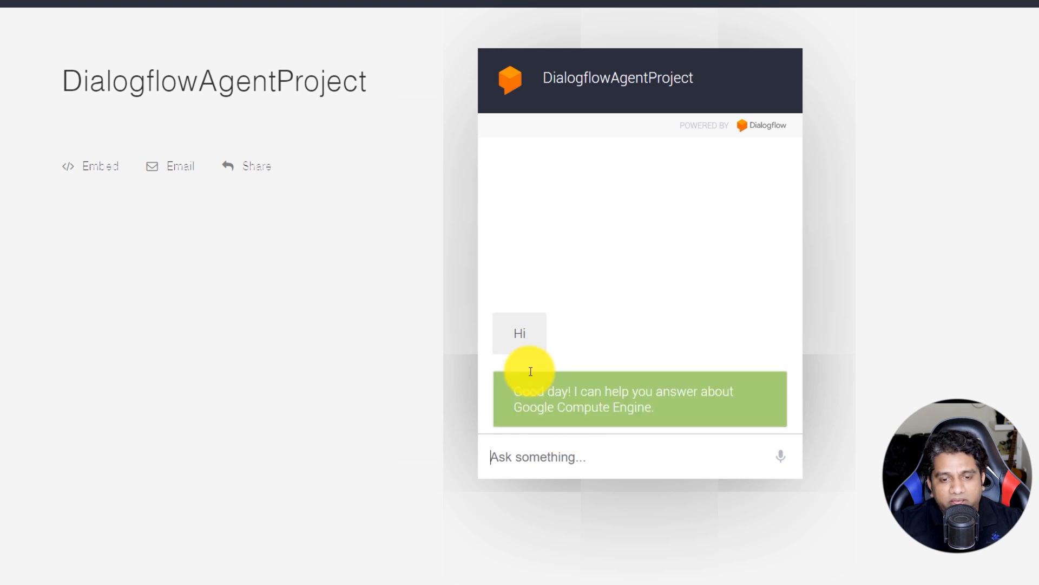
pyautogui.write('wha')
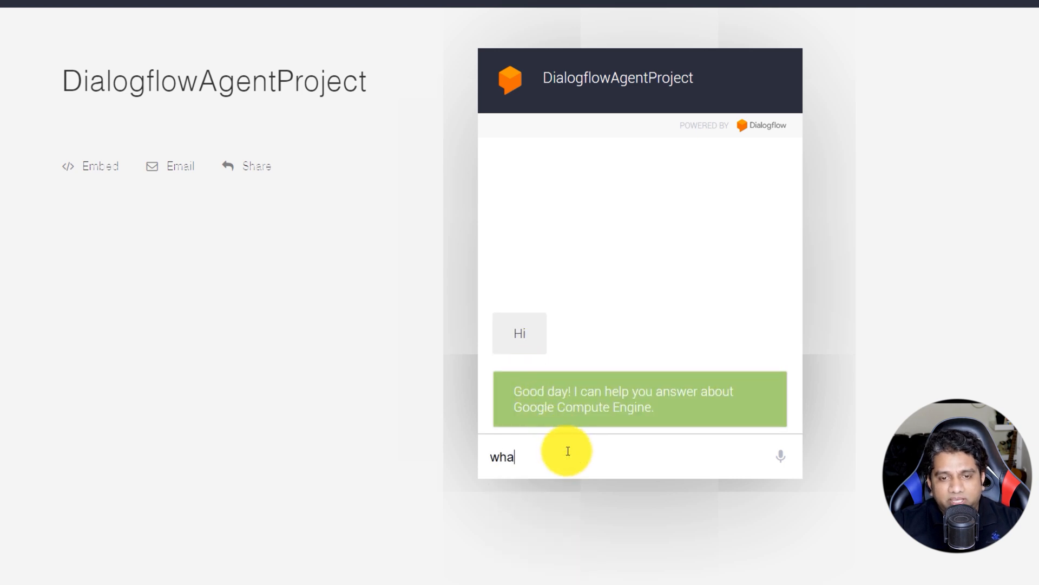
pyautogui.press('Return')
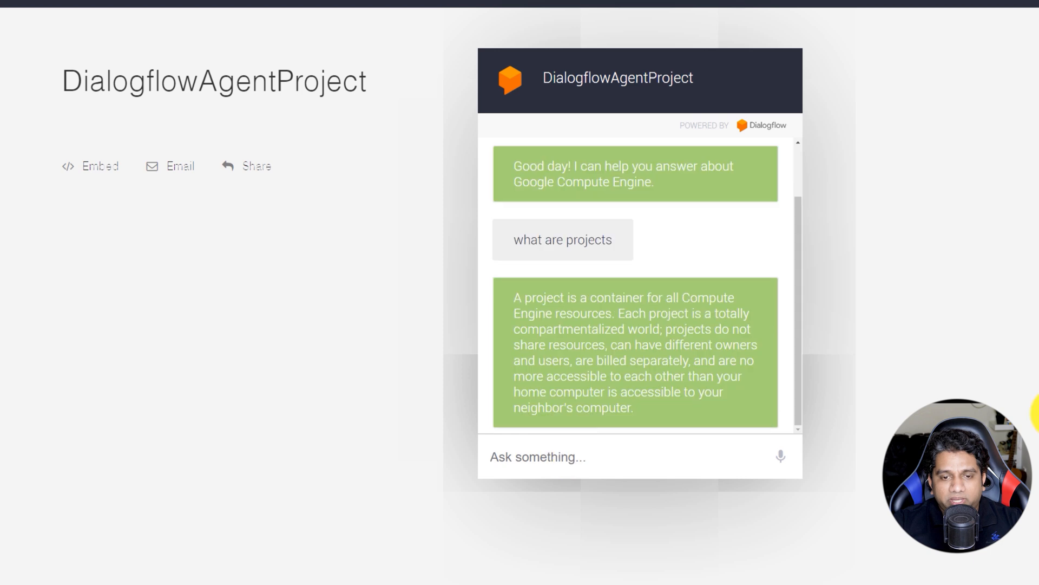
# Back in Dialogflow's Web Demo dialog, copy the iframe embed code.
pyautogui.click(537, 457)
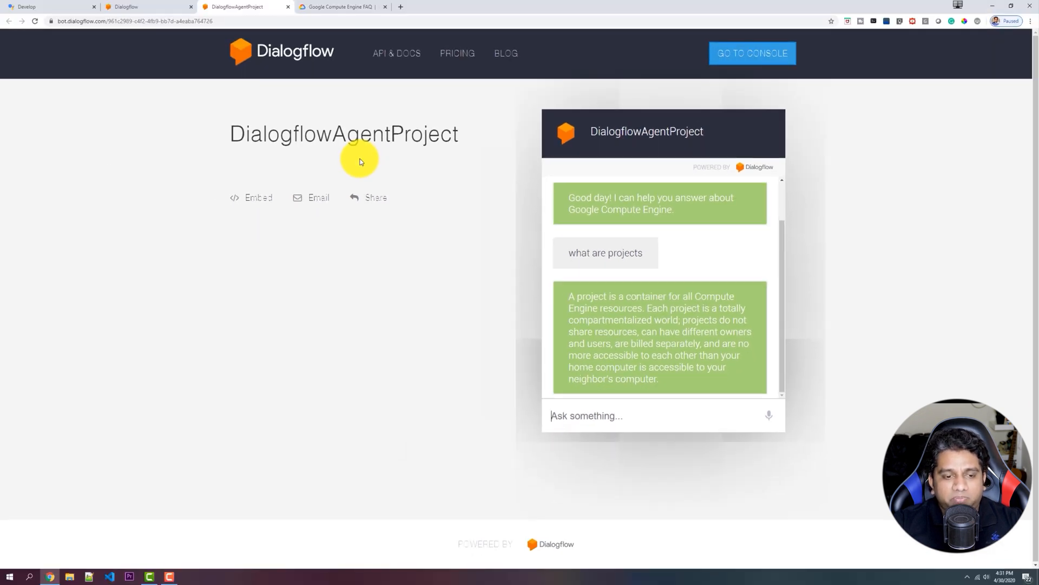
pyautogui.click(139, 7)
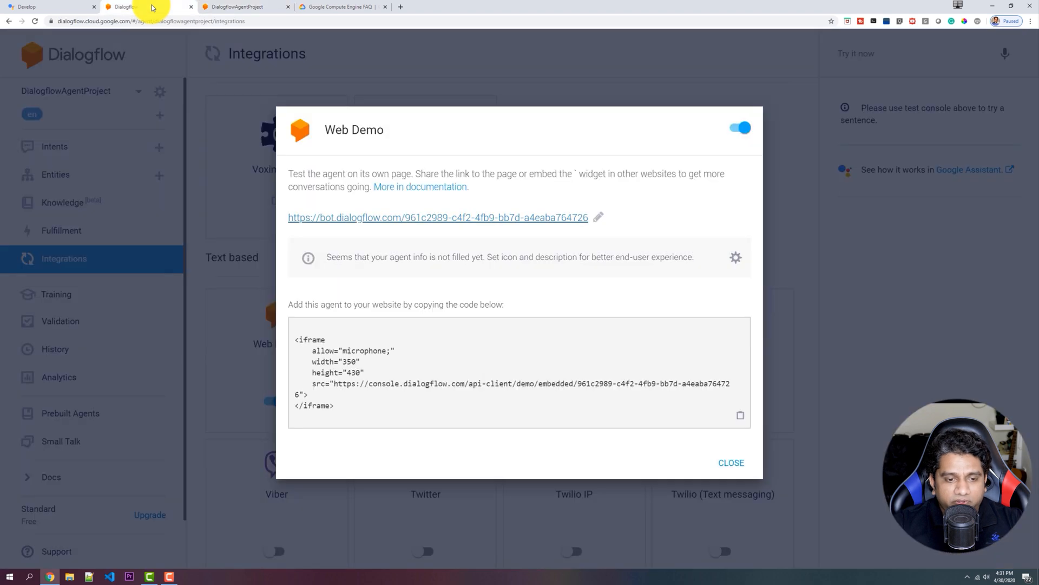
pyautogui.rightClick(331, 351)
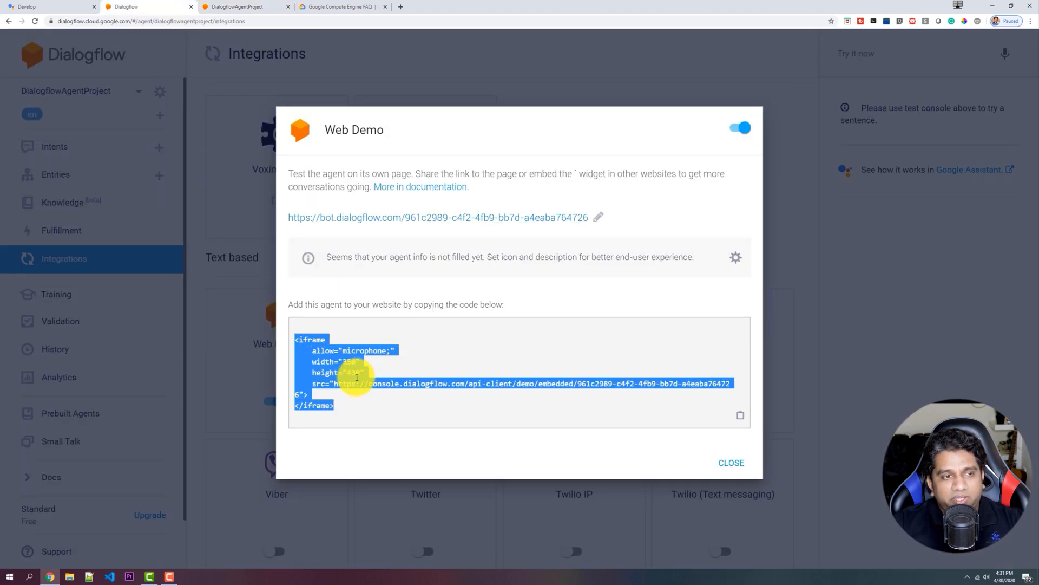
pyautogui.moveTo(681, 449)
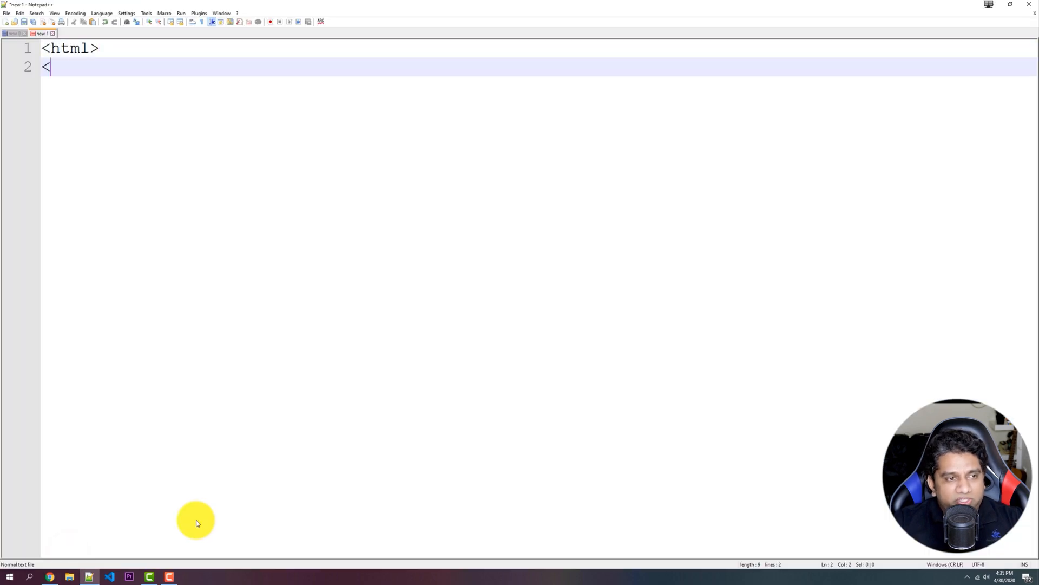
# Write an HTML page with an h1 heading 'Dialogflow Chatbot Demo' around the iframe.
pyautogui.write('/html>')
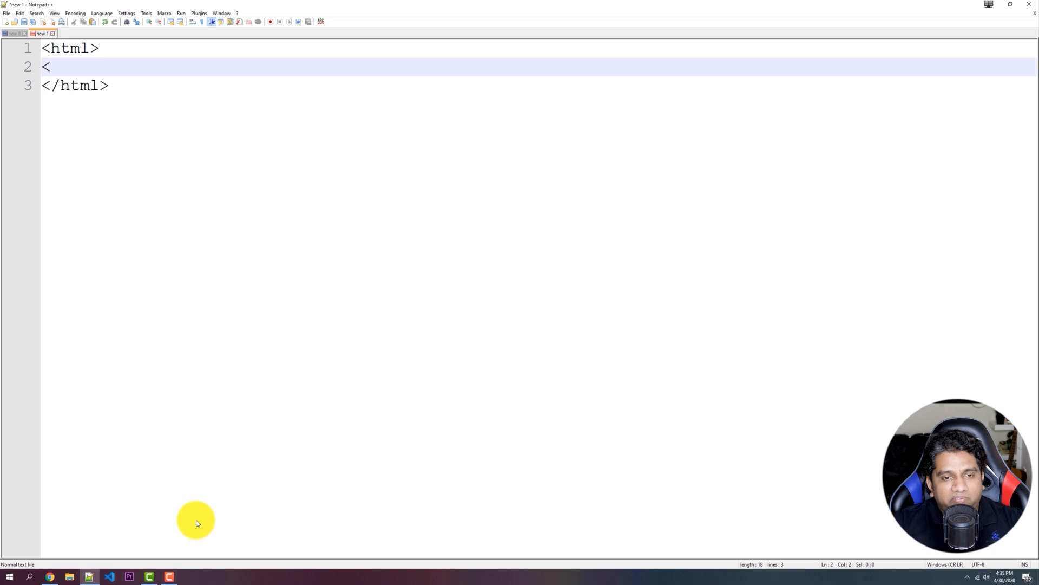
pyautogui.write('body')
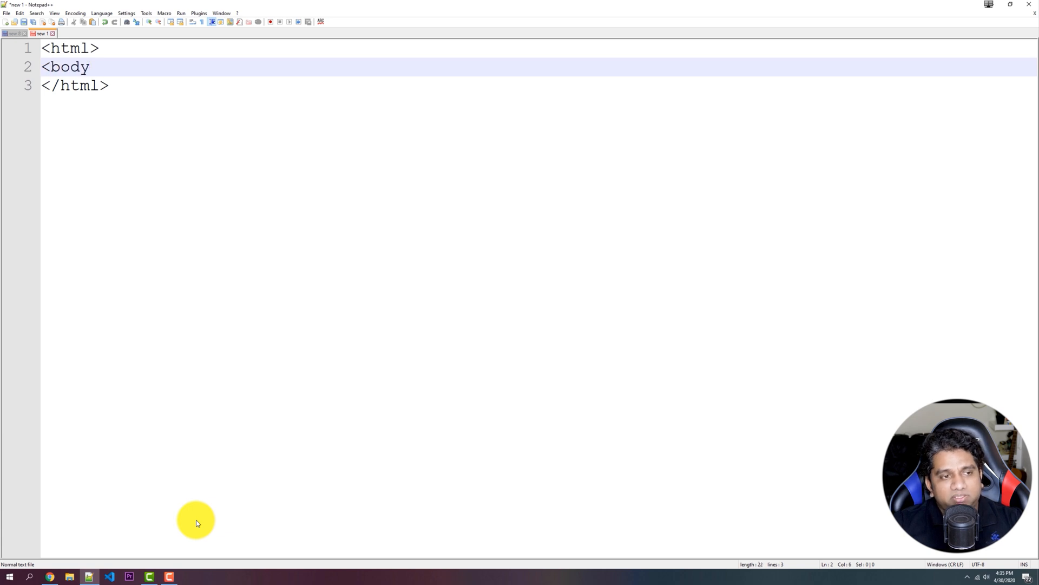
pyautogui.write('></body>')
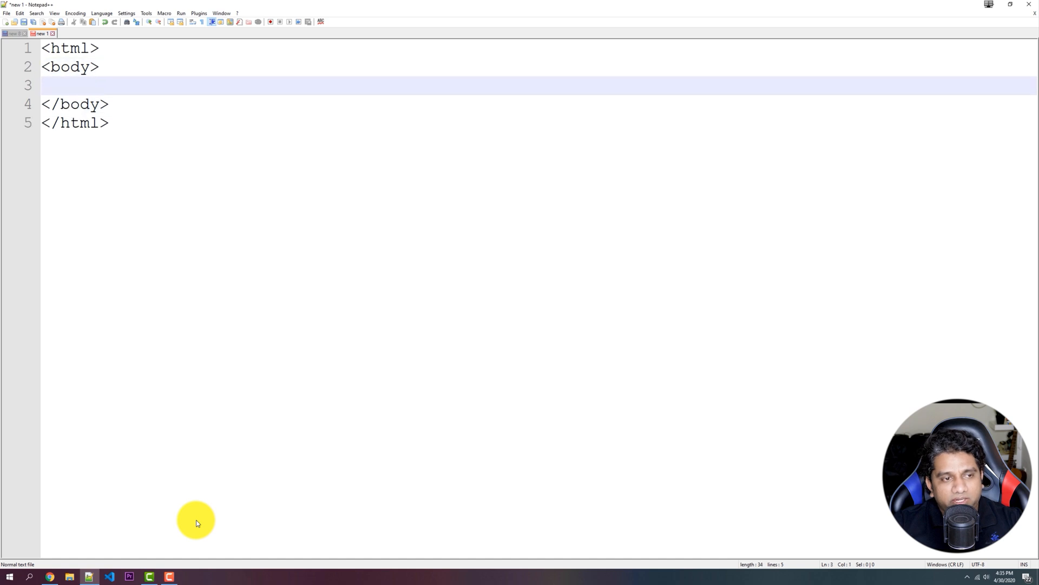
pyautogui.write('<h1><')
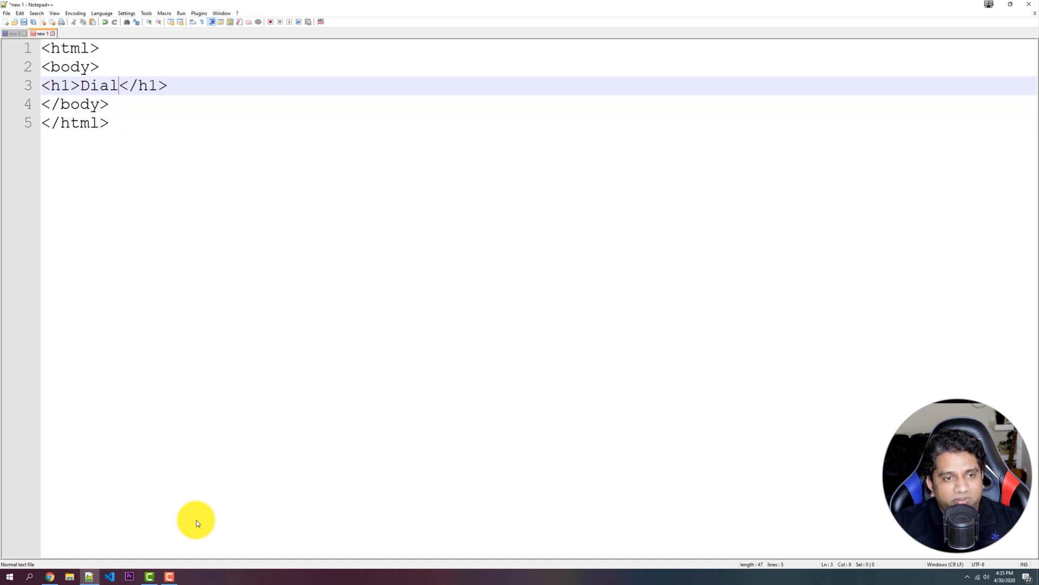
pyautogui.write('ogflow Chatbot')
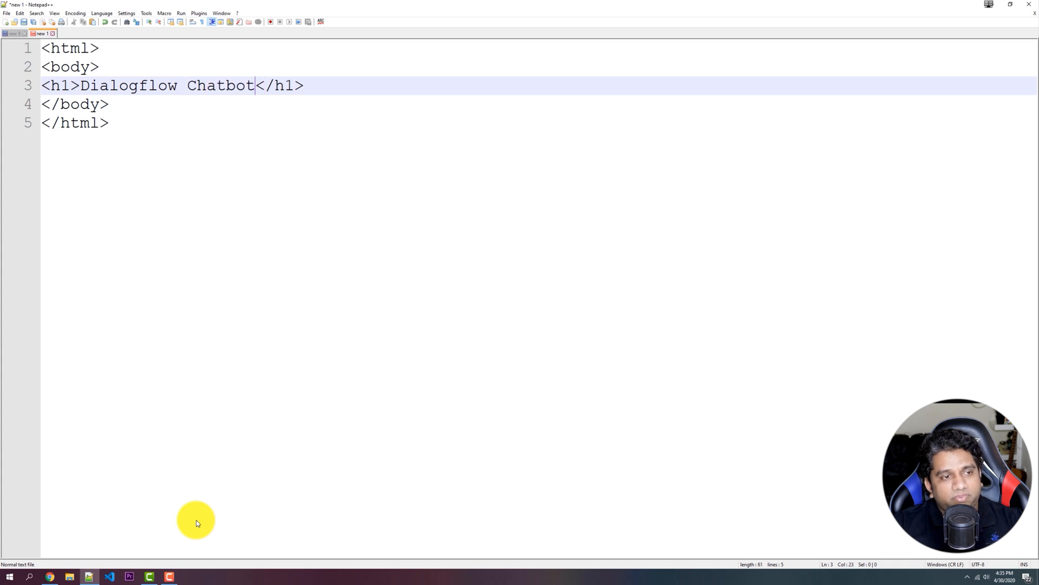
pyautogui.write('Demo')
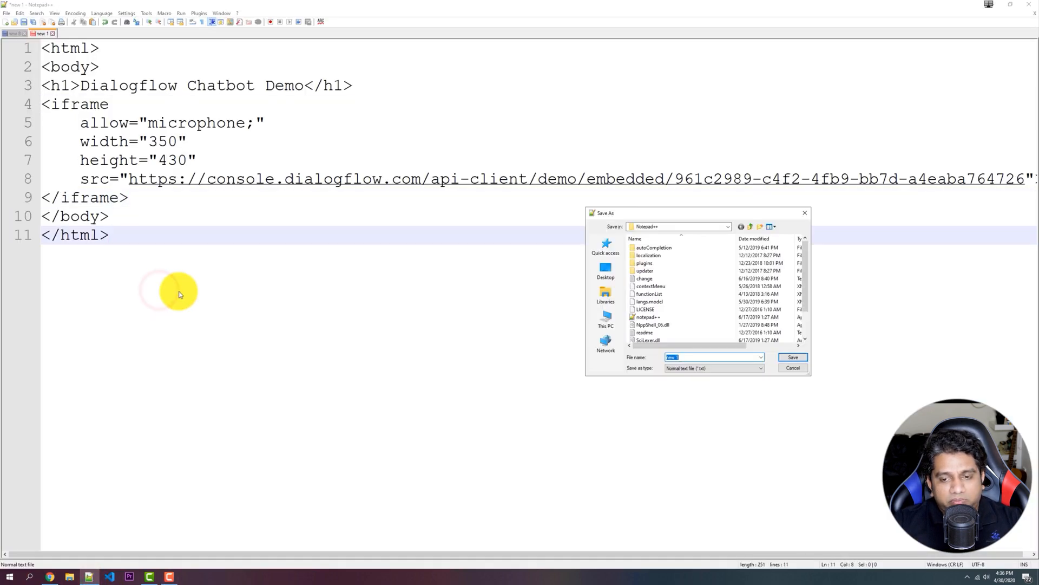
# Save the page to the Desktop as chatbot.html.
pyautogui.click(605, 272)
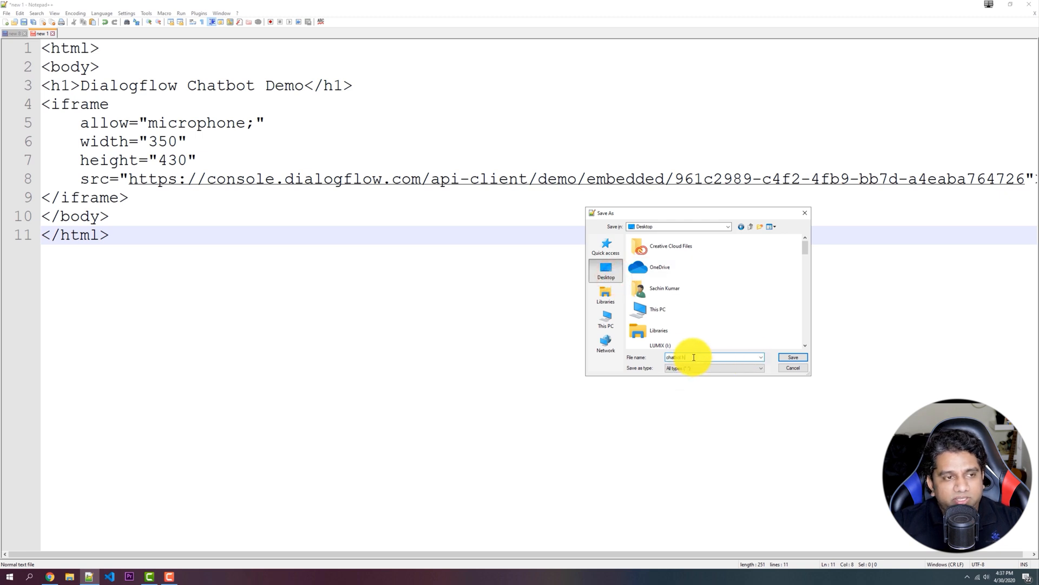
pyautogui.click(792, 357)
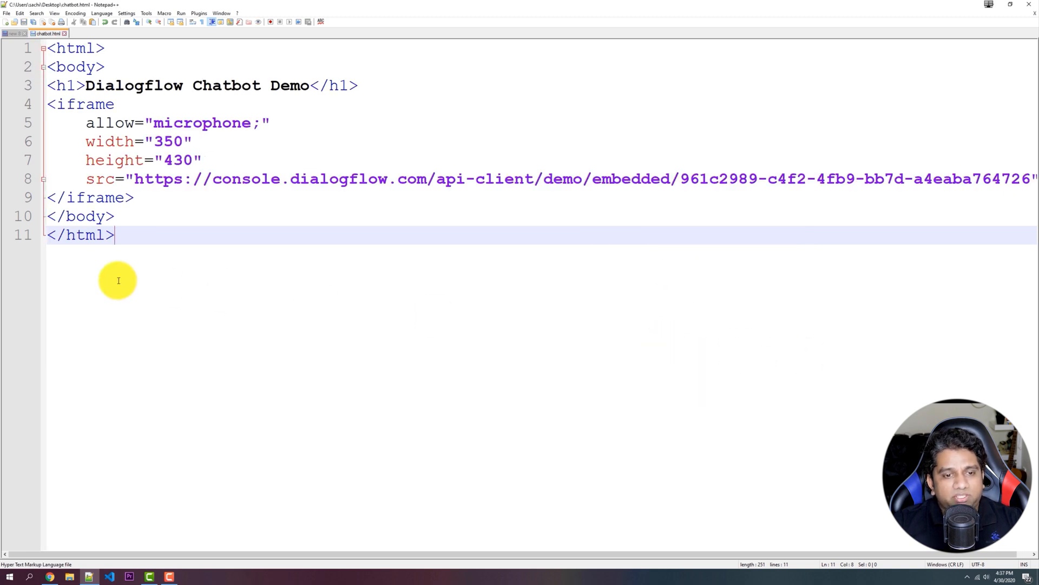
pyautogui.press('ctrl+a')
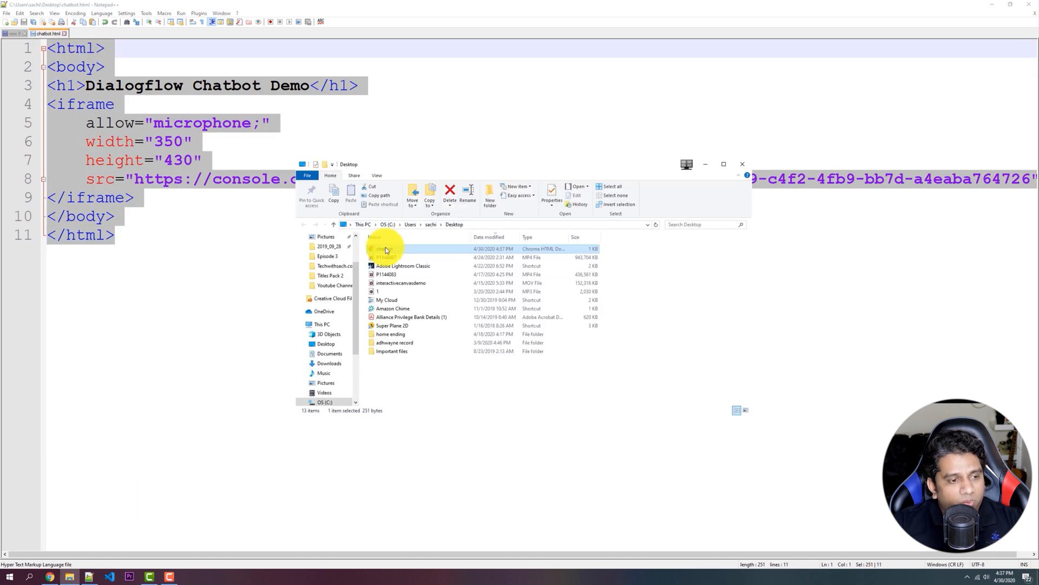
# Open chatbot.html in Chrome and select the embedded chatbot's Ask something box.
pyautogui.doubleClick(385, 249)
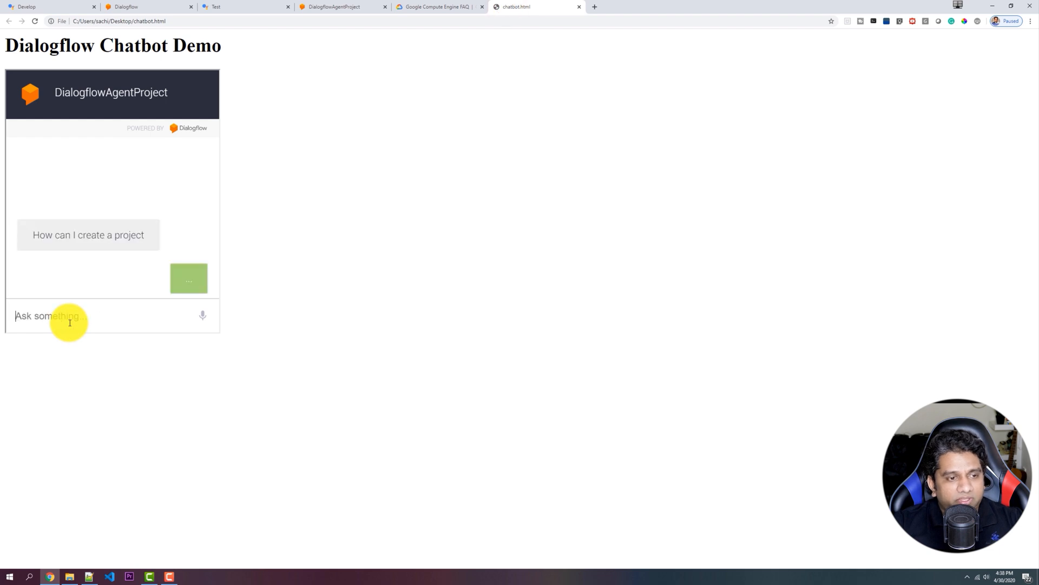
pyautogui.click(88, 235)
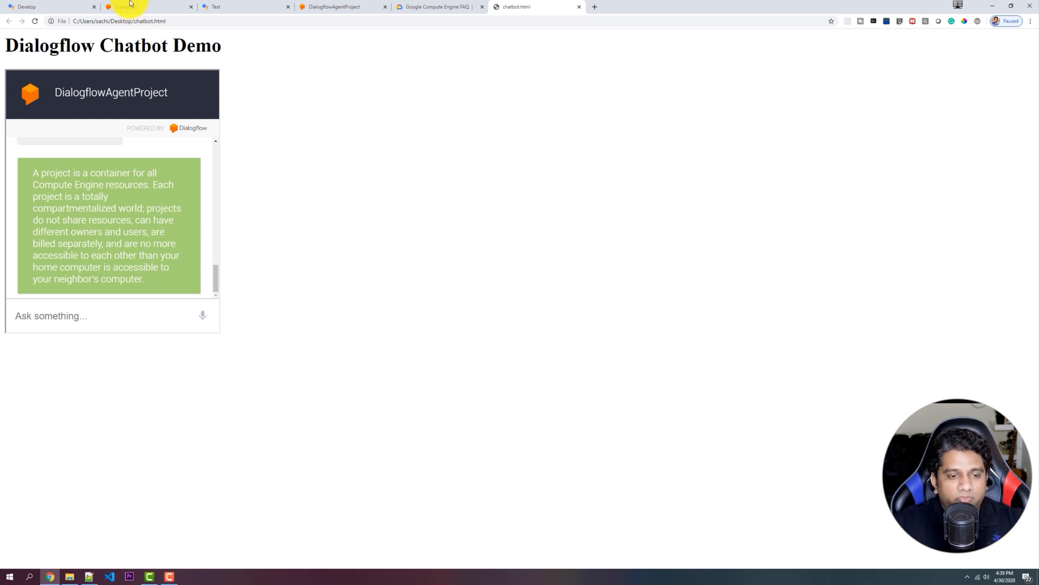
# Open the Google Assistant integration and start talking to the test app in the simulator.
pyautogui.click(150, 7)
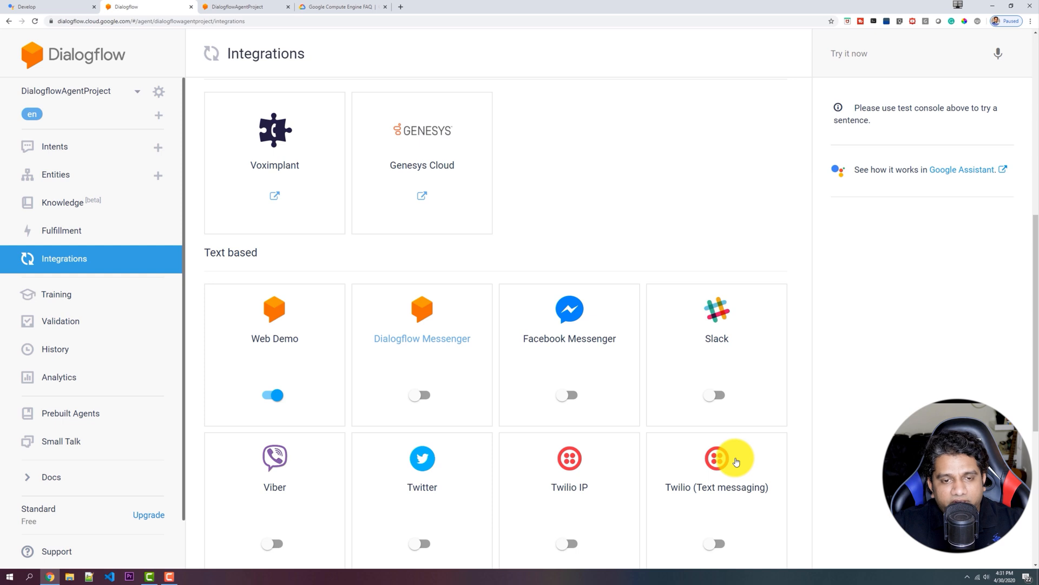
pyautogui.scroll(3)
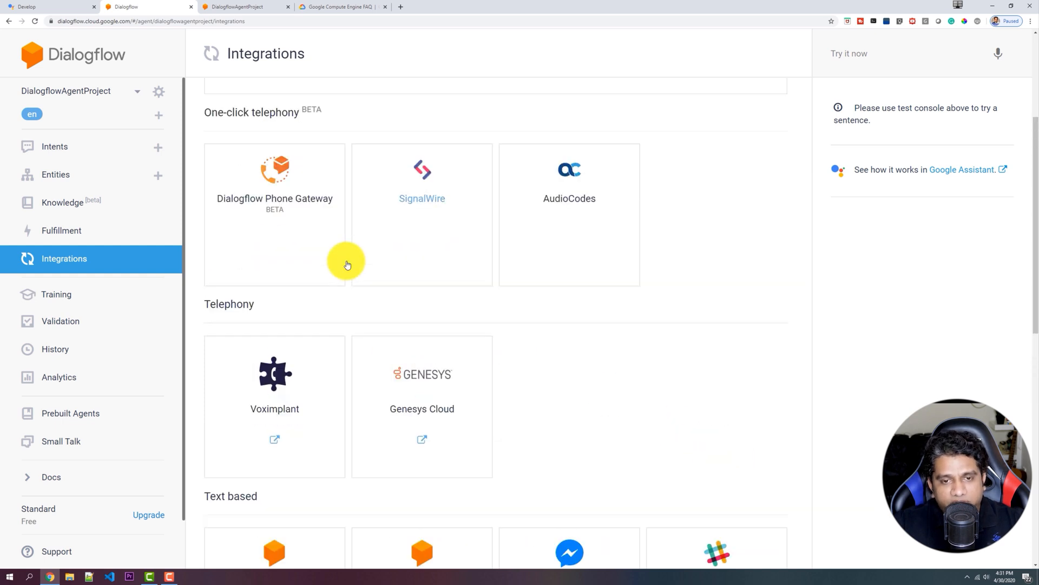
pyautogui.scroll(3)
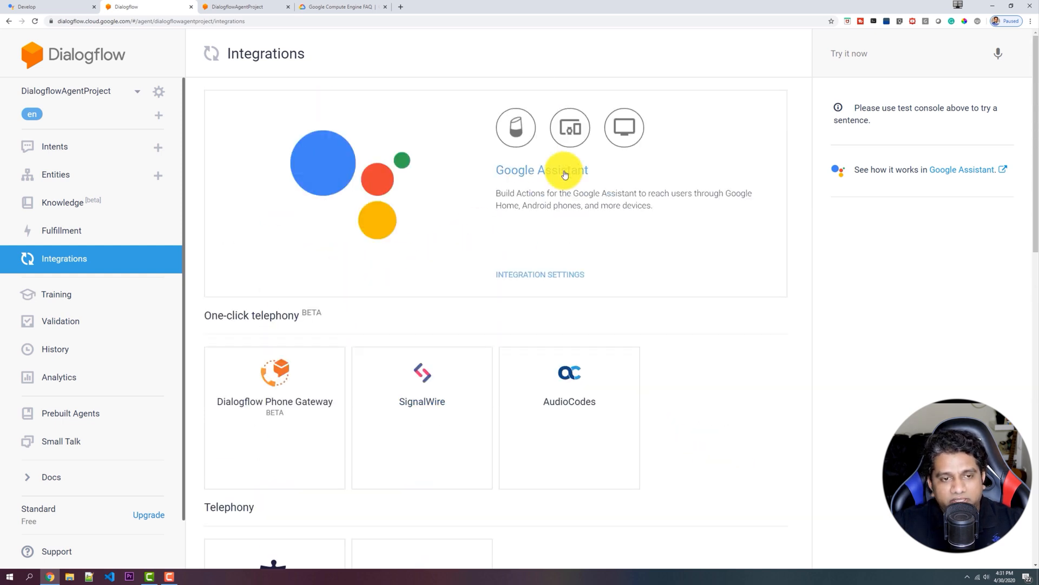
pyautogui.click(539, 274)
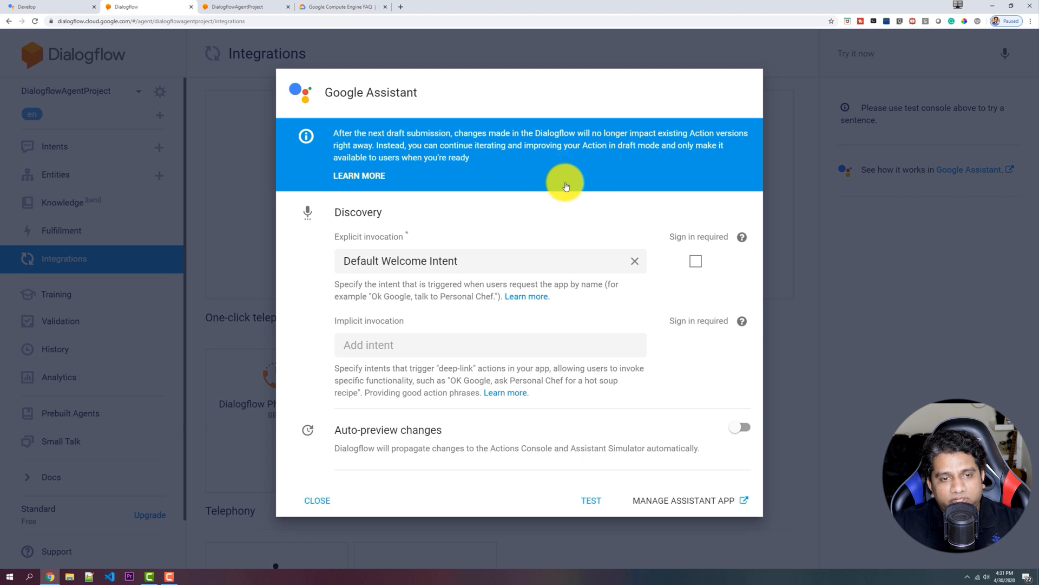
pyautogui.click(590, 500)
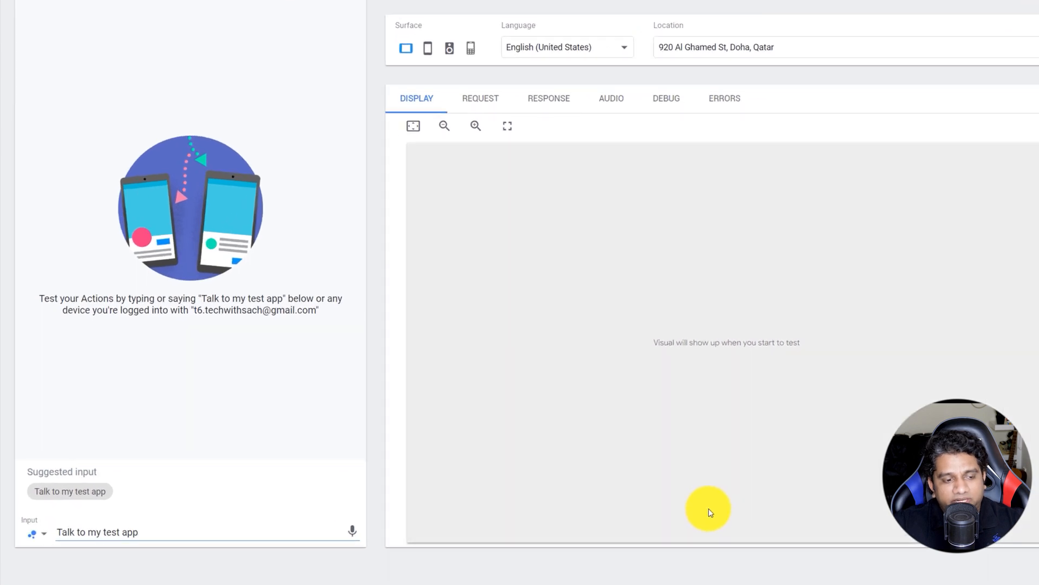
pyautogui.moveTo(534, 507)
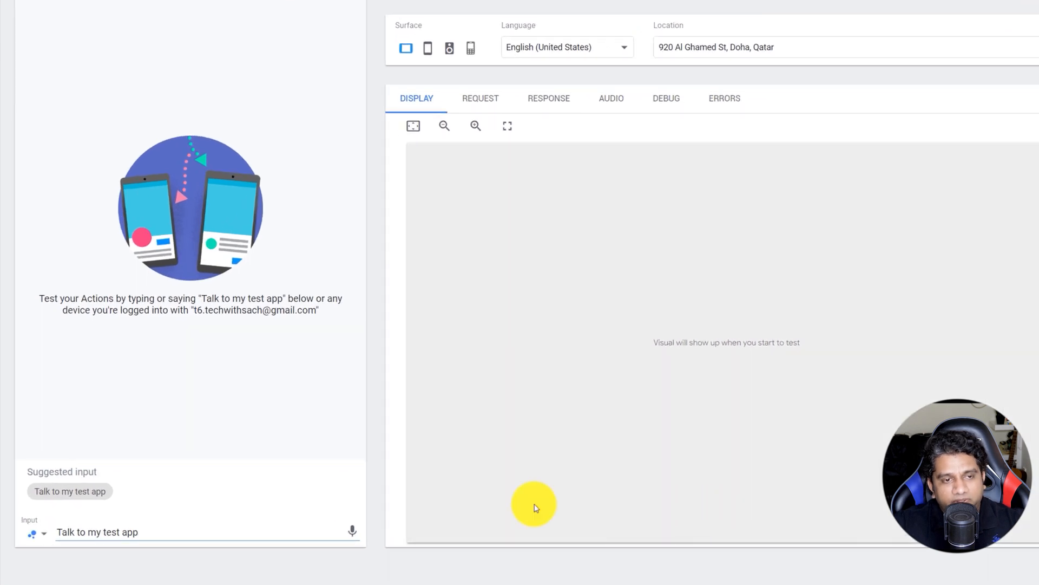
pyautogui.click(70, 491)
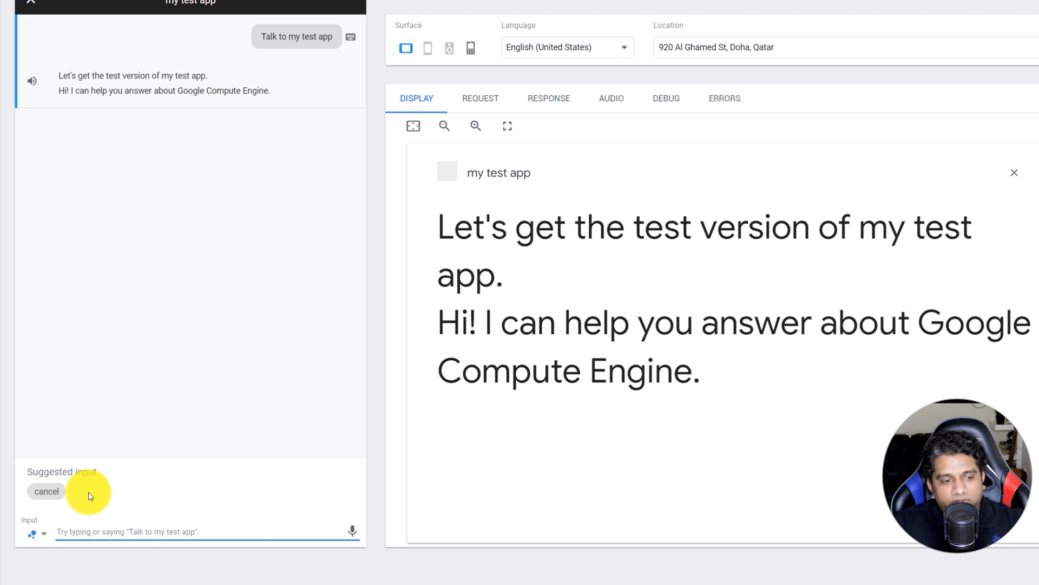
pyautogui.moveTo(89, 492)
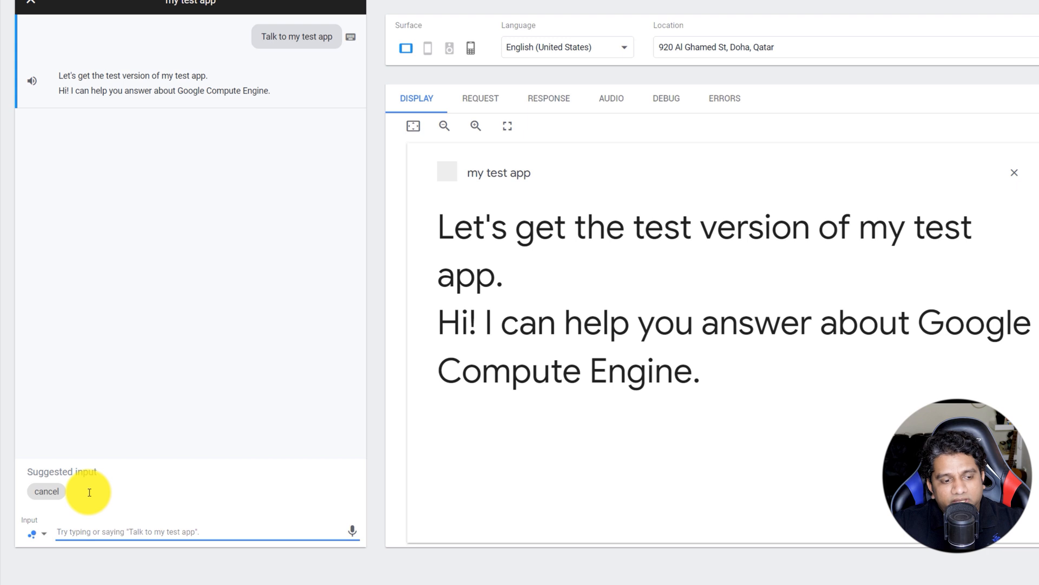
pyautogui.moveTo(90, 496)
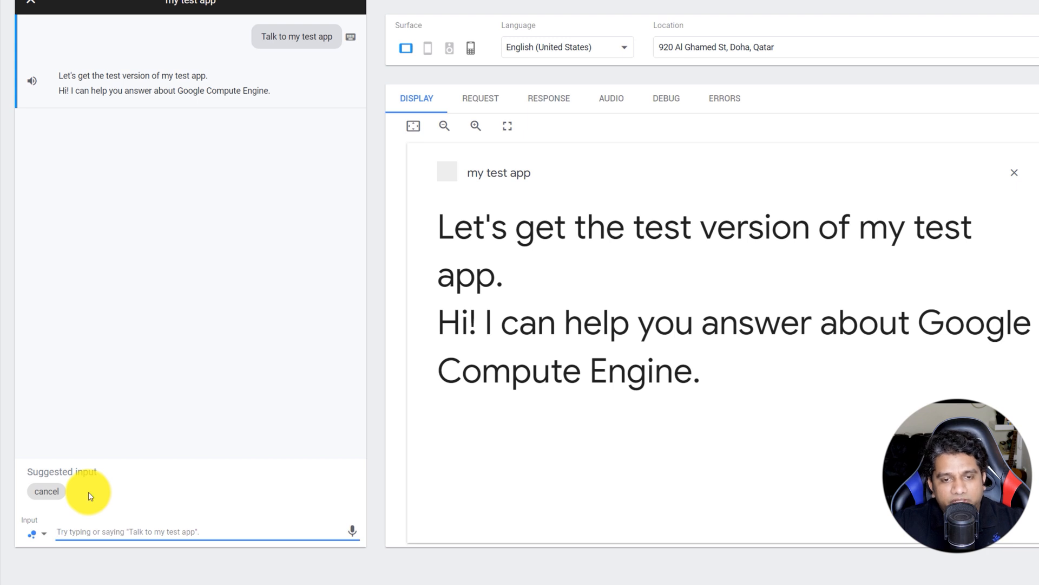
# Ask the test app 'What is a compute engine' and scroll through its full answer.
pyautogui.write('What is')
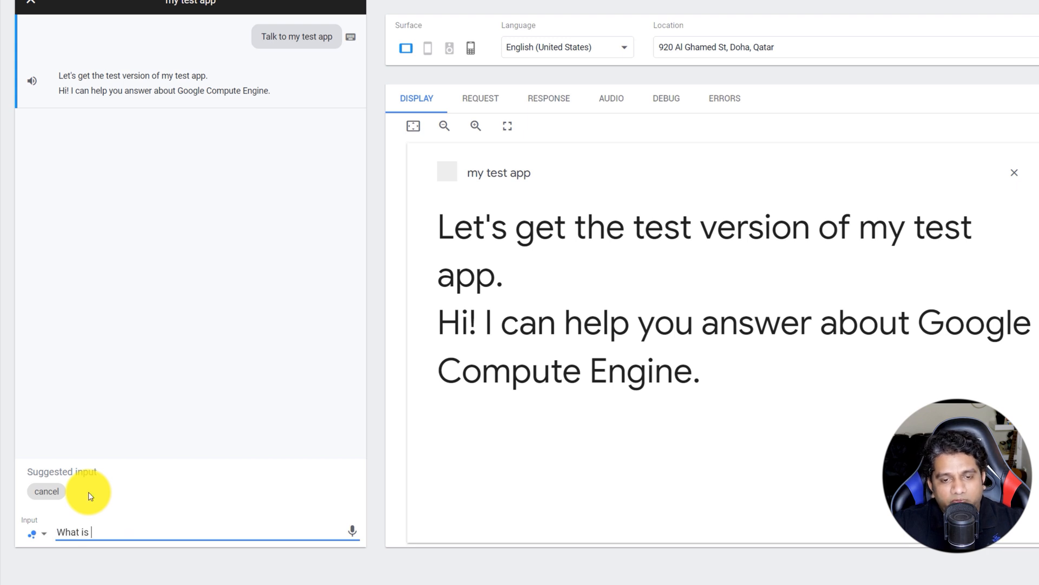
pyautogui.write('a compute en')
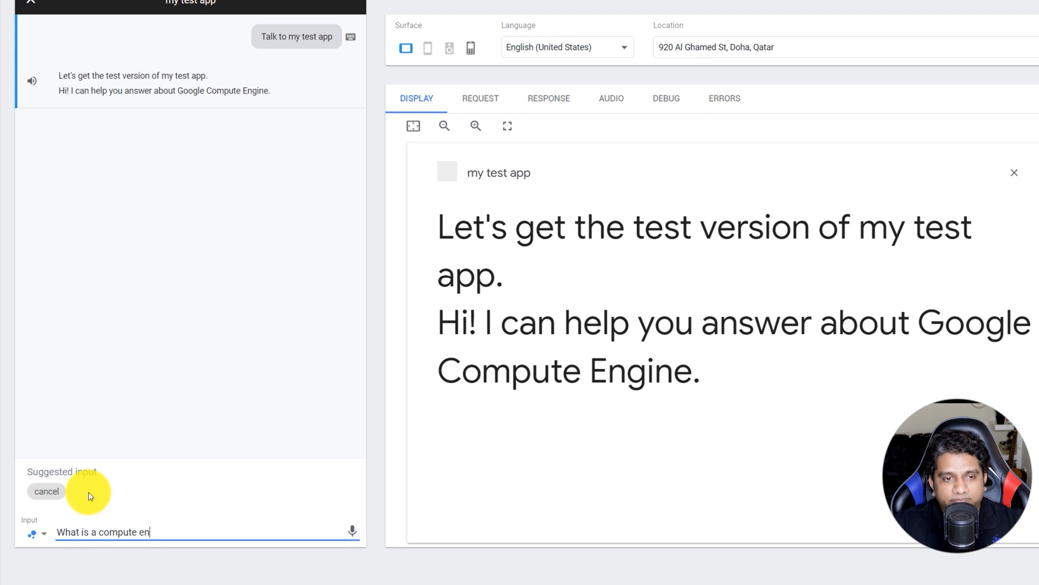
pyautogui.press('Return')
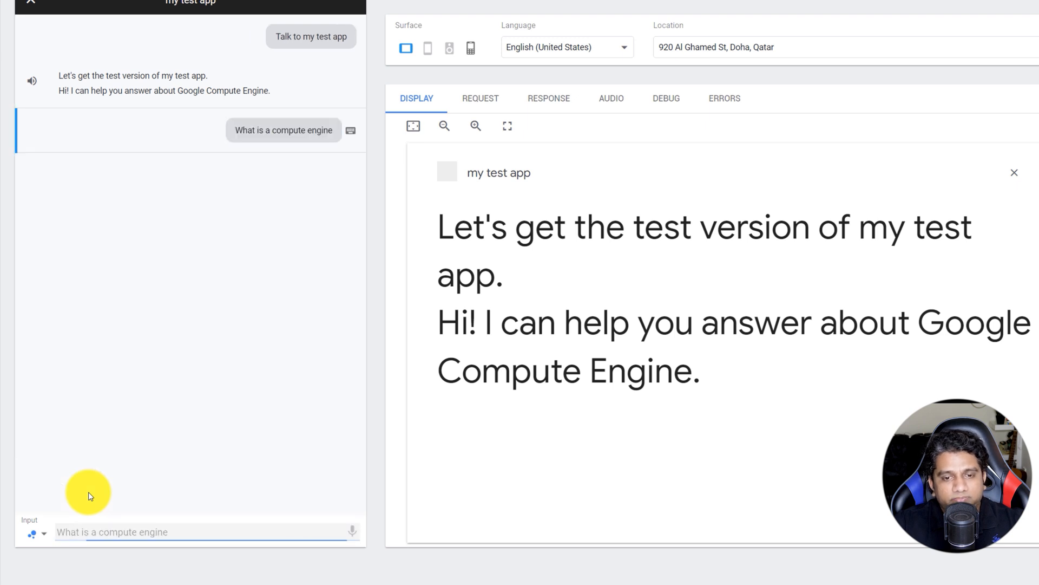
pyautogui.press('Return')
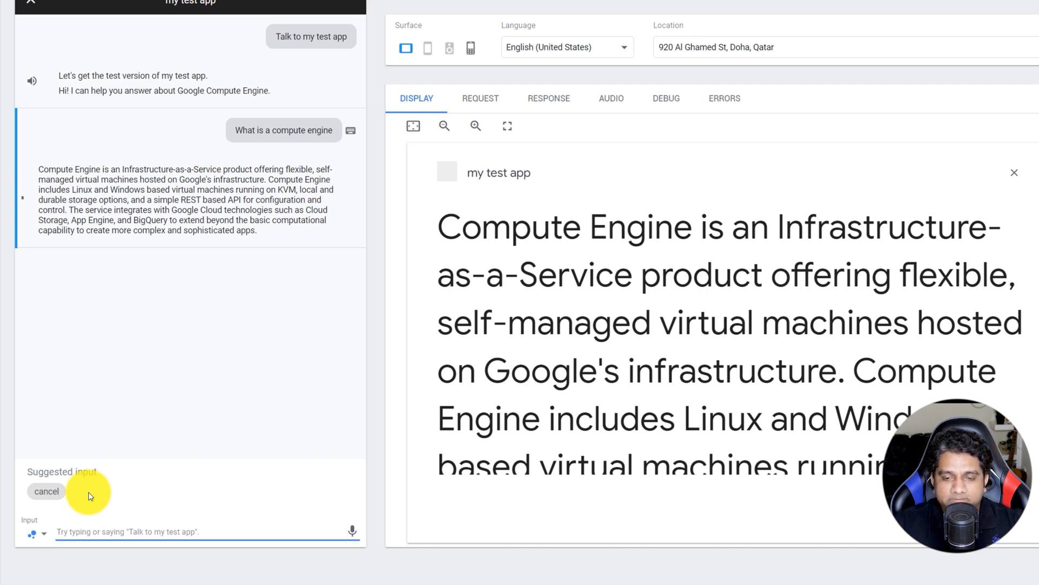
pyautogui.scroll(-3)
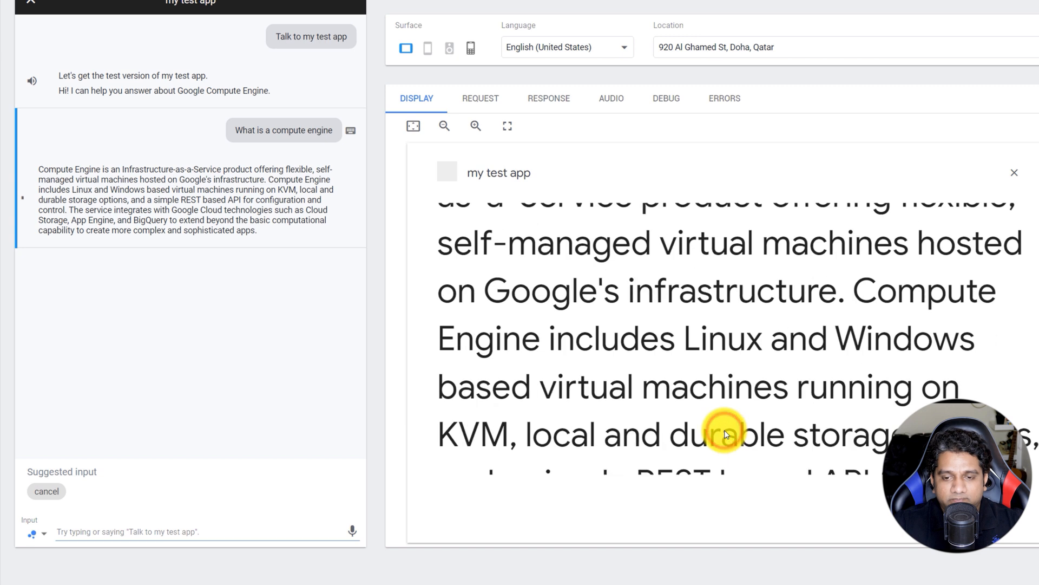
pyautogui.scroll(-3)
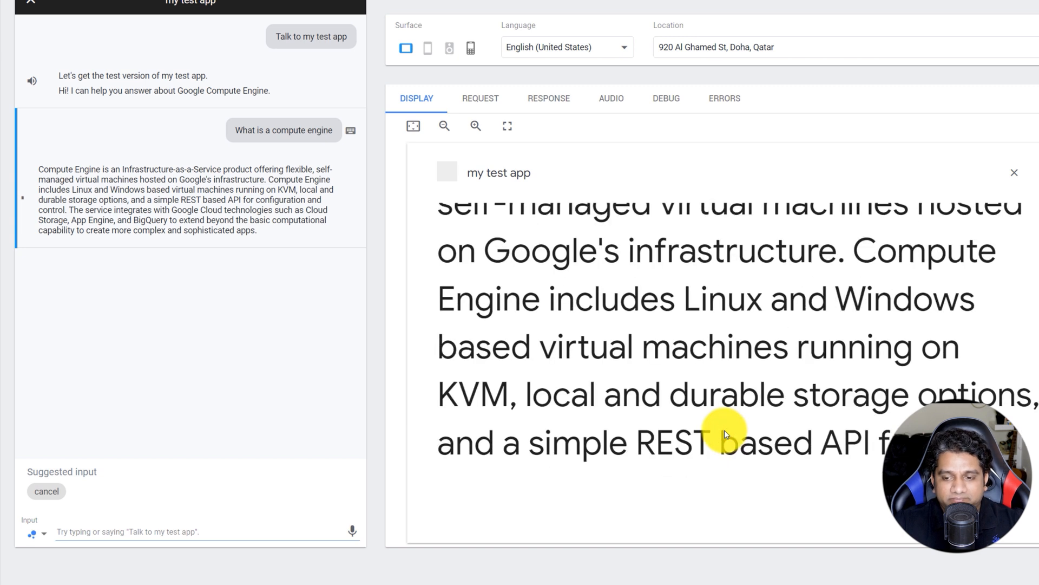
pyautogui.scroll(-3)
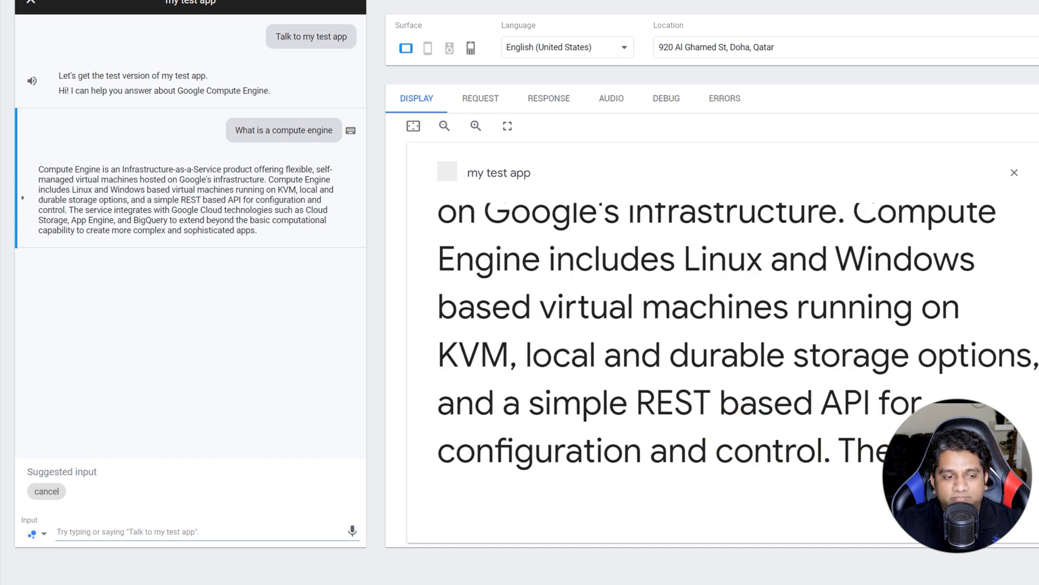
pyautogui.scroll(-3)
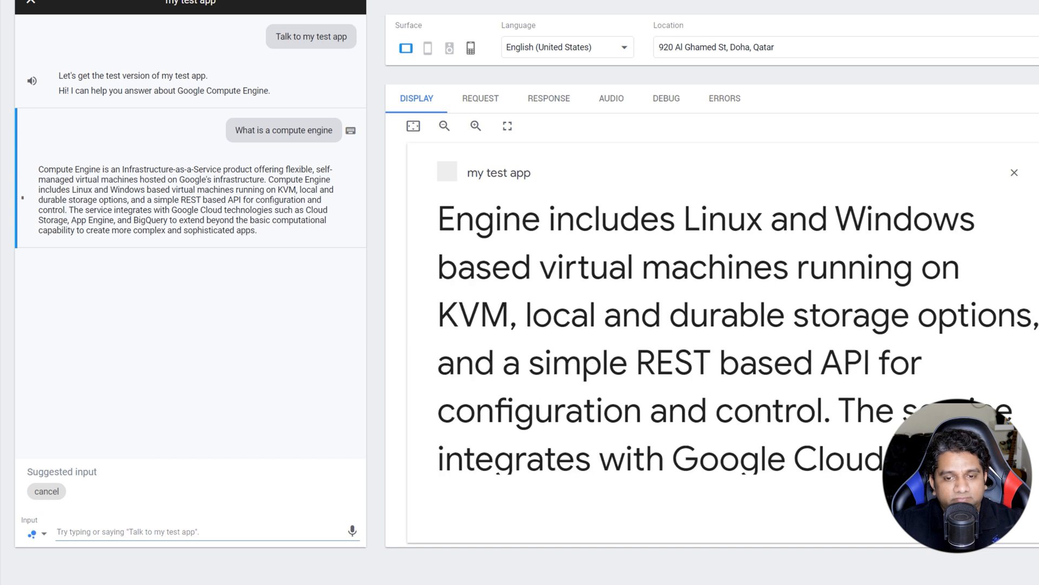
pyautogui.scroll(-3)
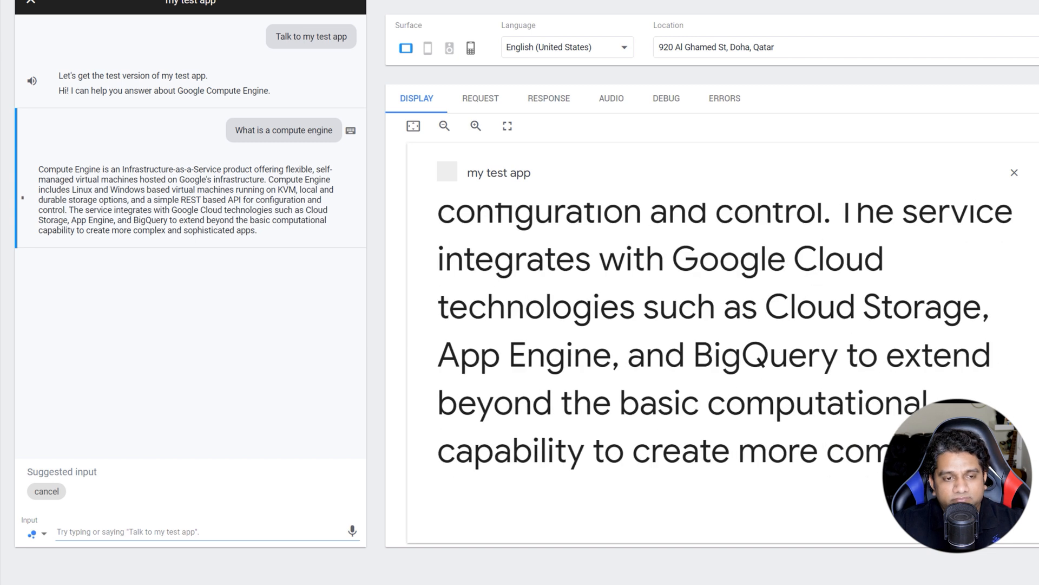
pyautogui.scroll(-3)
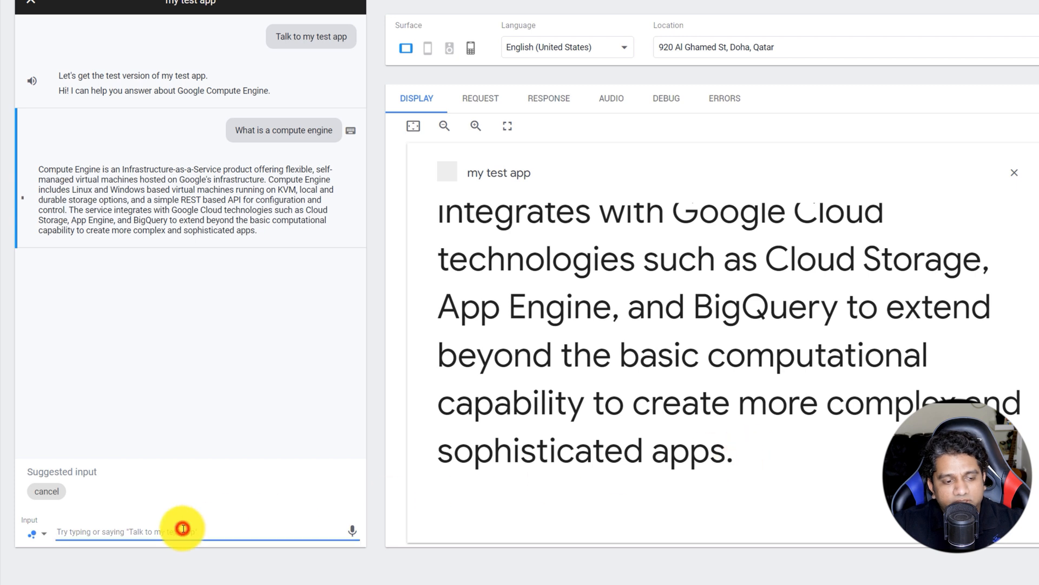
# Ask the test app 'what is the pricing' and read its answer.
pyautogui.write('what is the prici')
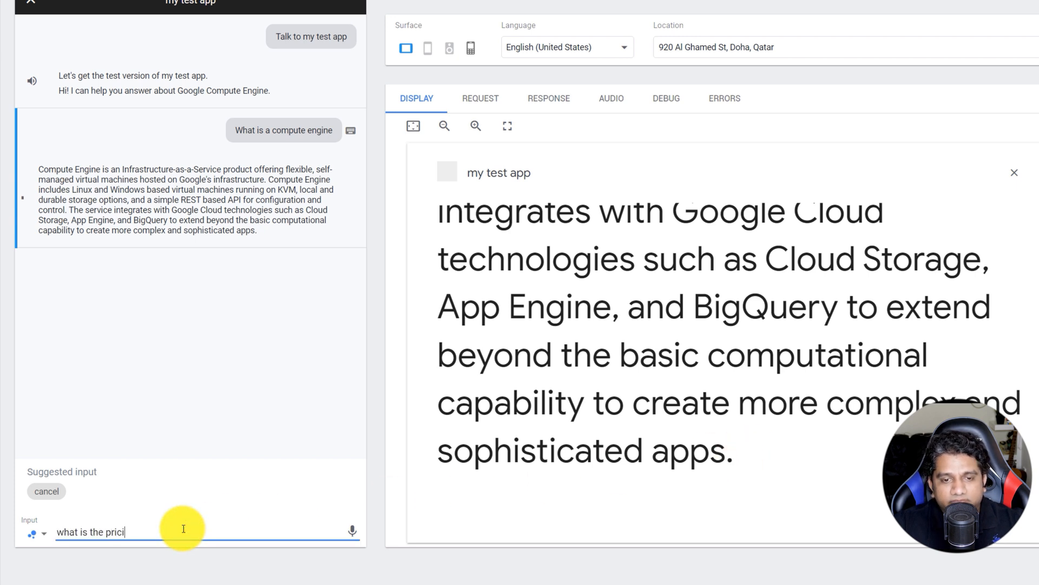
pyautogui.press('Return')
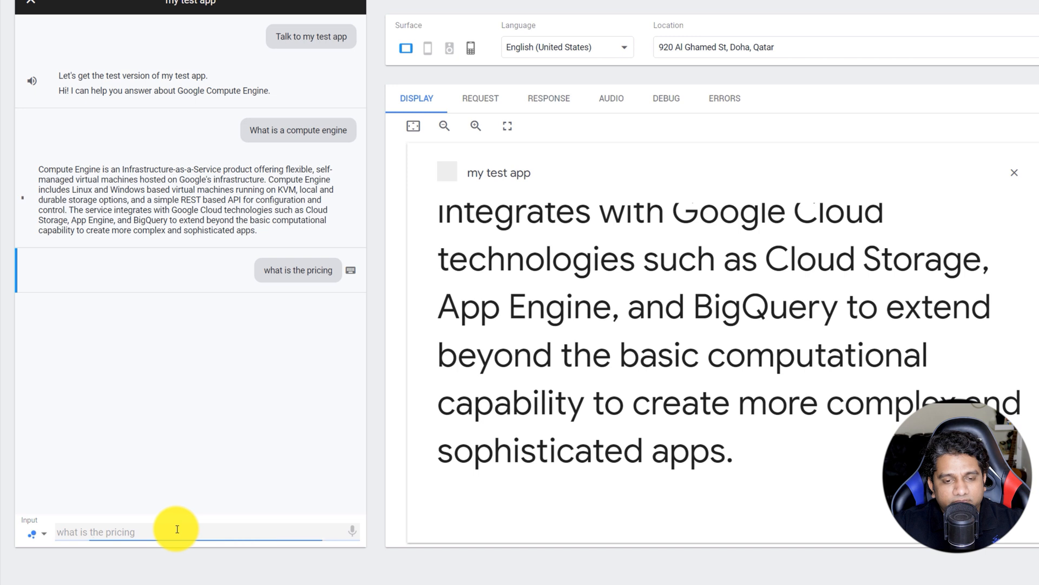
pyautogui.press('Return')
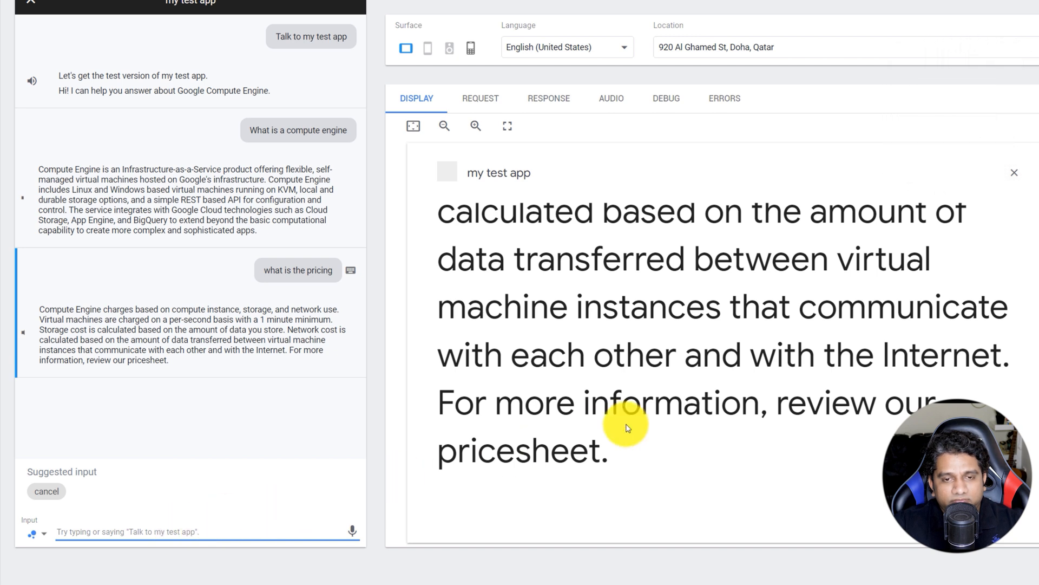
pyautogui.scroll(3)
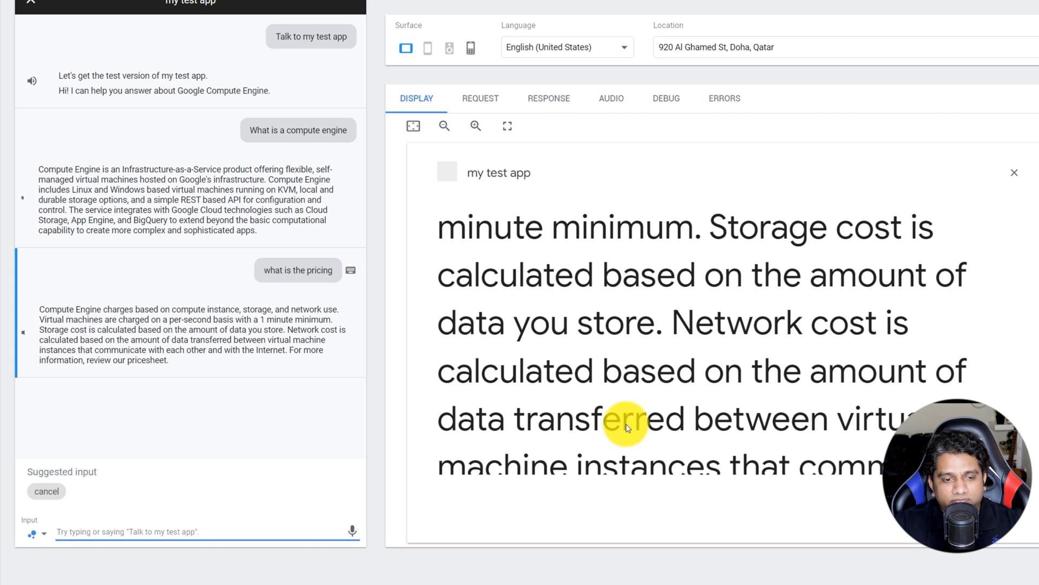
pyautogui.scroll(-3)
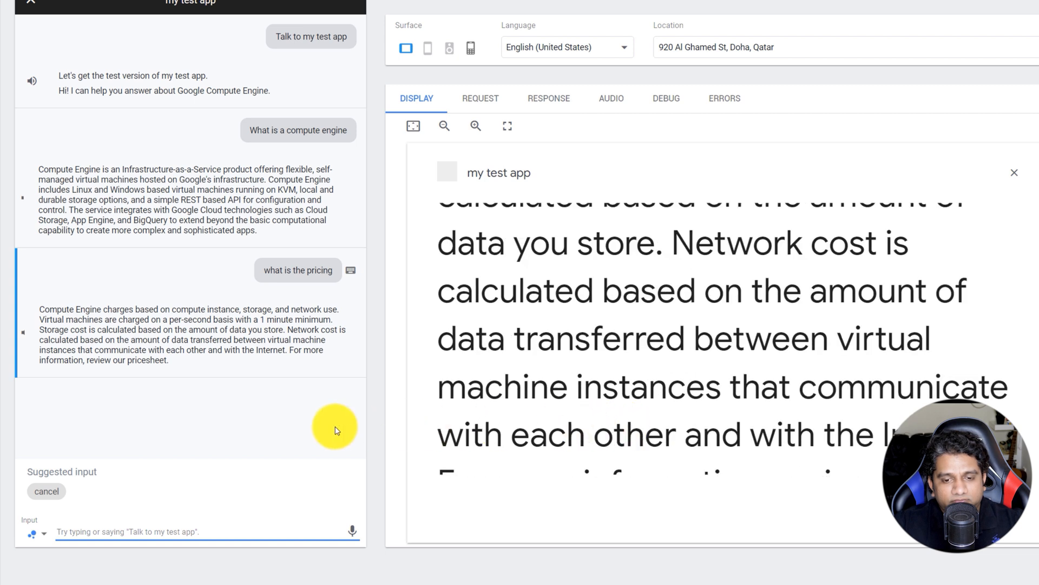
pyautogui.scroll(-3)
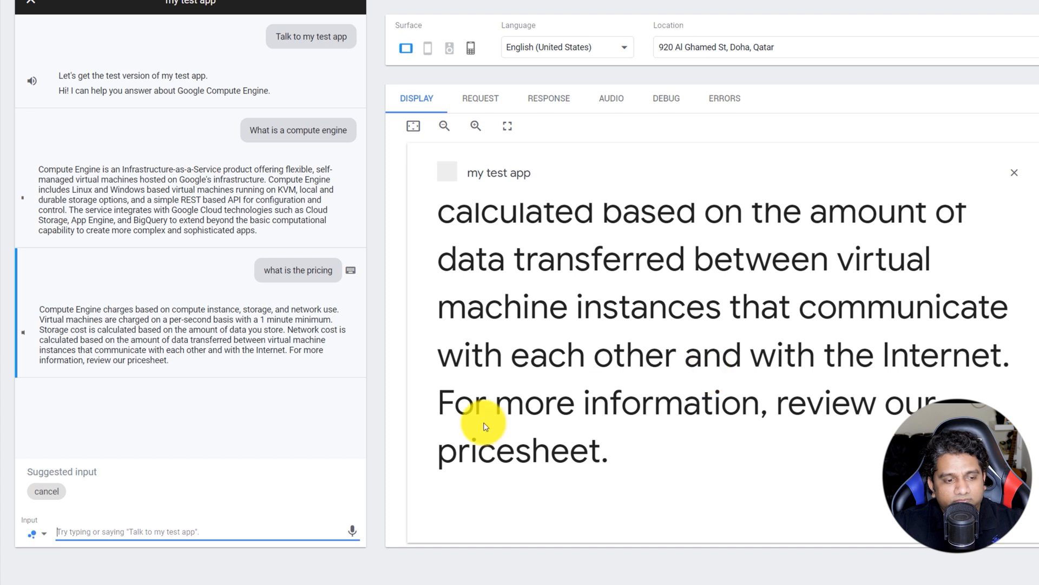
pyautogui.moveTo(167, 489)
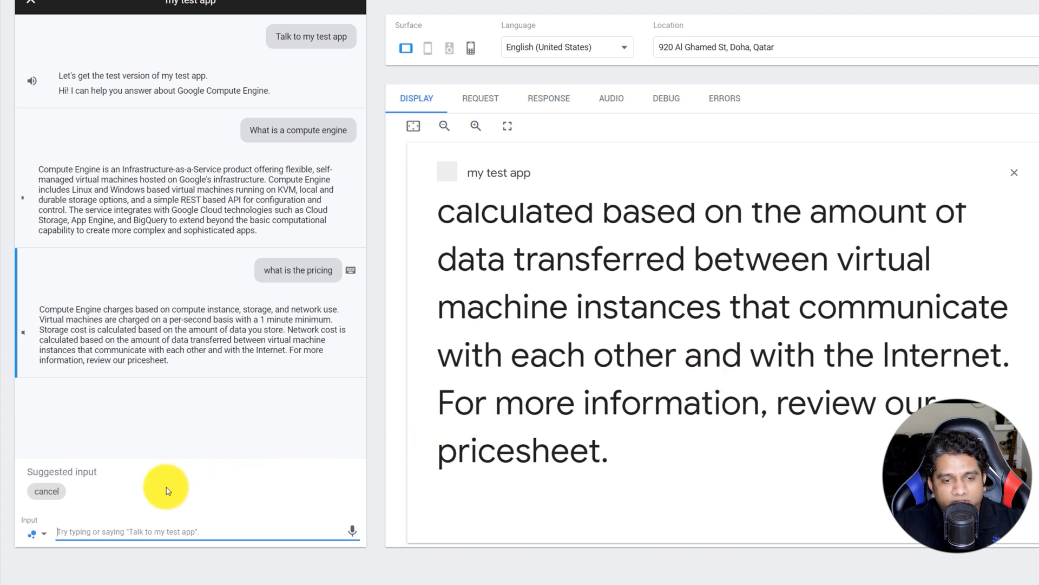
# End the test conversation with cancel and return to the Dialogflow integration.
pyautogui.click(46, 491)
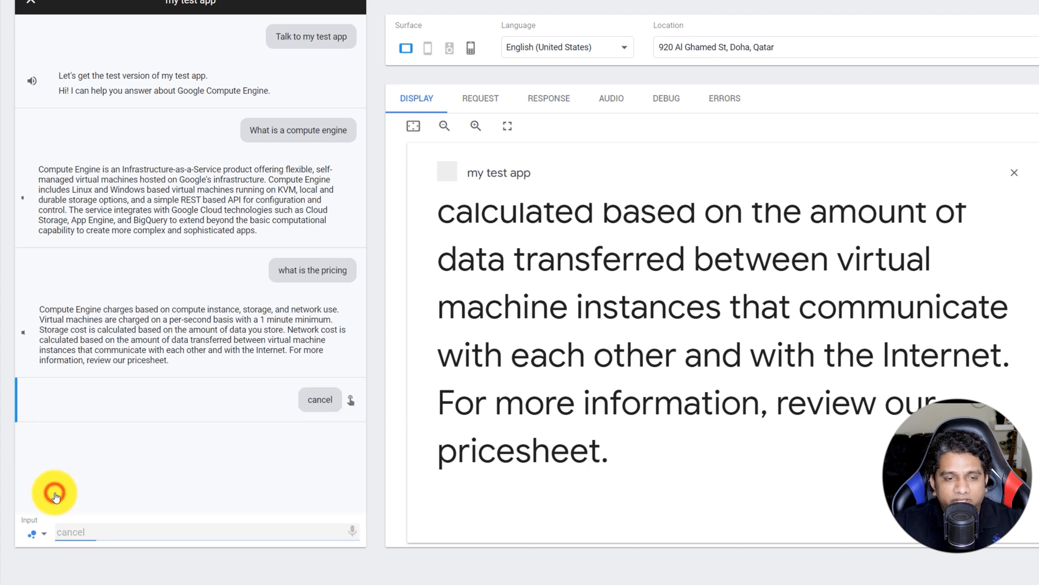
pyautogui.click(320, 399)
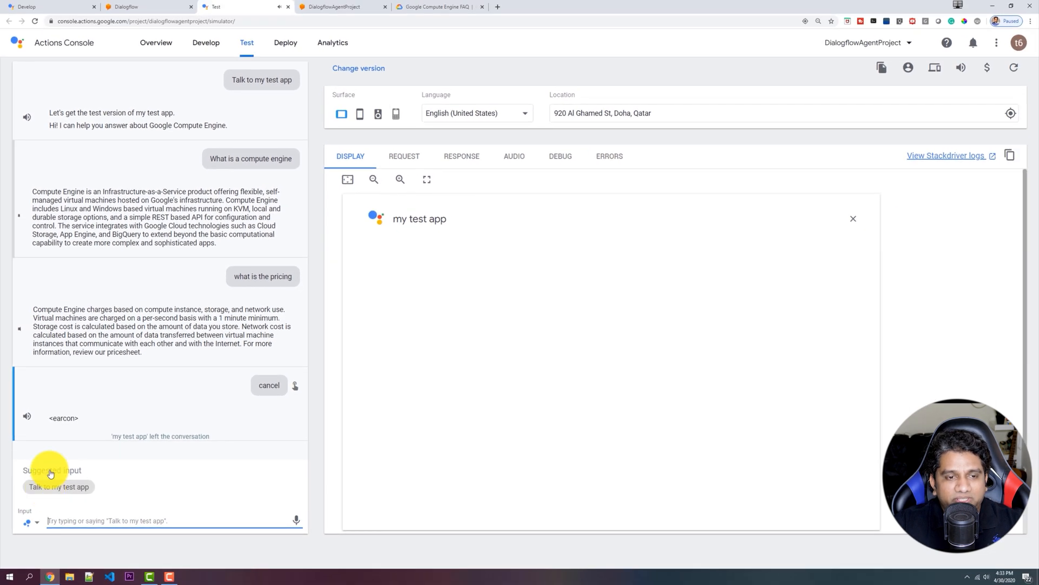
pyautogui.click(139, 6)
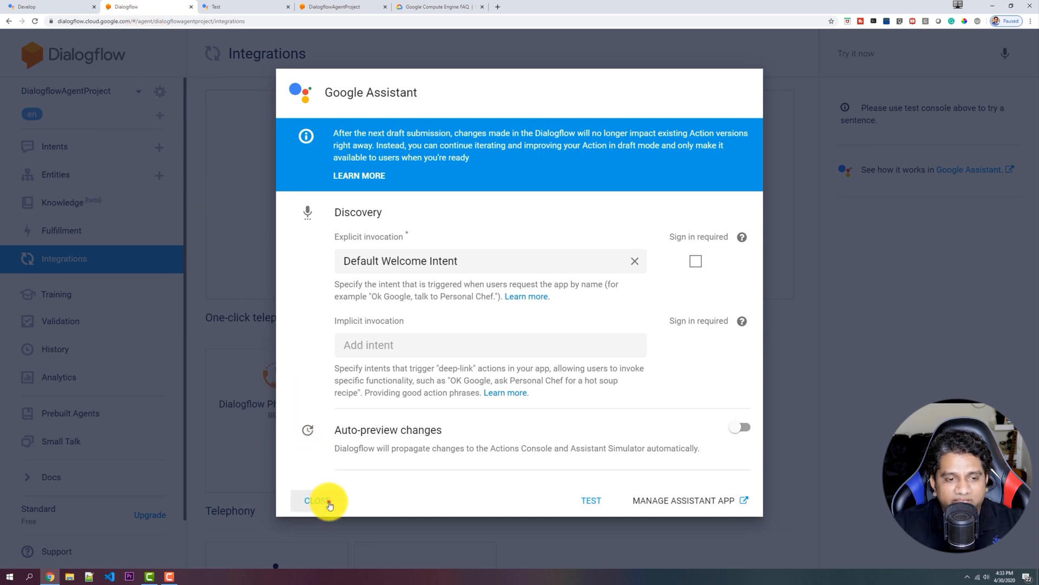
# Start Dialogflow Phone Gateway with English and +1 defaults and advance to number selection.
pyautogui.click(312, 499)
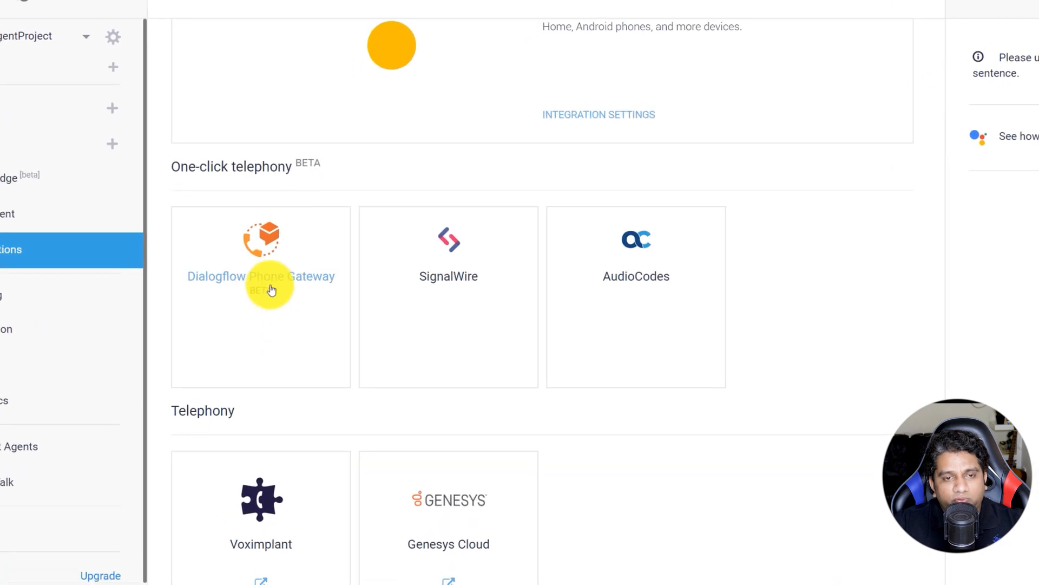
pyautogui.click(260, 275)
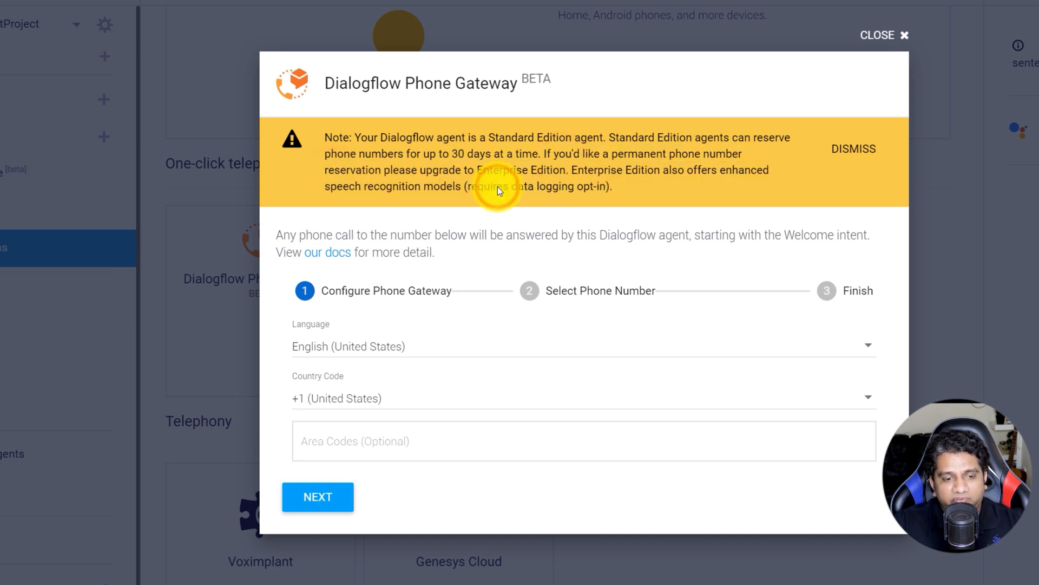
pyautogui.click(318, 497)
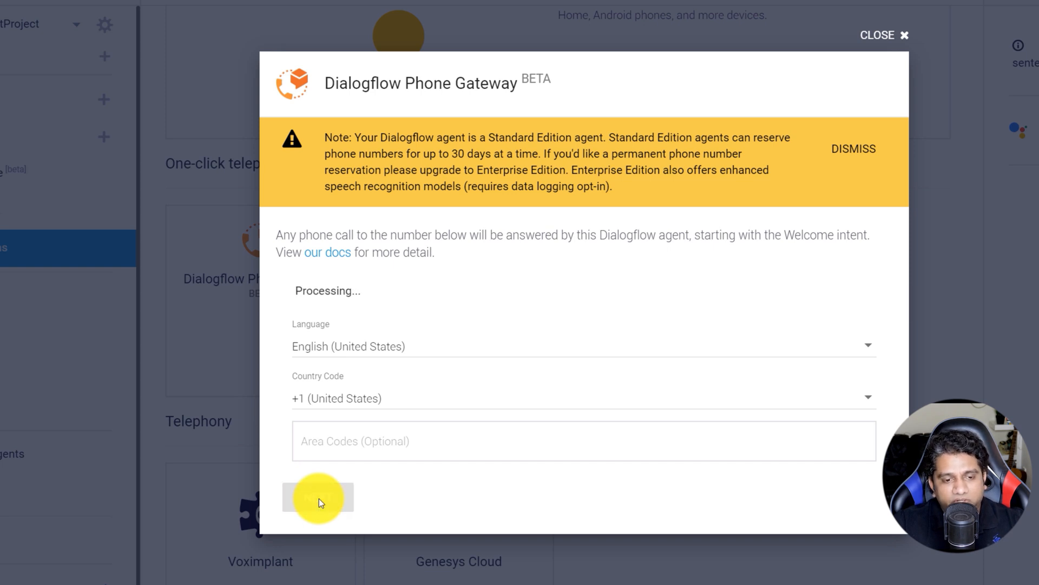
pyautogui.moveTo(566, 400)
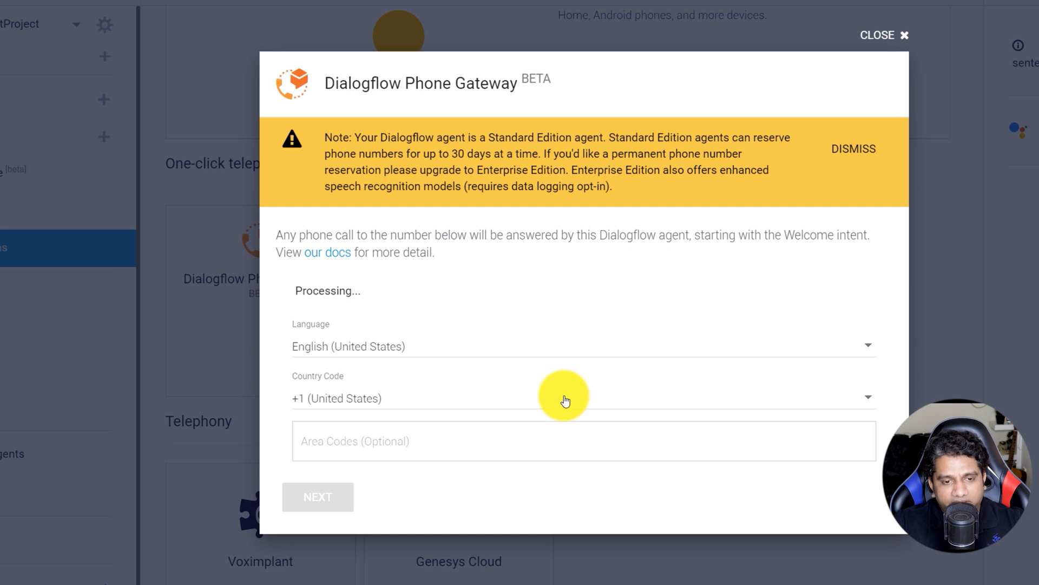
pyautogui.moveTo(537, 313)
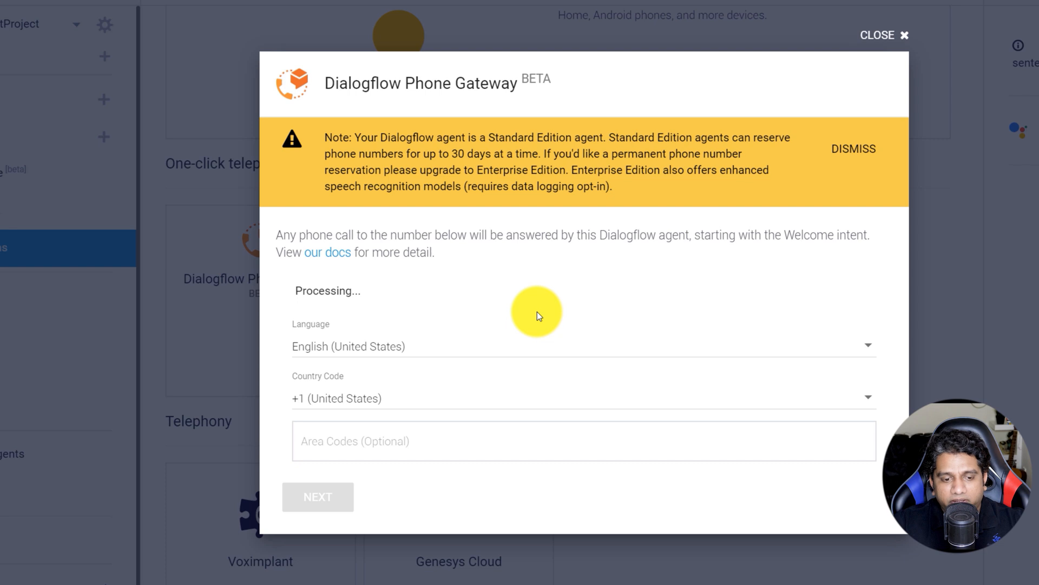
pyautogui.click(317, 497)
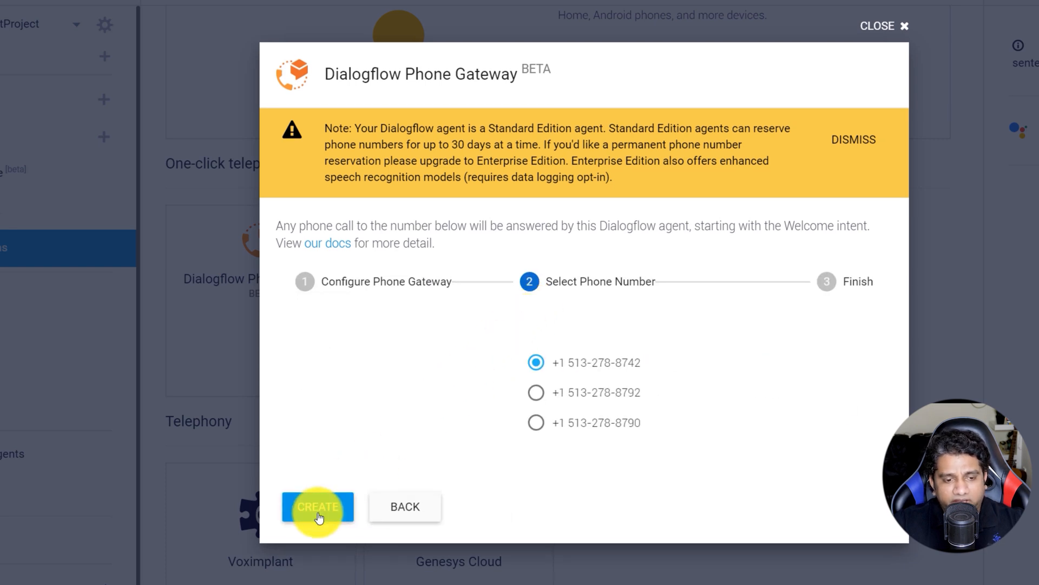
pyautogui.click(318, 507)
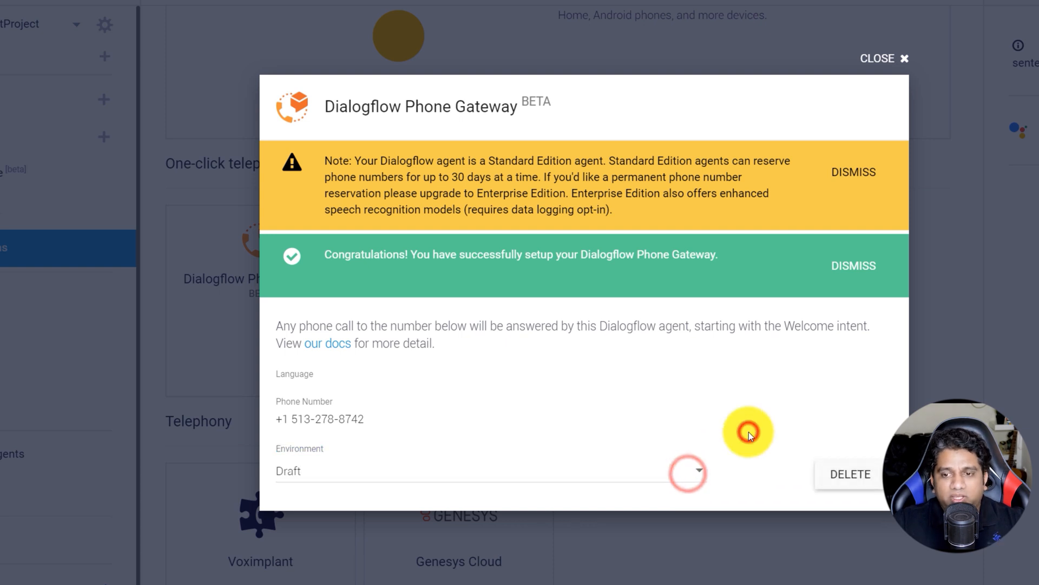
pyautogui.moveTo(842, 212)
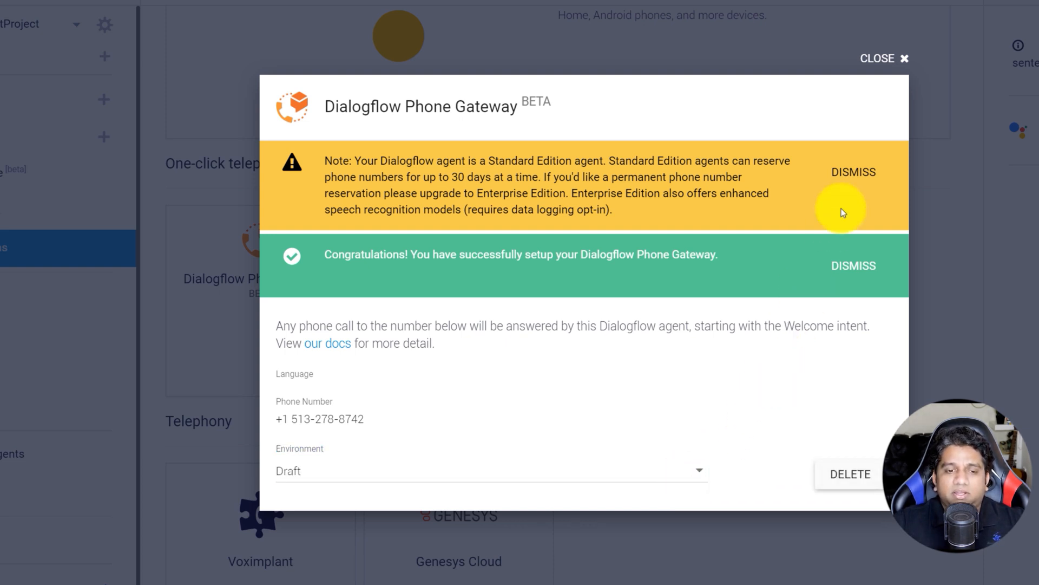
pyautogui.click(854, 172)
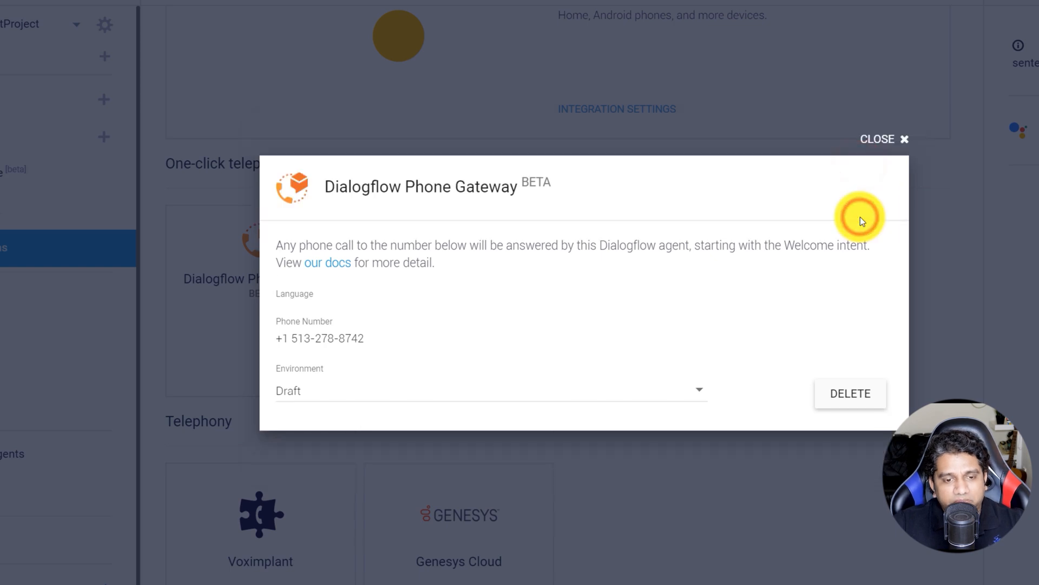
pyautogui.moveTo(906, 139)
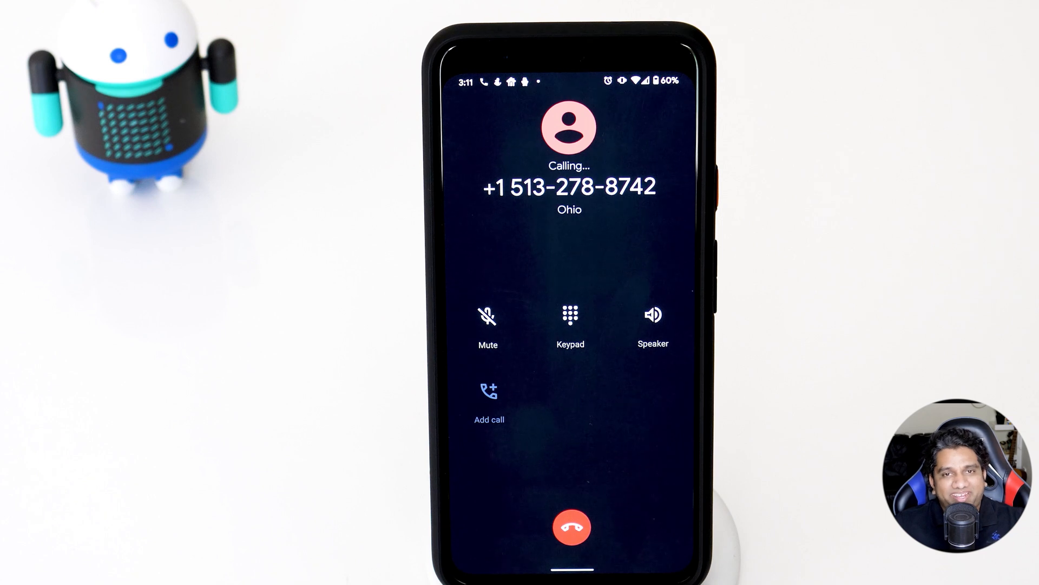
pyautogui.click(653, 314)
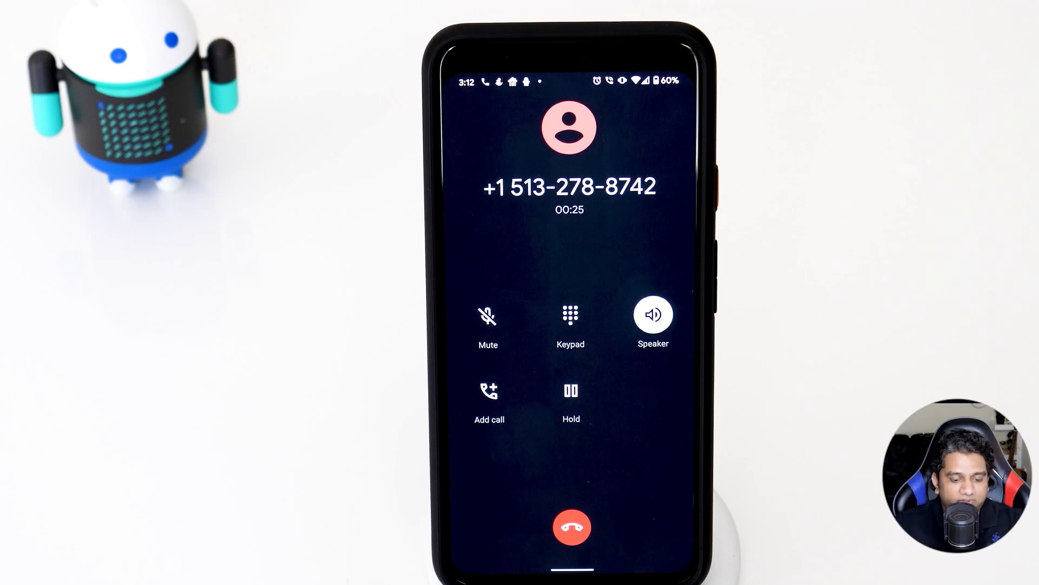
pyautogui.click(569, 526)
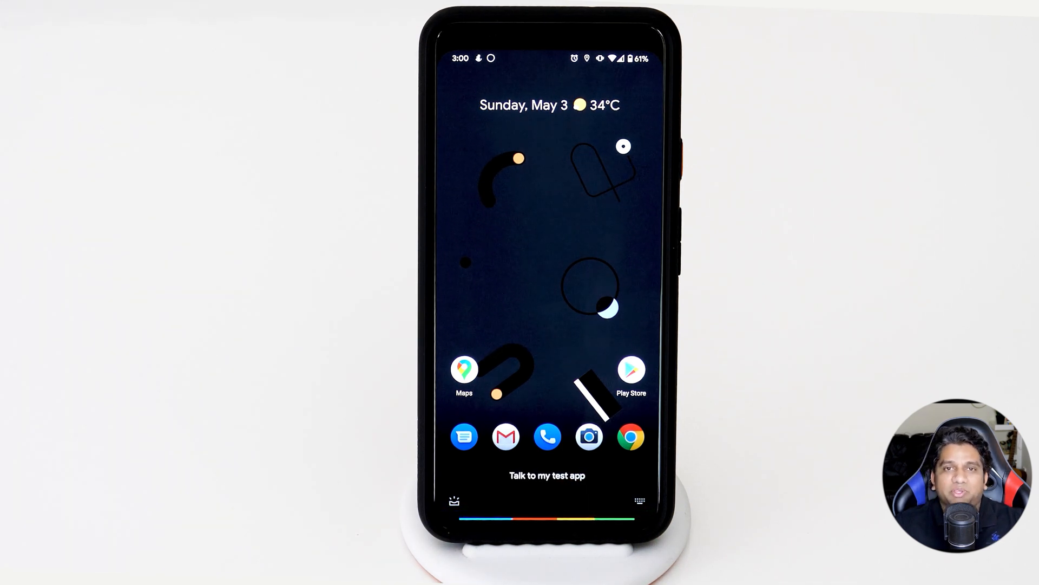
# Launch 'my test app' in Google Assistant and ask it 'How do I get started'.
pyautogui.click(547, 500)
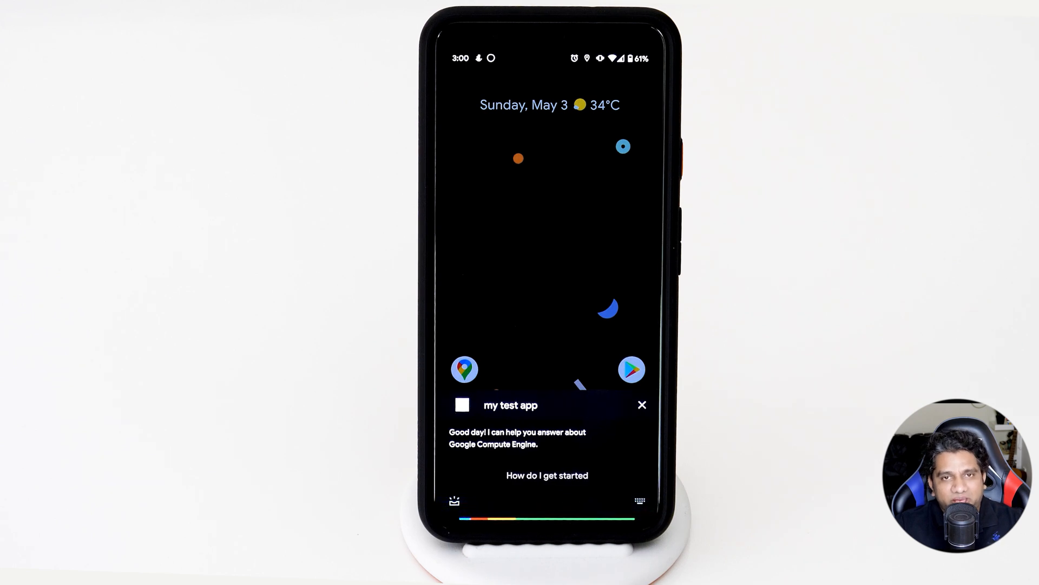
pyautogui.click(547, 475)
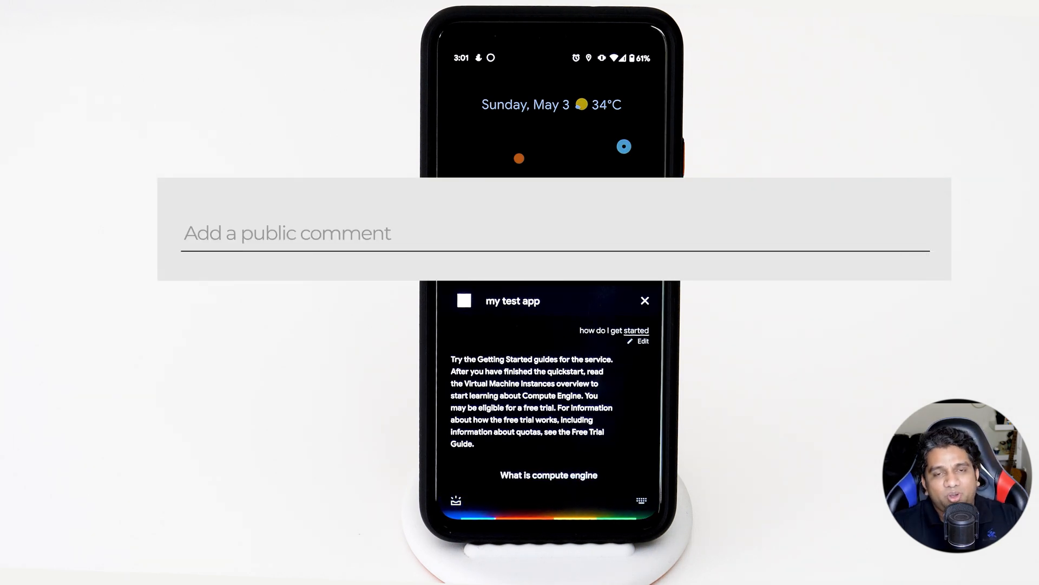
pyautogui.write('Leave a comment below ! Wha')
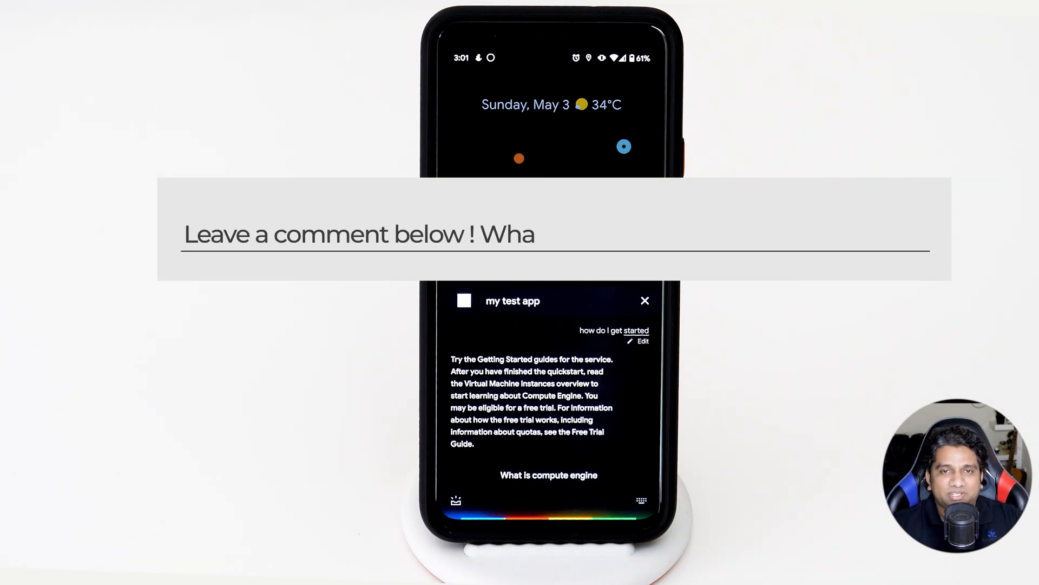